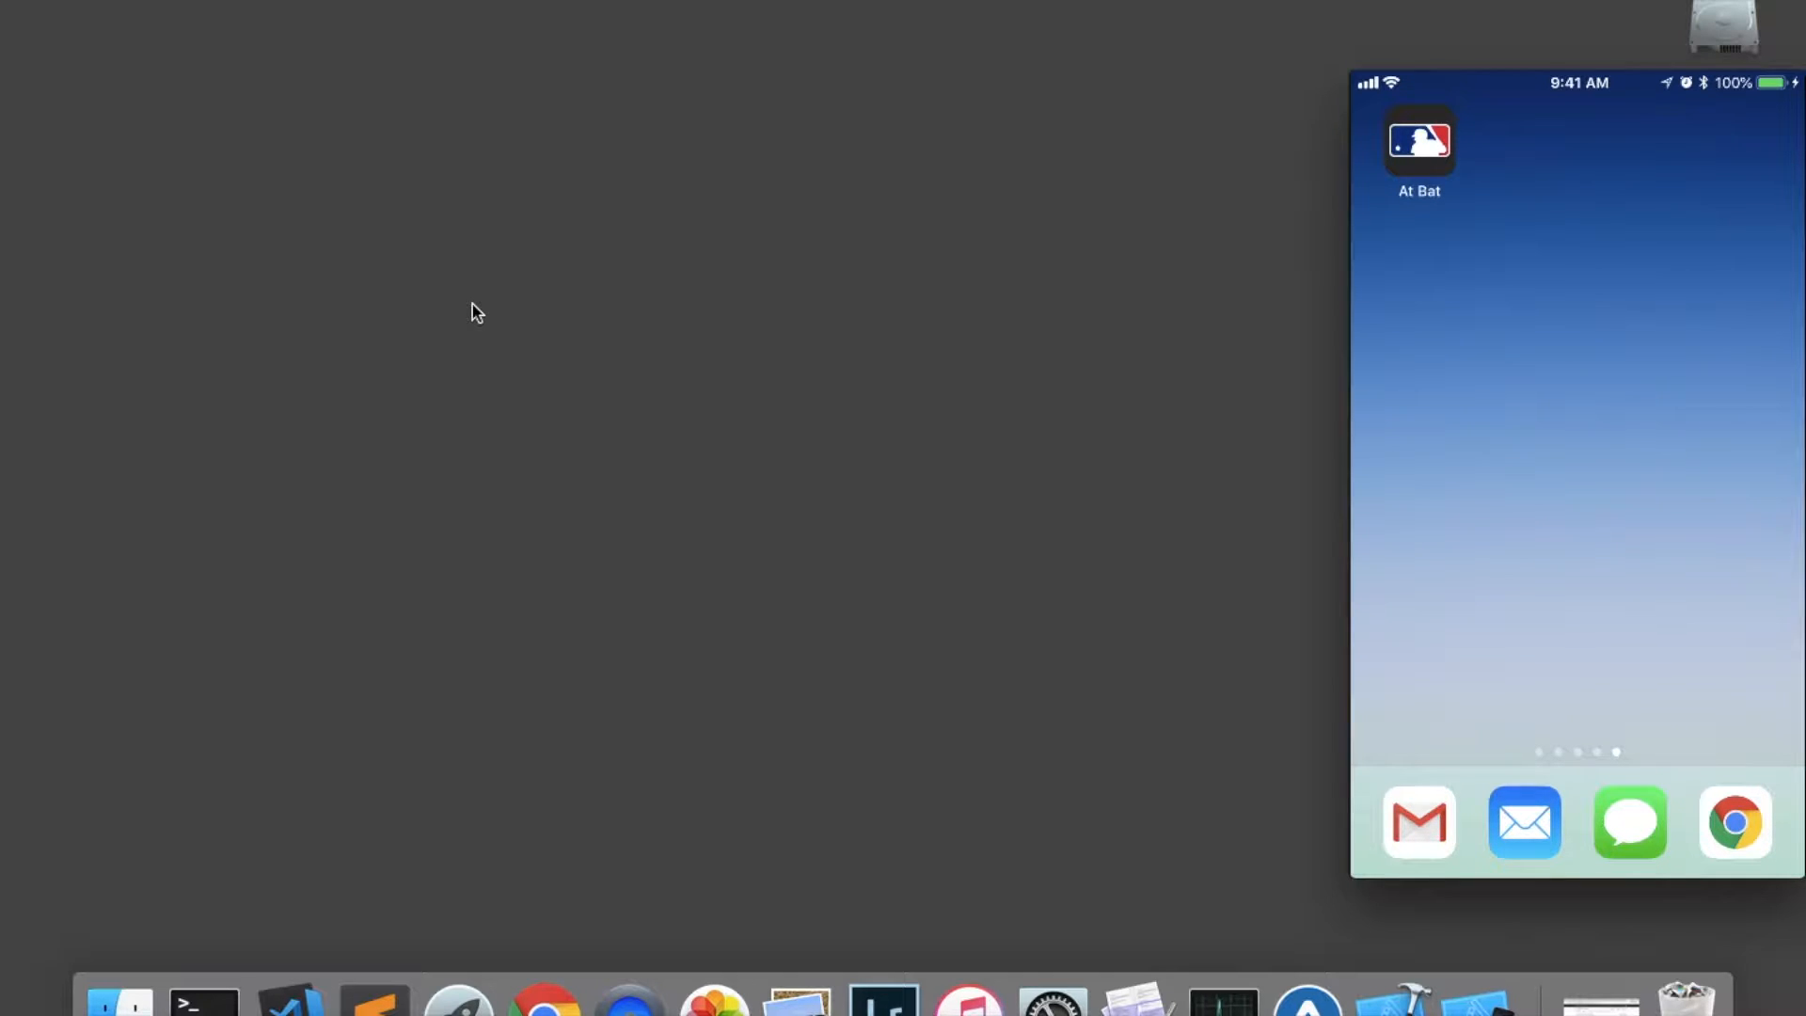
Step: Launch At Bat and bring up the Angels–Yankees game's box score
{"action": "left_click", "coordinate": [1418, 141]}
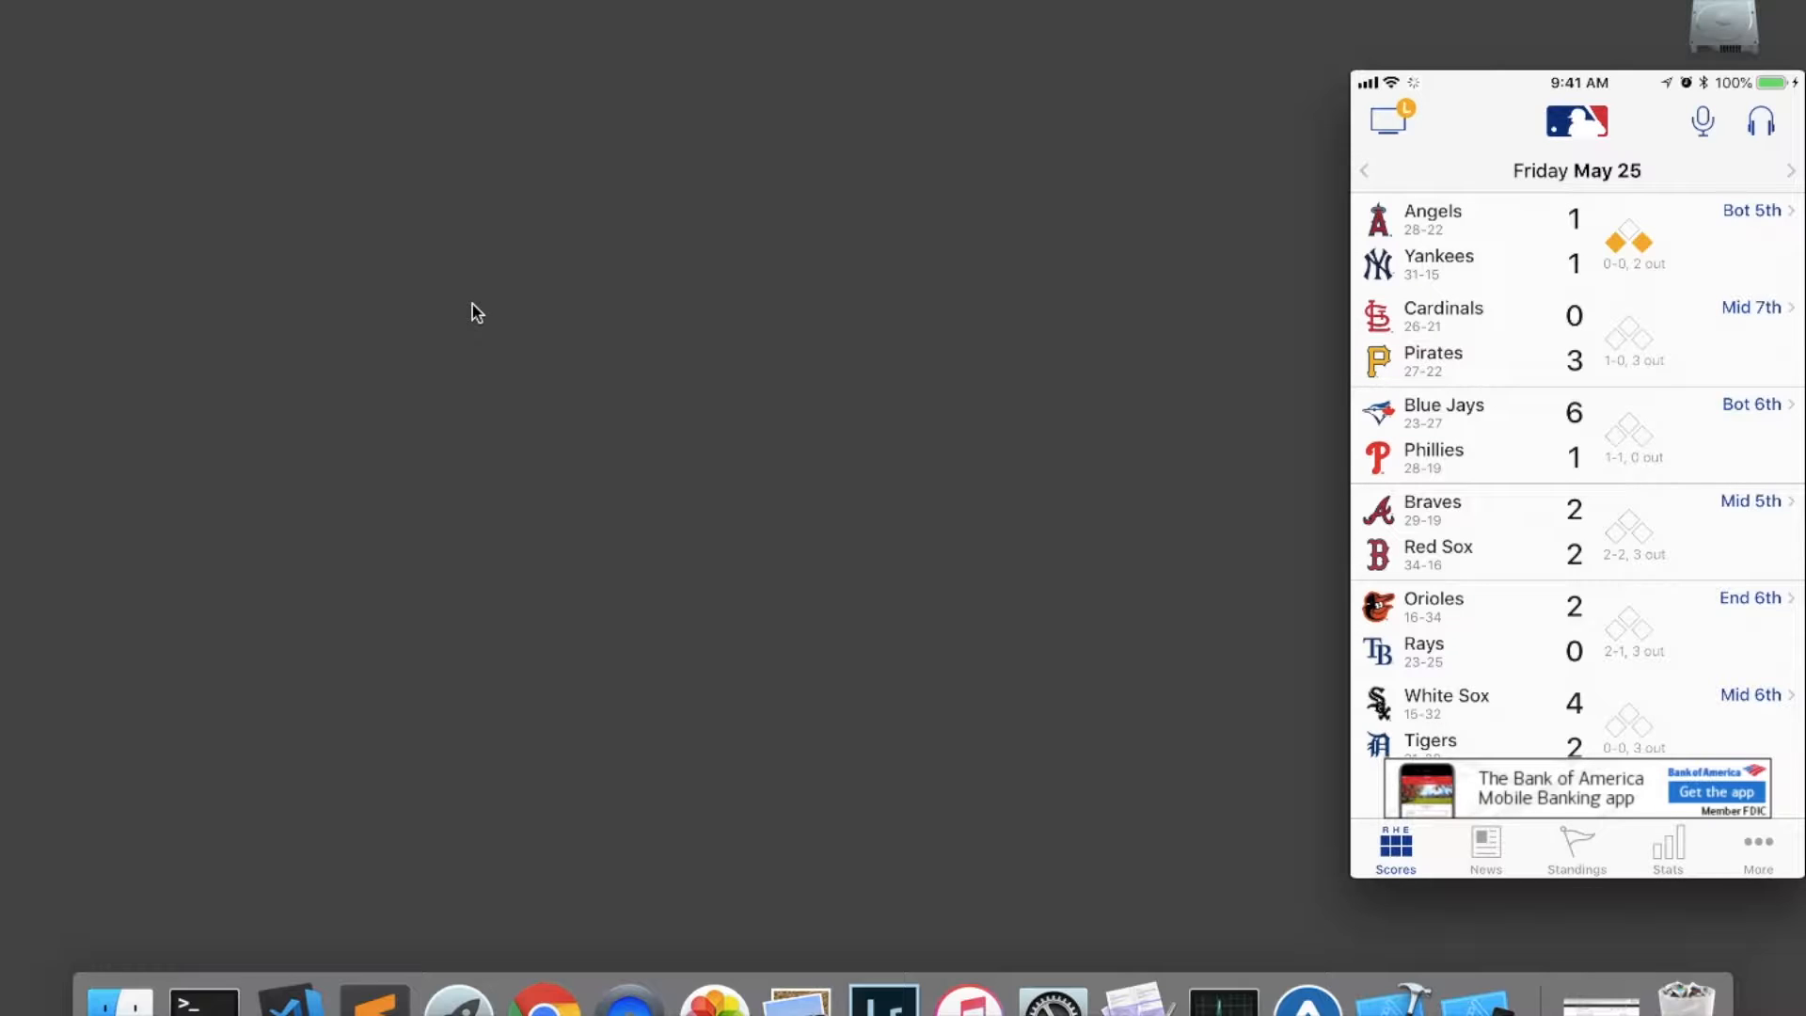
{"action": "left_click", "coordinate": [1575, 239]}
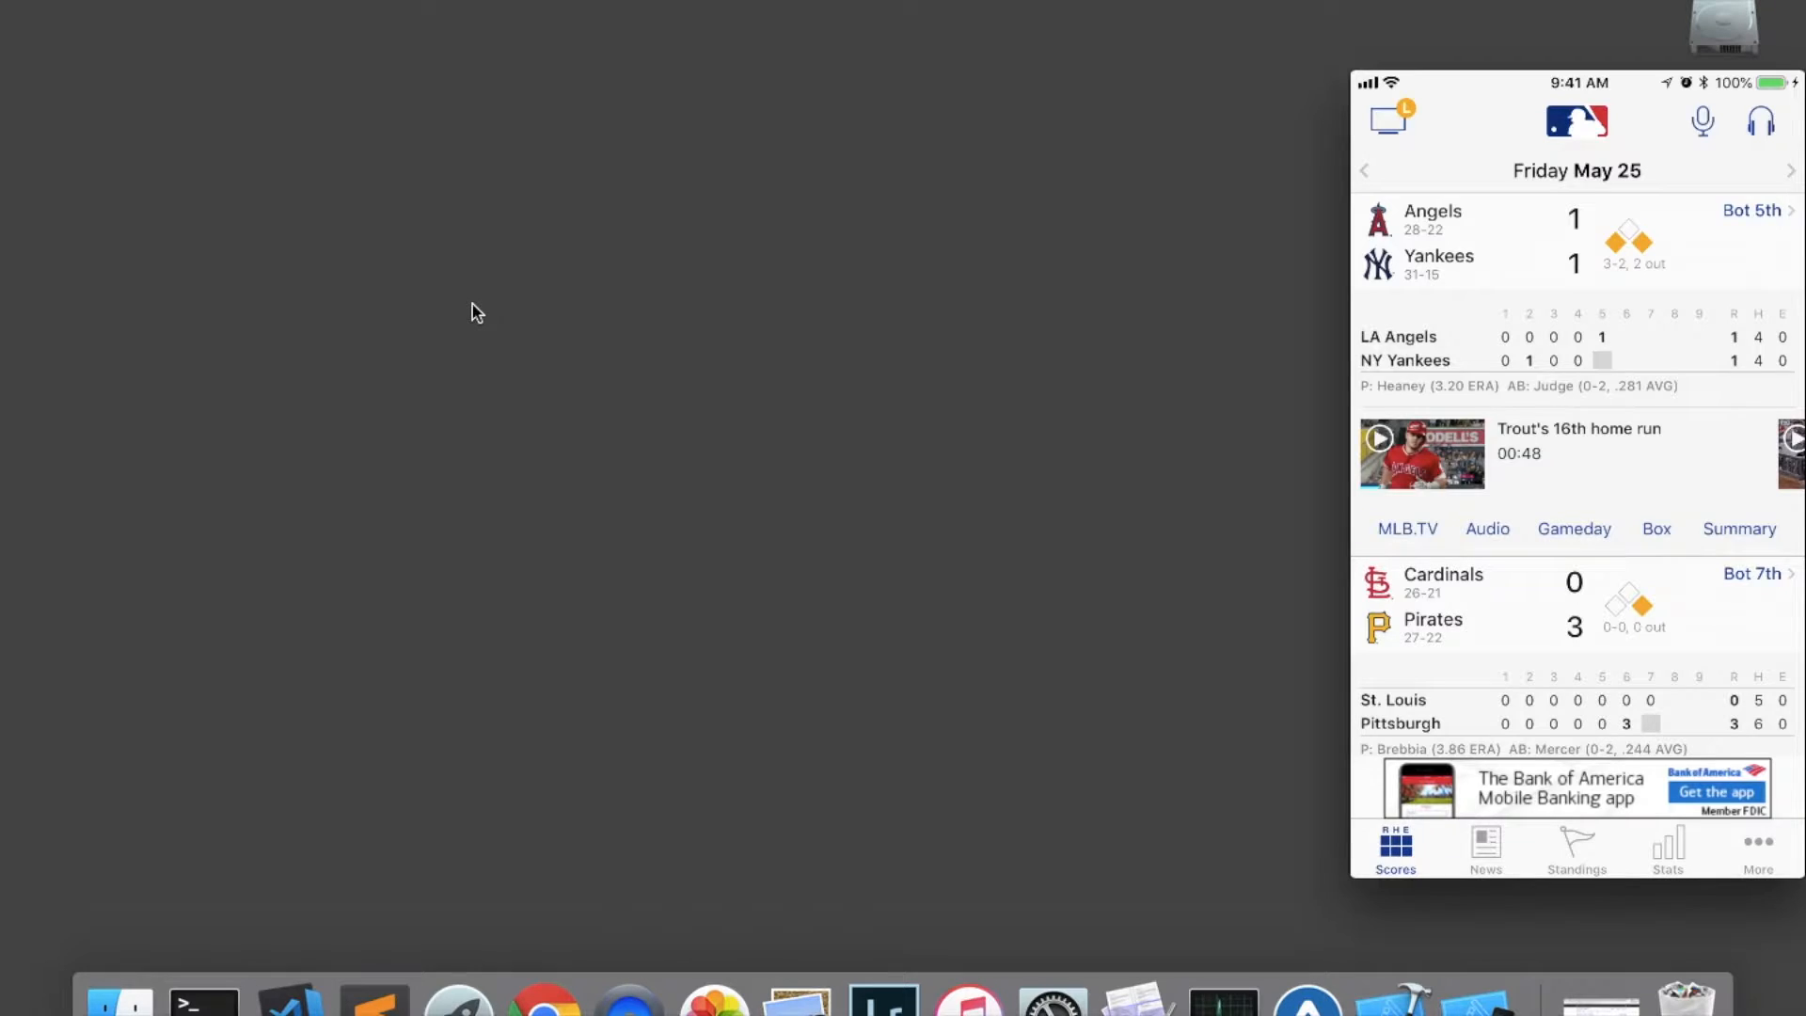
{"action": "left_click", "coordinate": [1655, 529]}
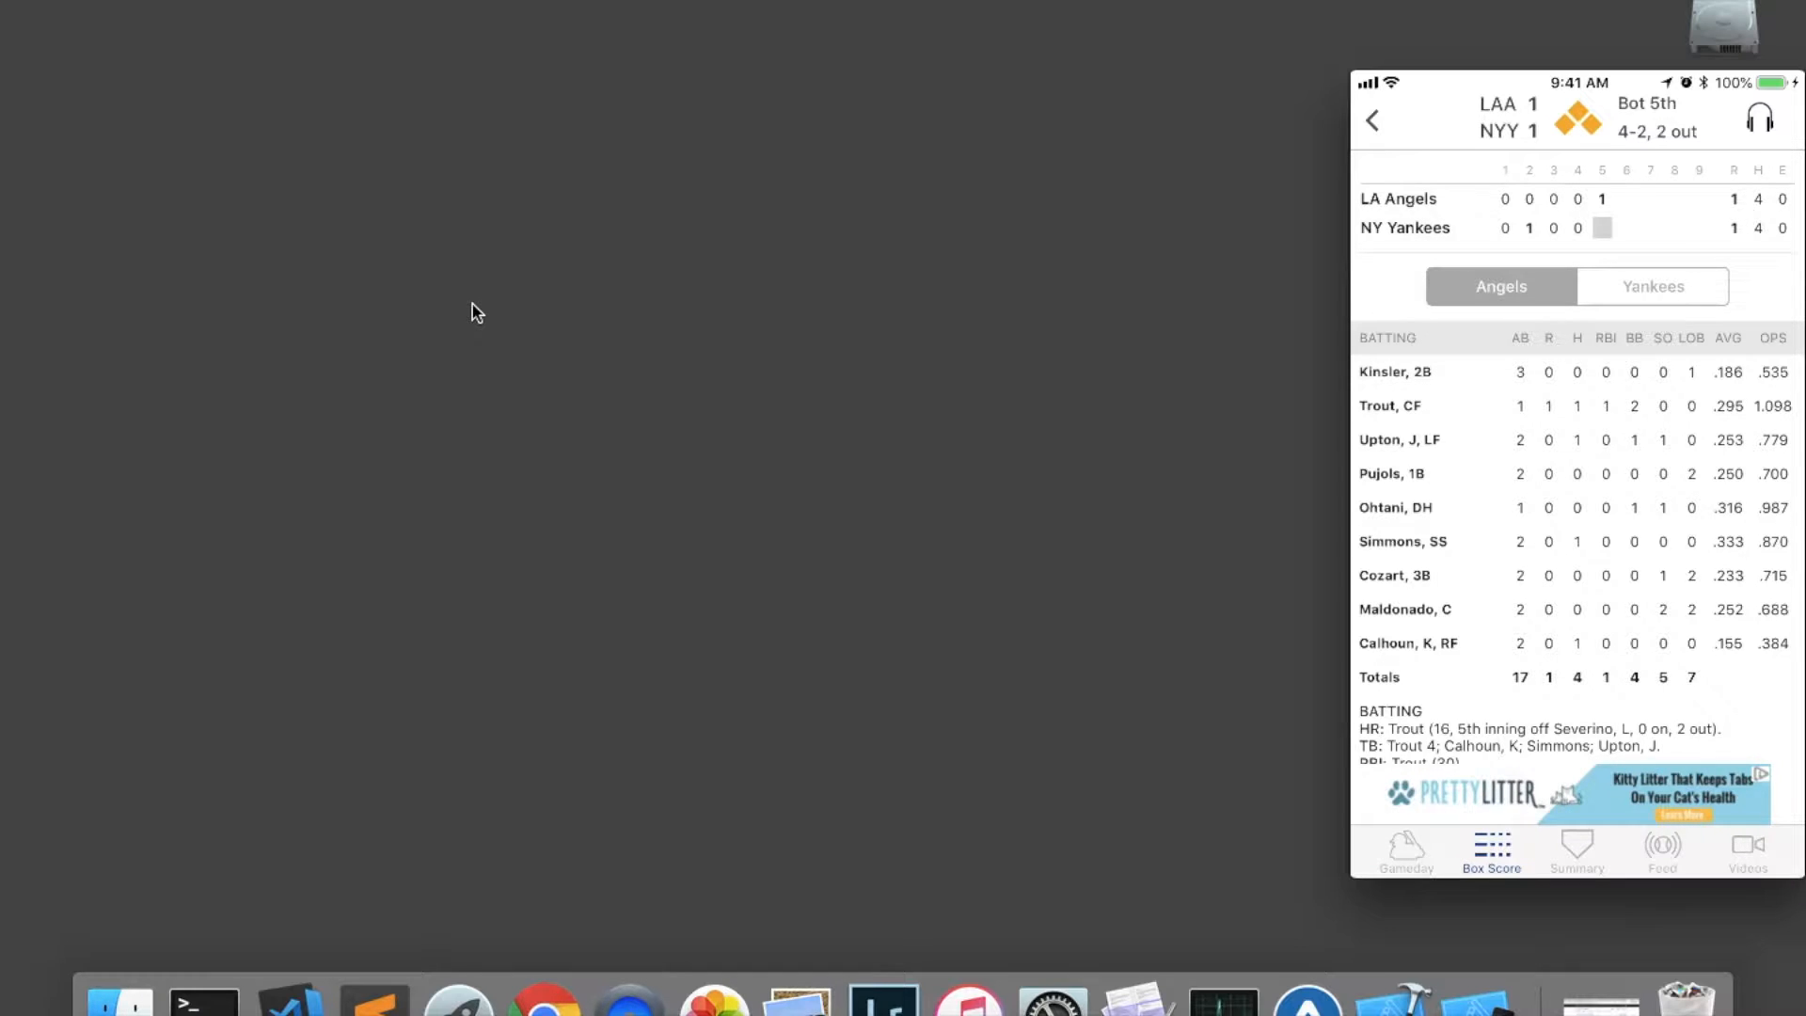
Step: View Albert Pujols's player page, then return and show the Angels–Yankees game summary
{"action": "left_click", "coordinate": [1392, 474]}
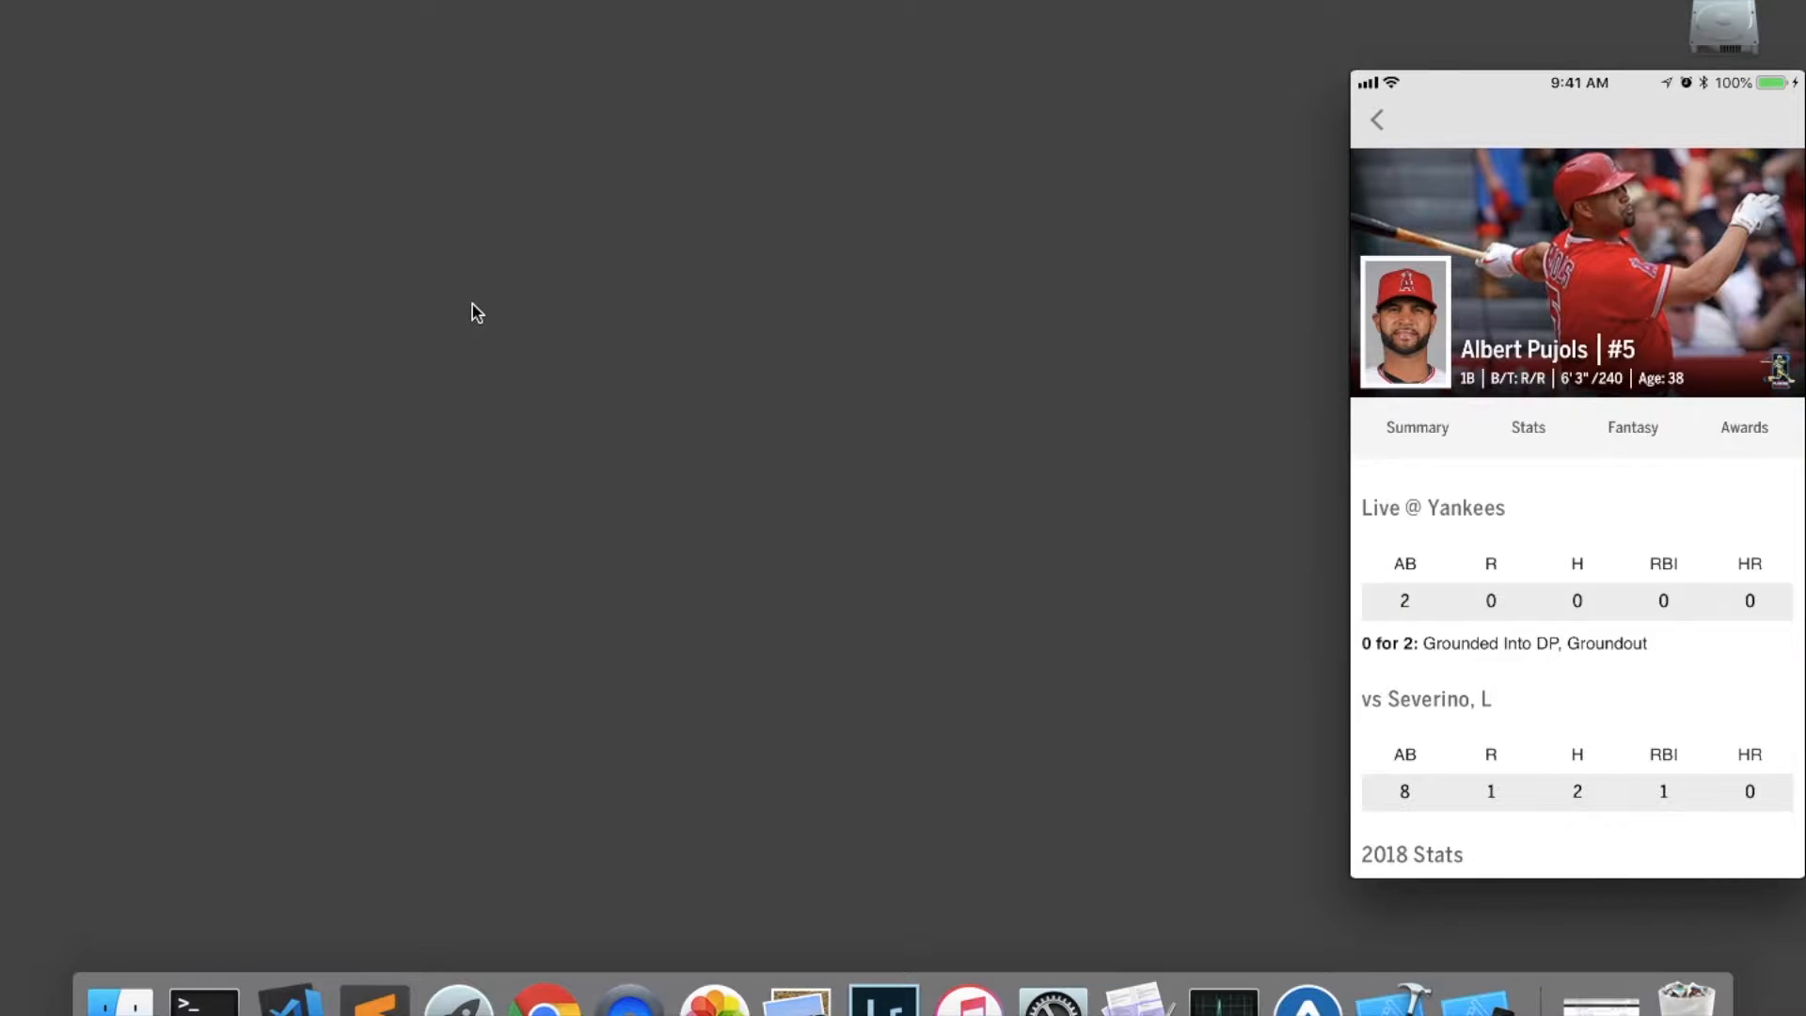
{"action": "scroll", "scroll_direction": "down", "scroll_amount": 3}
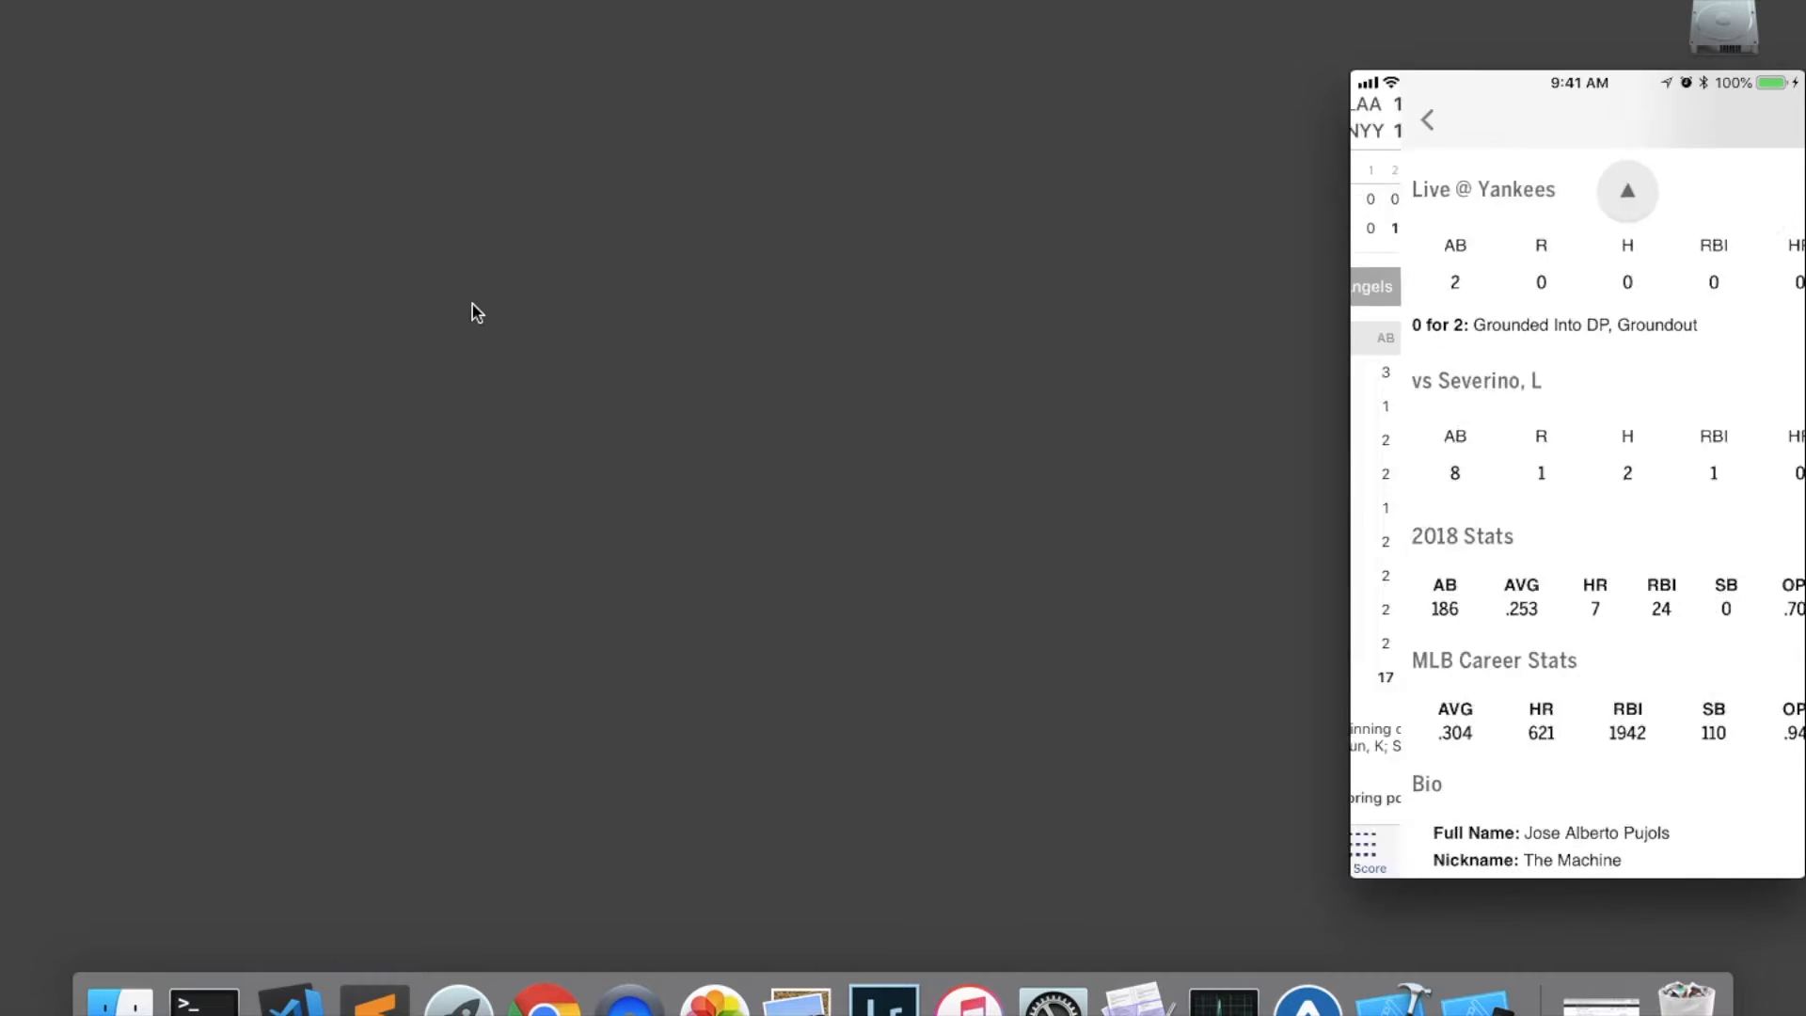
{"action": "left_click", "coordinate": [1428, 121]}
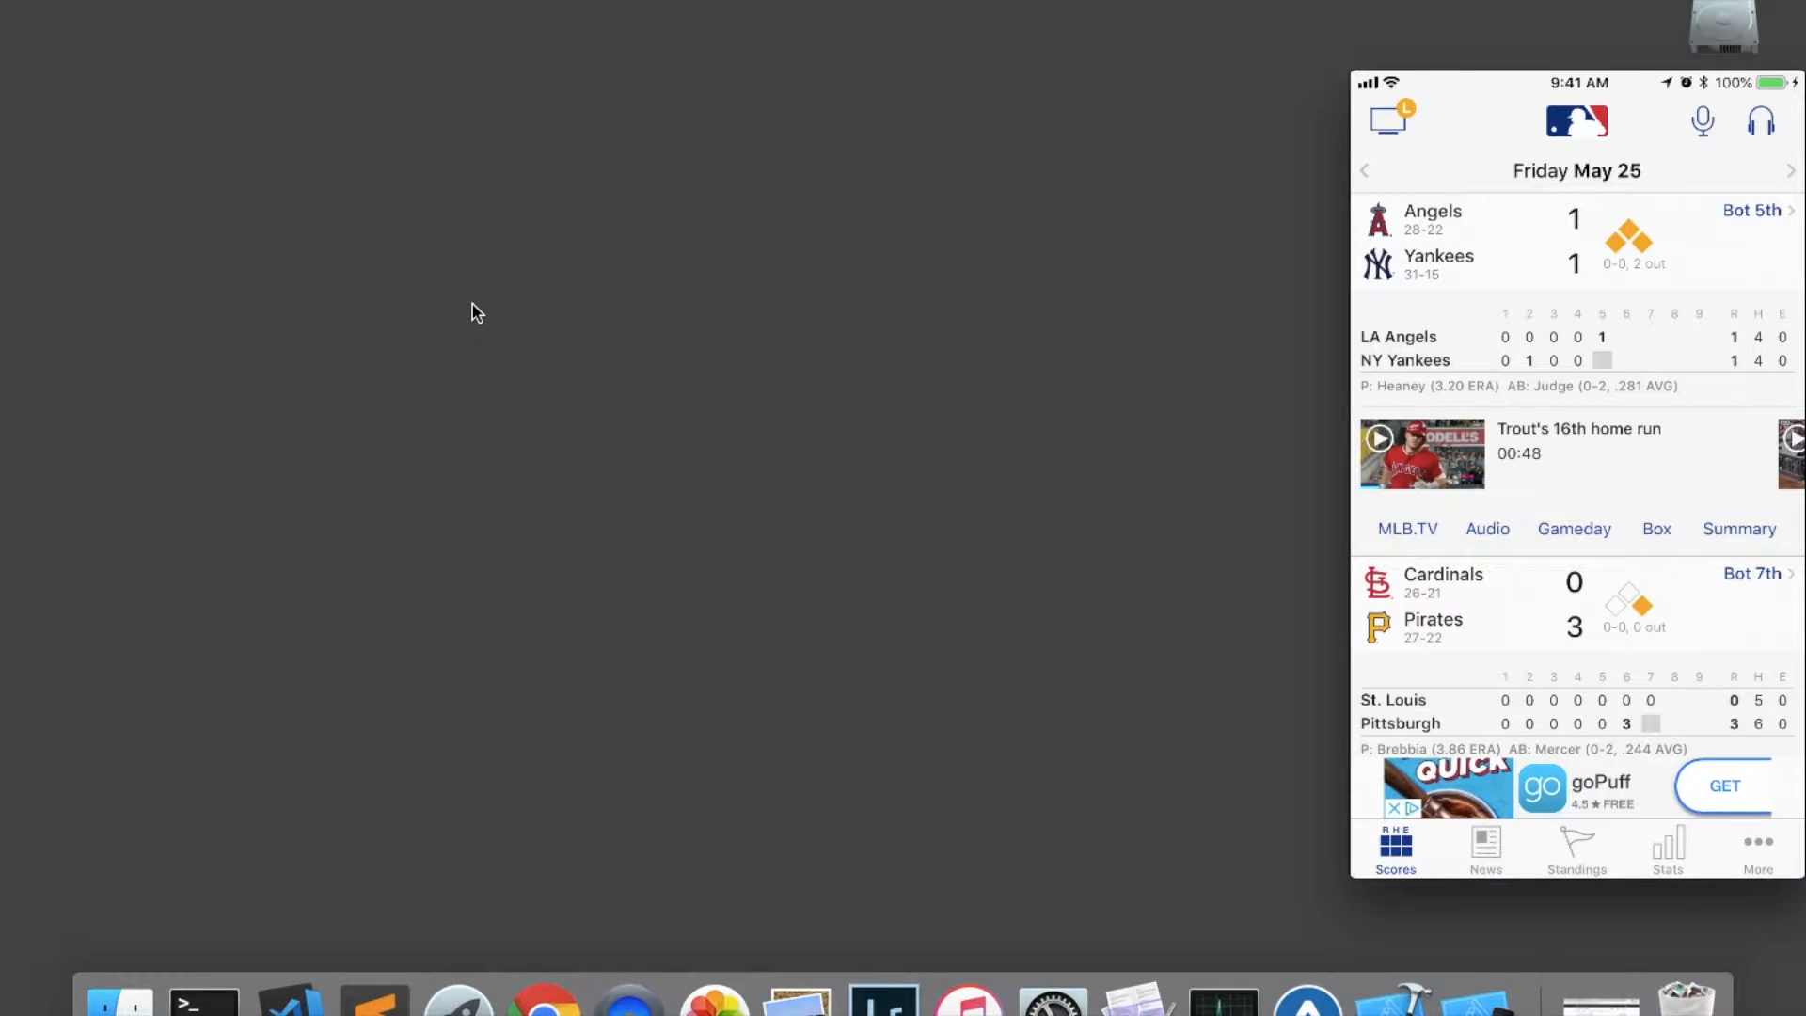
{"action": "left_click", "coordinate": [1738, 529]}
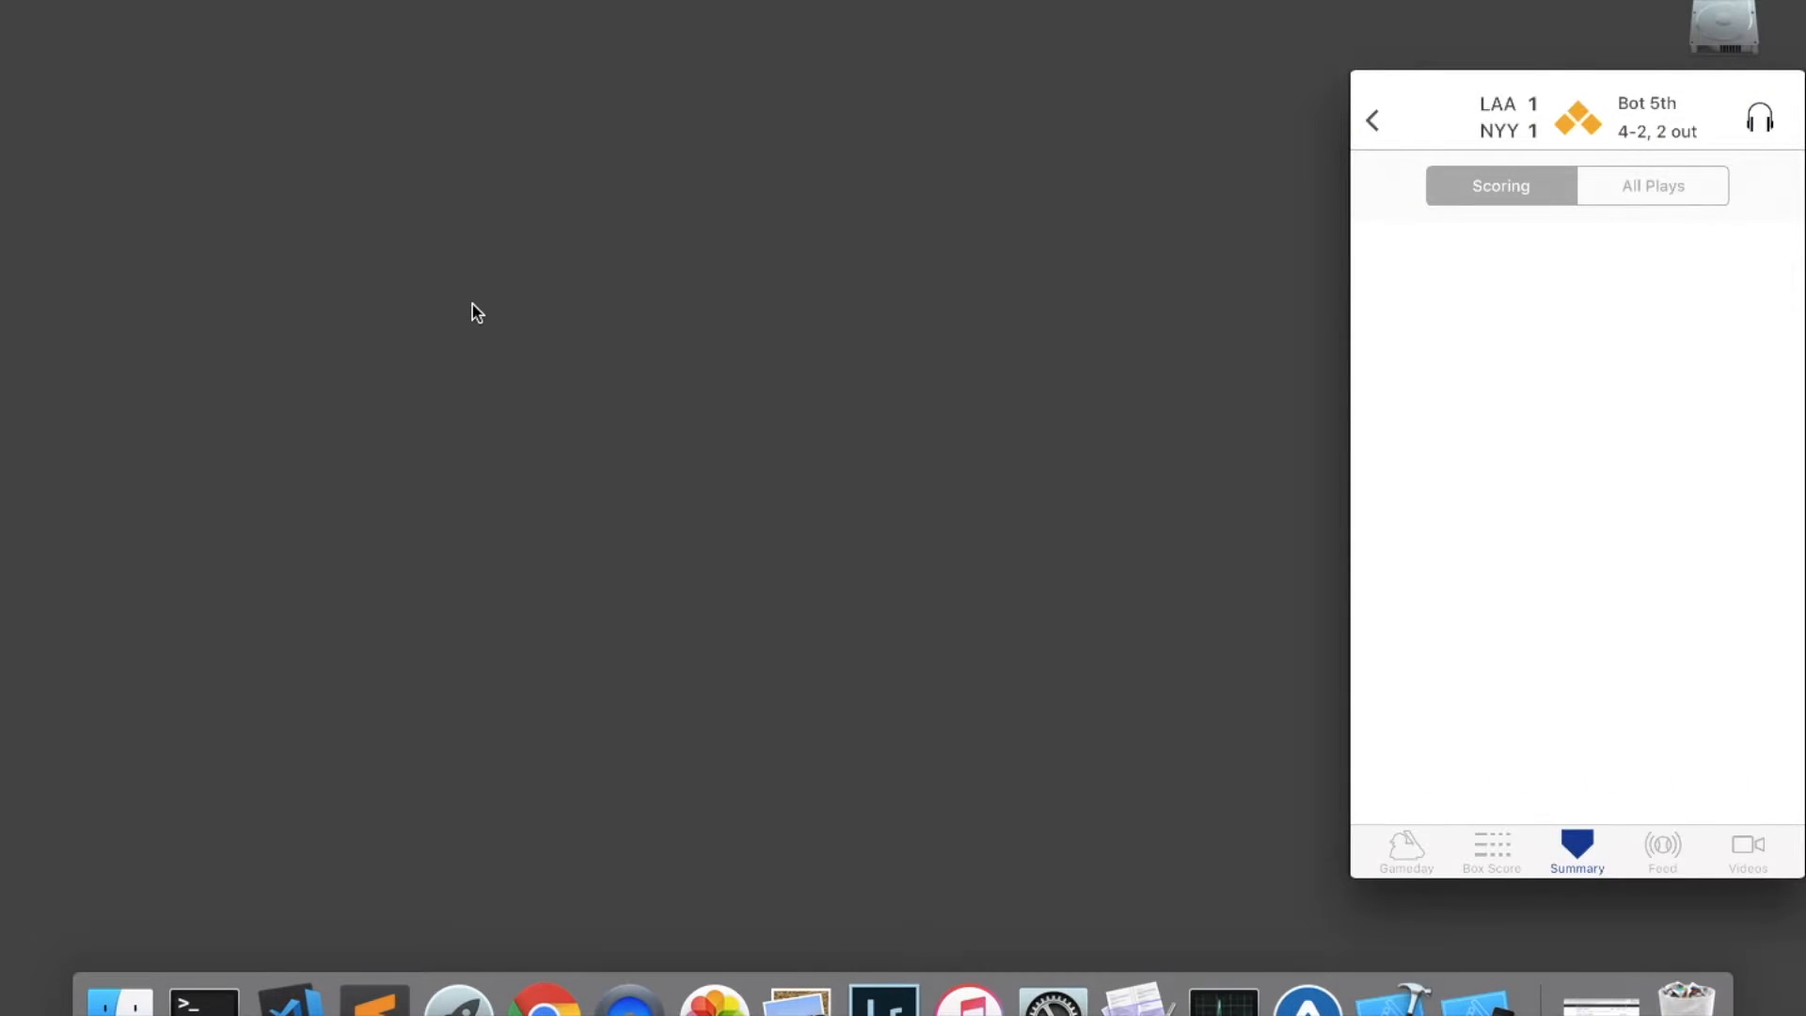
Step: Relaunch At Bat from the home screen and reload the Angels–Yankees summary with its scoring plays
{"action": "left_click", "coordinate": [1371, 121]}
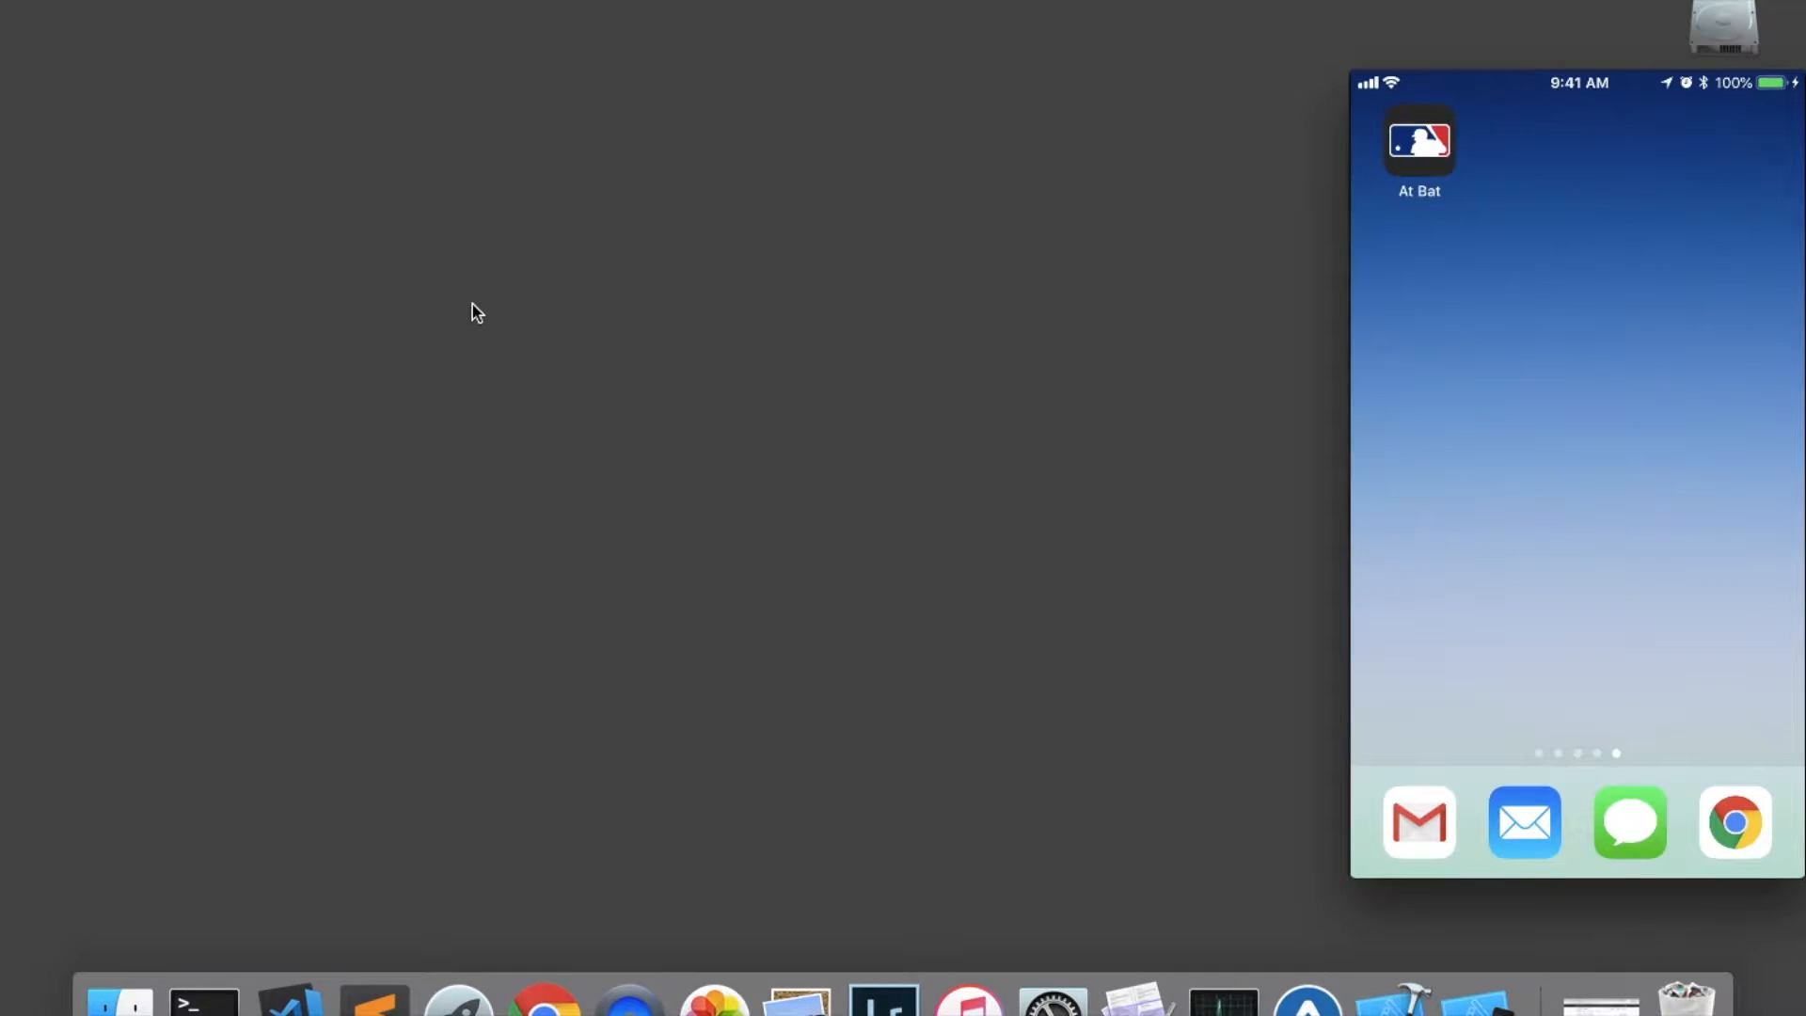
{"action": "left_click", "coordinate": [1418, 143]}
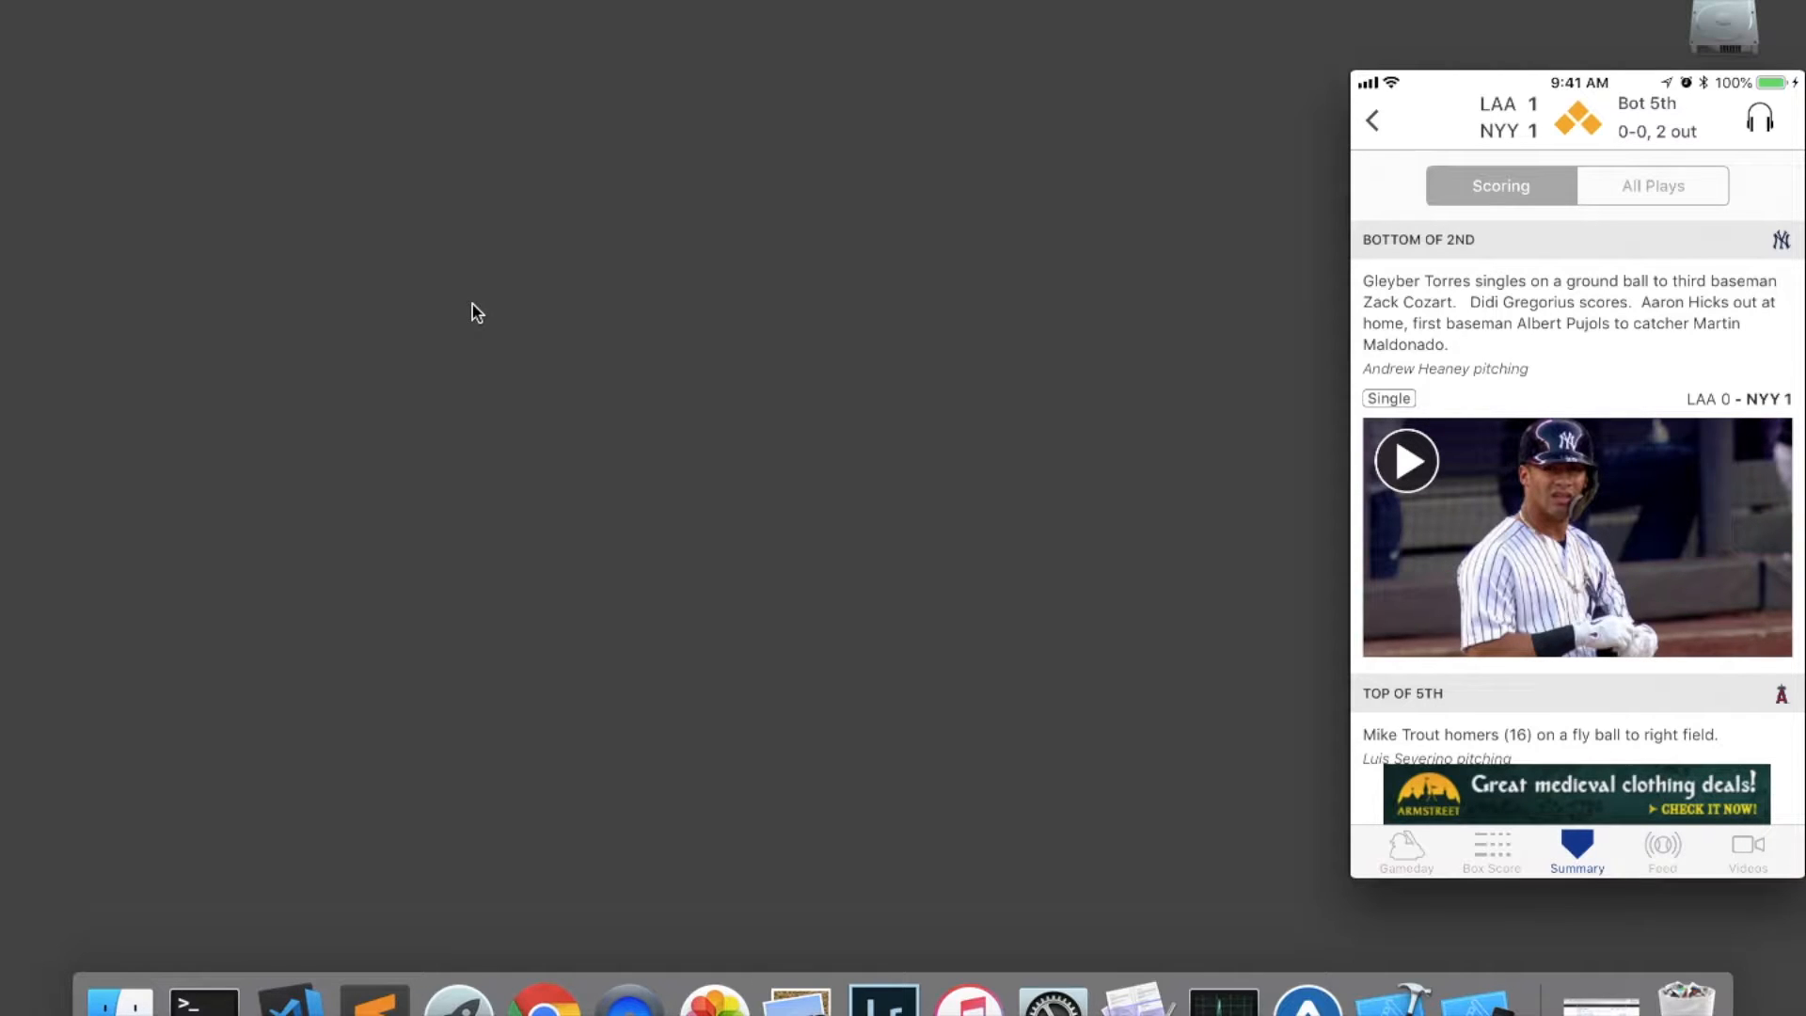
{"action": "left_click", "coordinate": [1371, 121]}
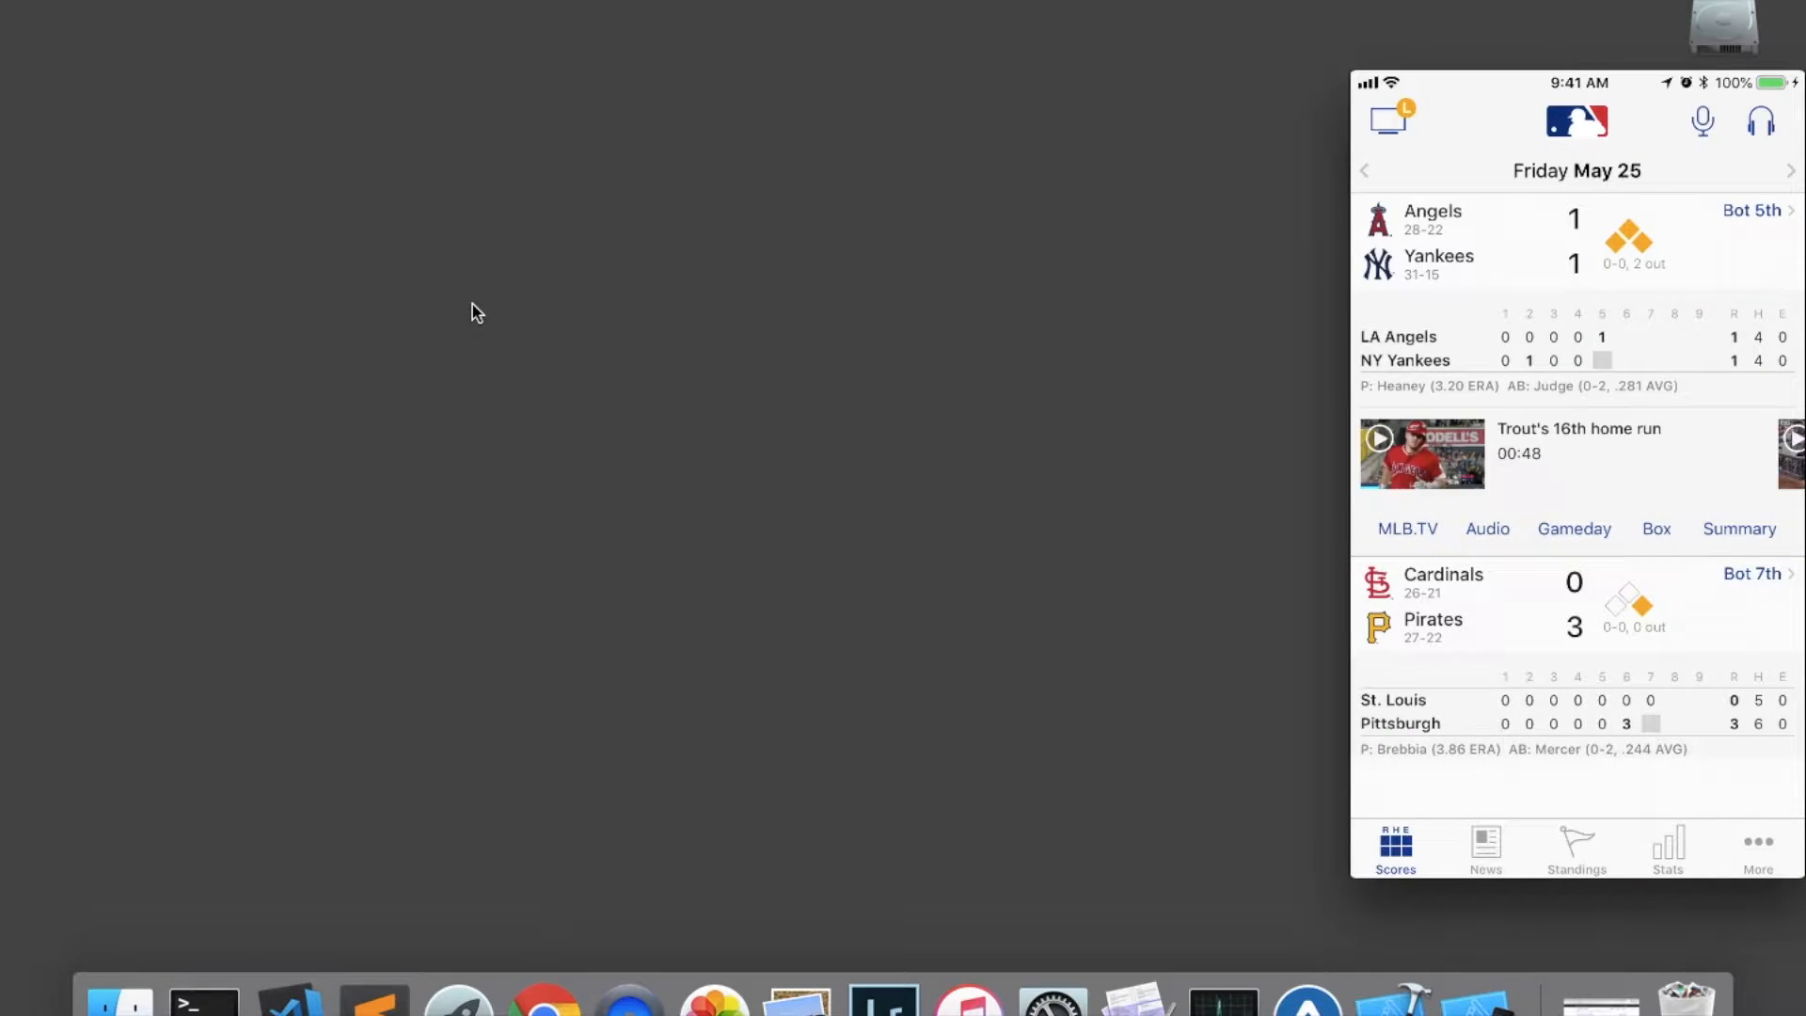
{"action": "left_click", "coordinate": [1738, 529]}
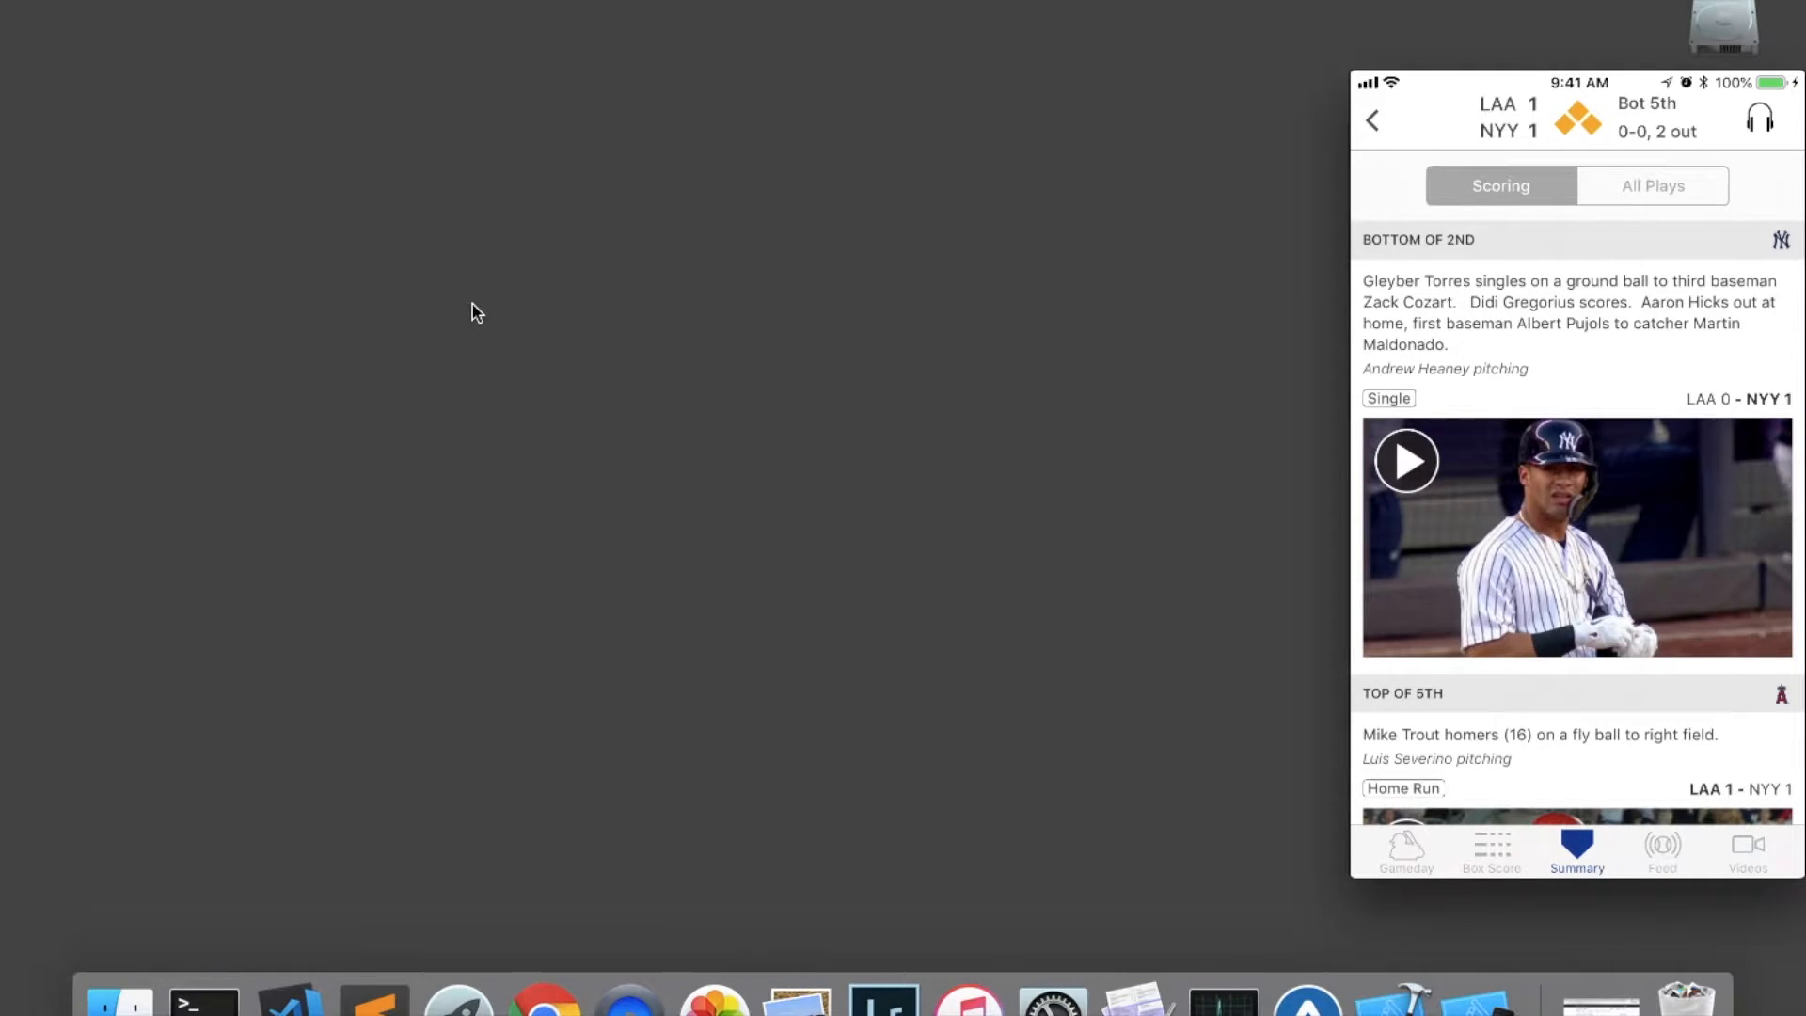
{"action": "left_click", "coordinate": [1371, 119]}
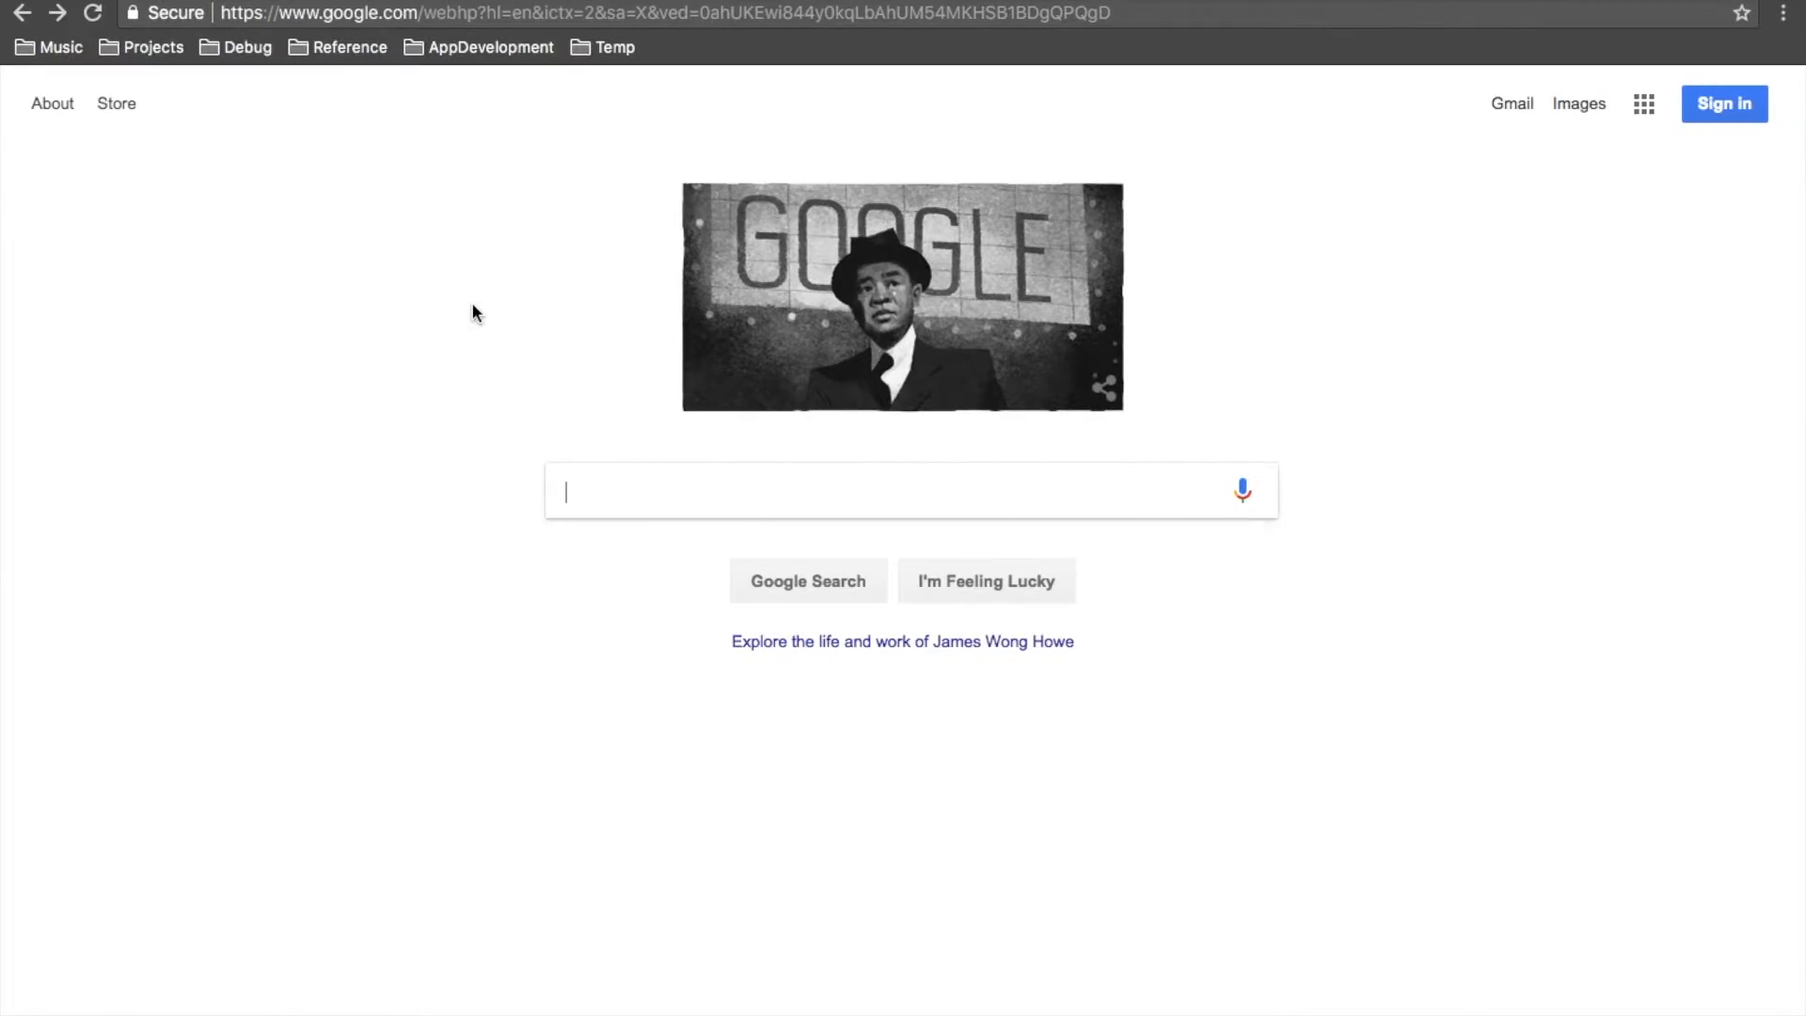
Step: Search Google for 'mlb gameday api' and open the gd2.mlb.com Gameday directory listing
{"action": "type", "text": "mlb gameday api"}
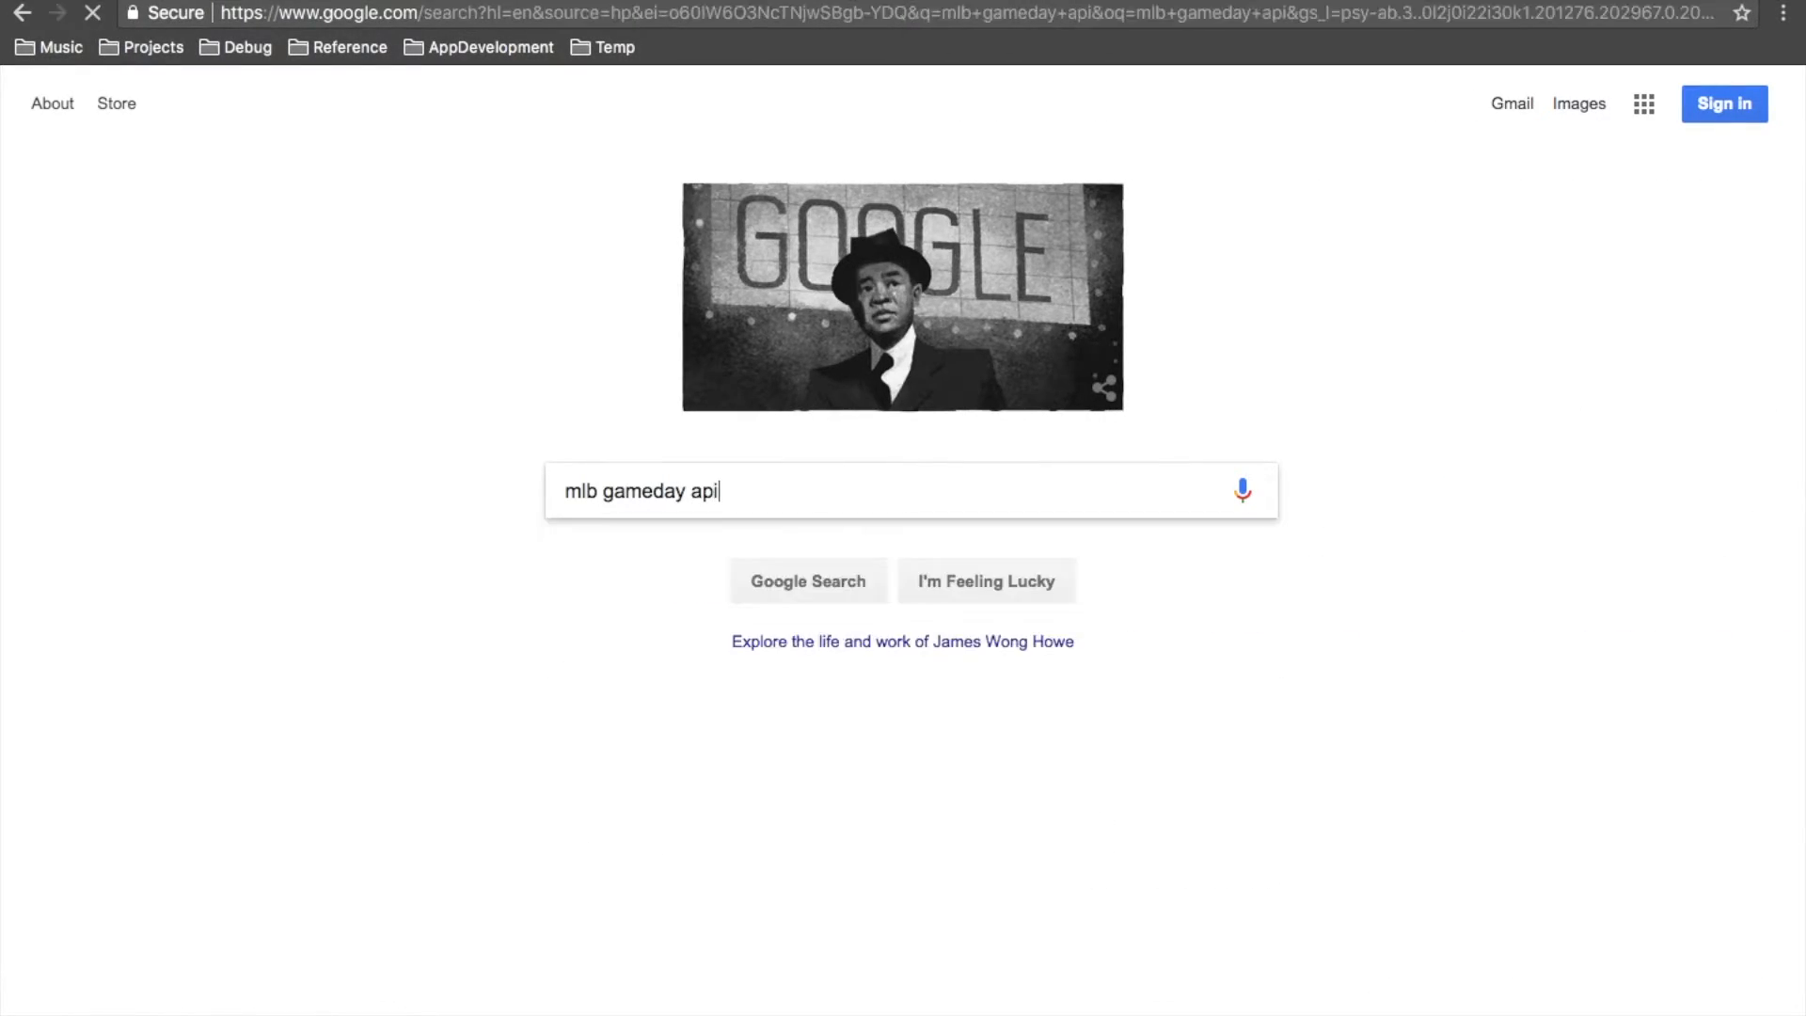
{"action": "left_click", "coordinate": [807, 582]}
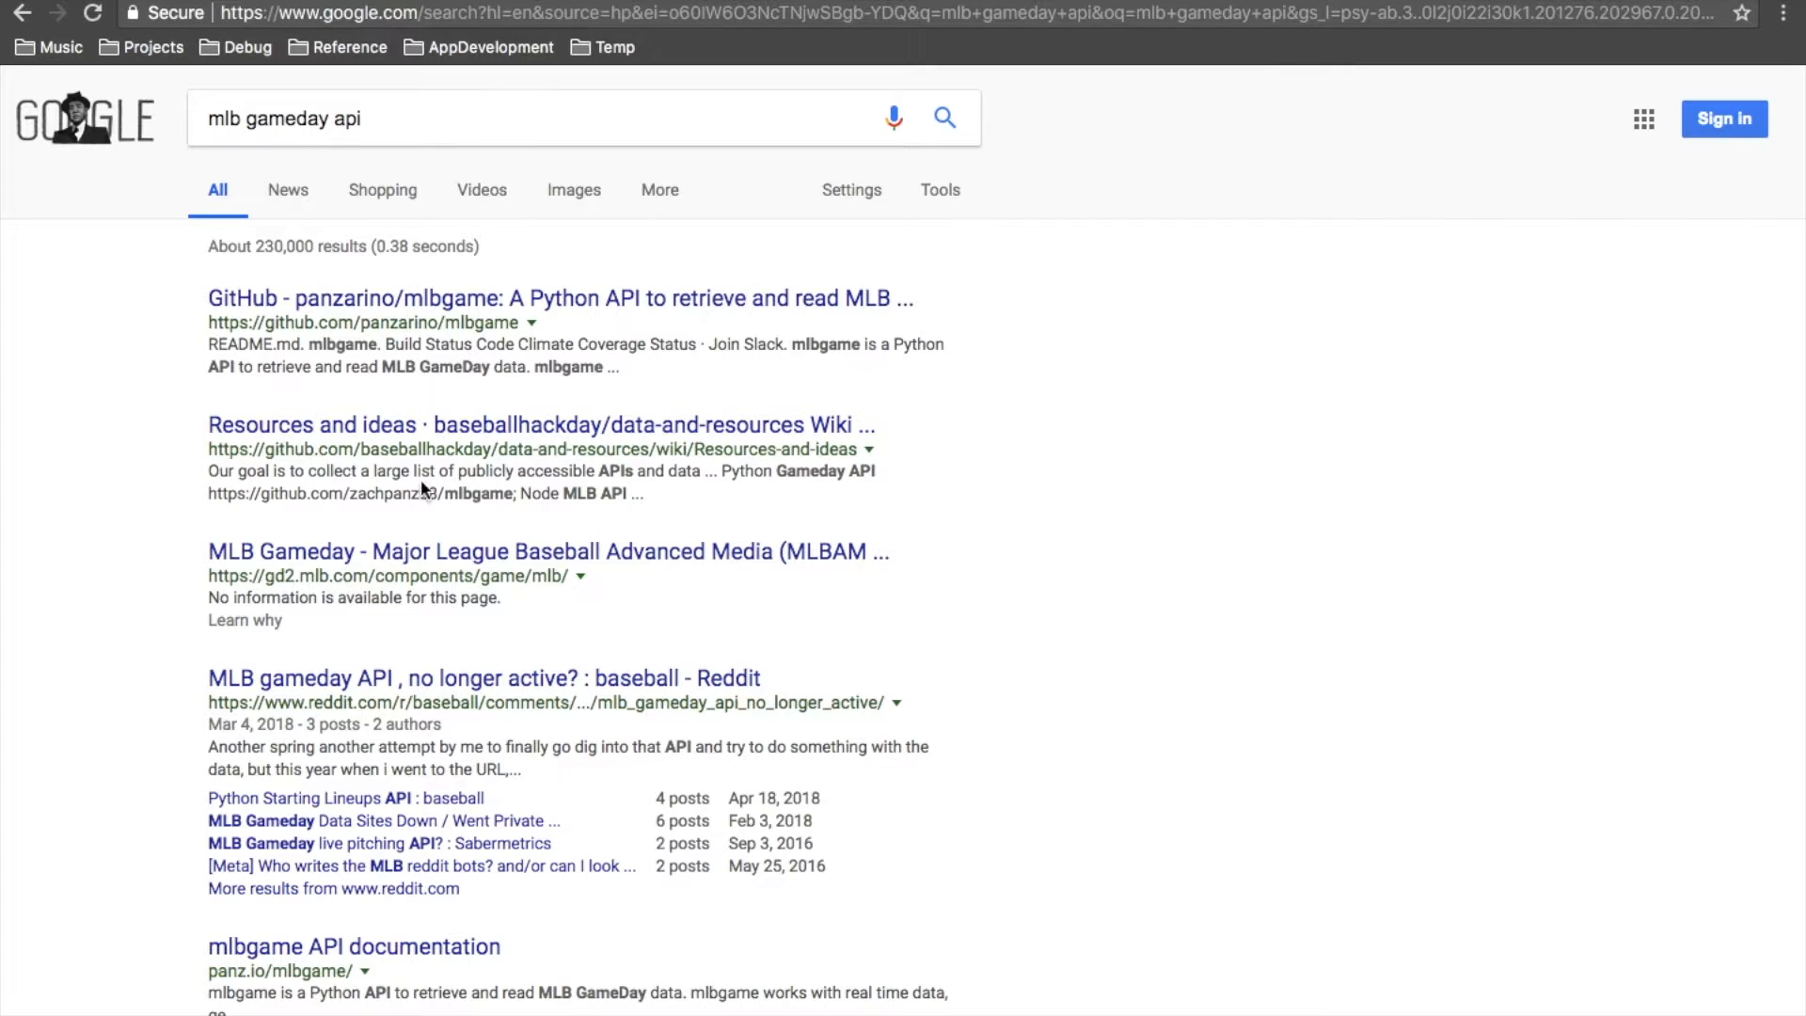
{"action": "mouse_move", "coordinate": [321, 598]}
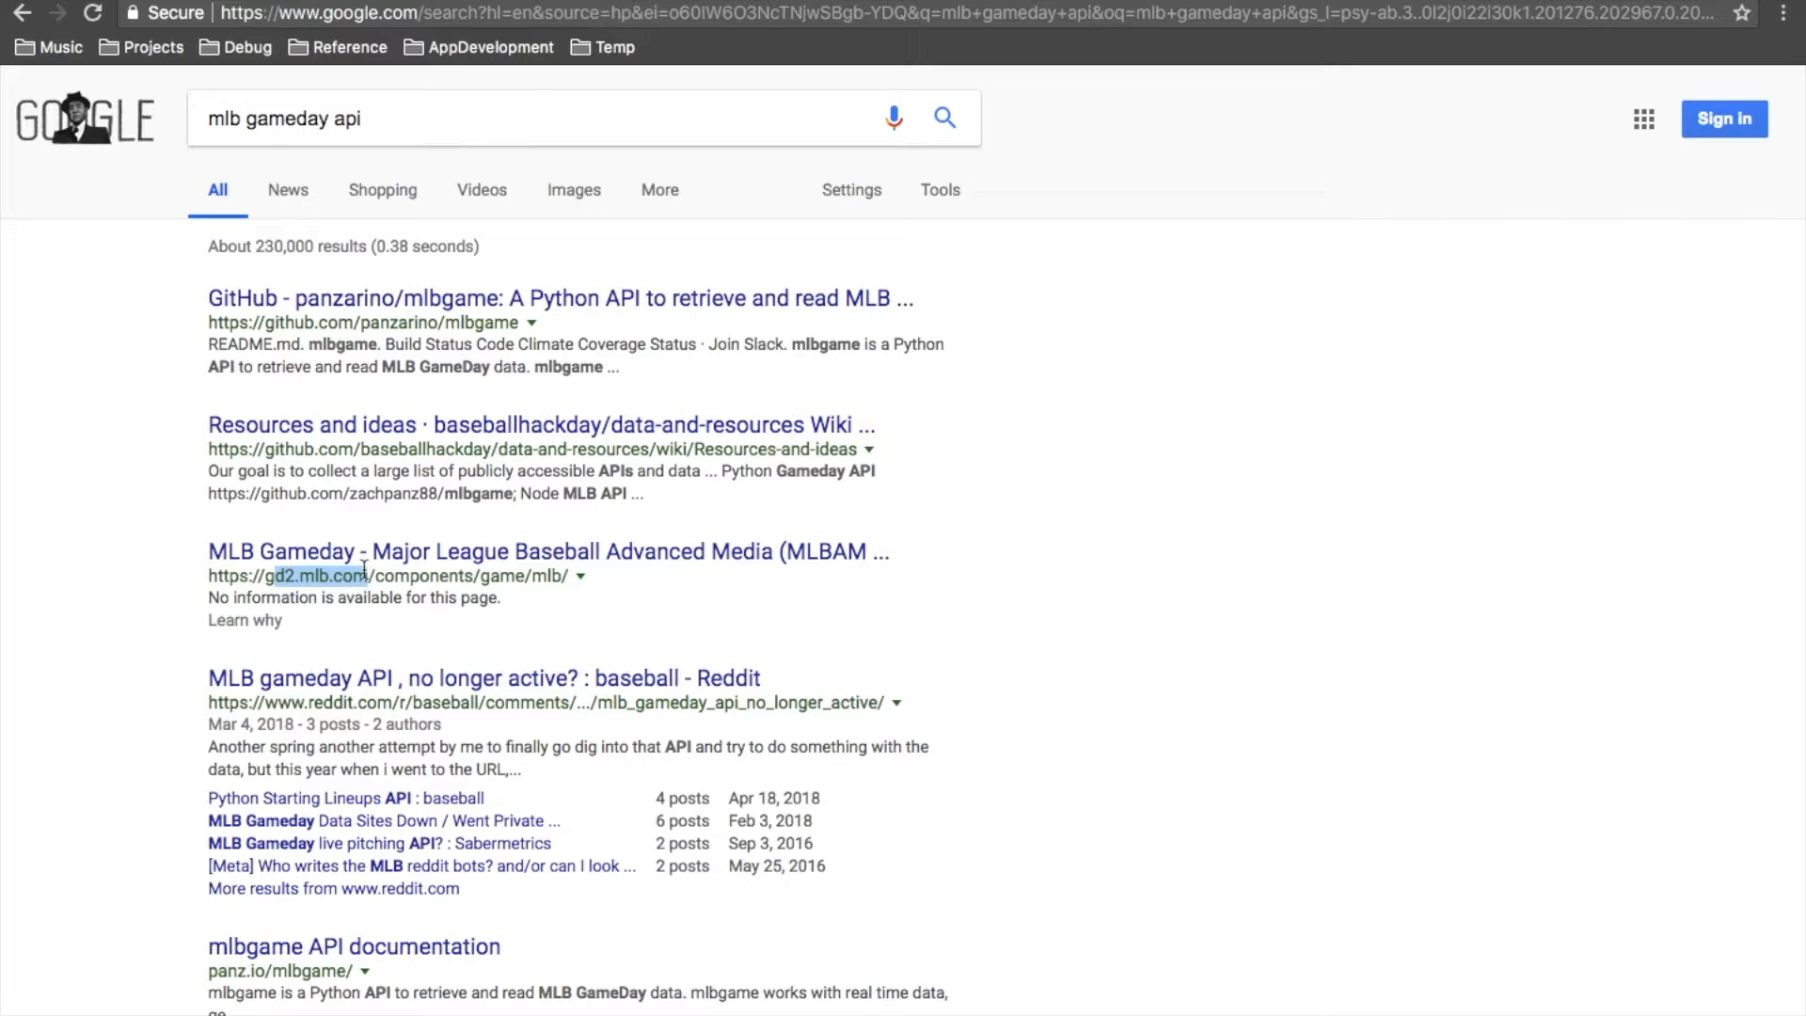
{"action": "left_click", "coordinate": [548, 552]}
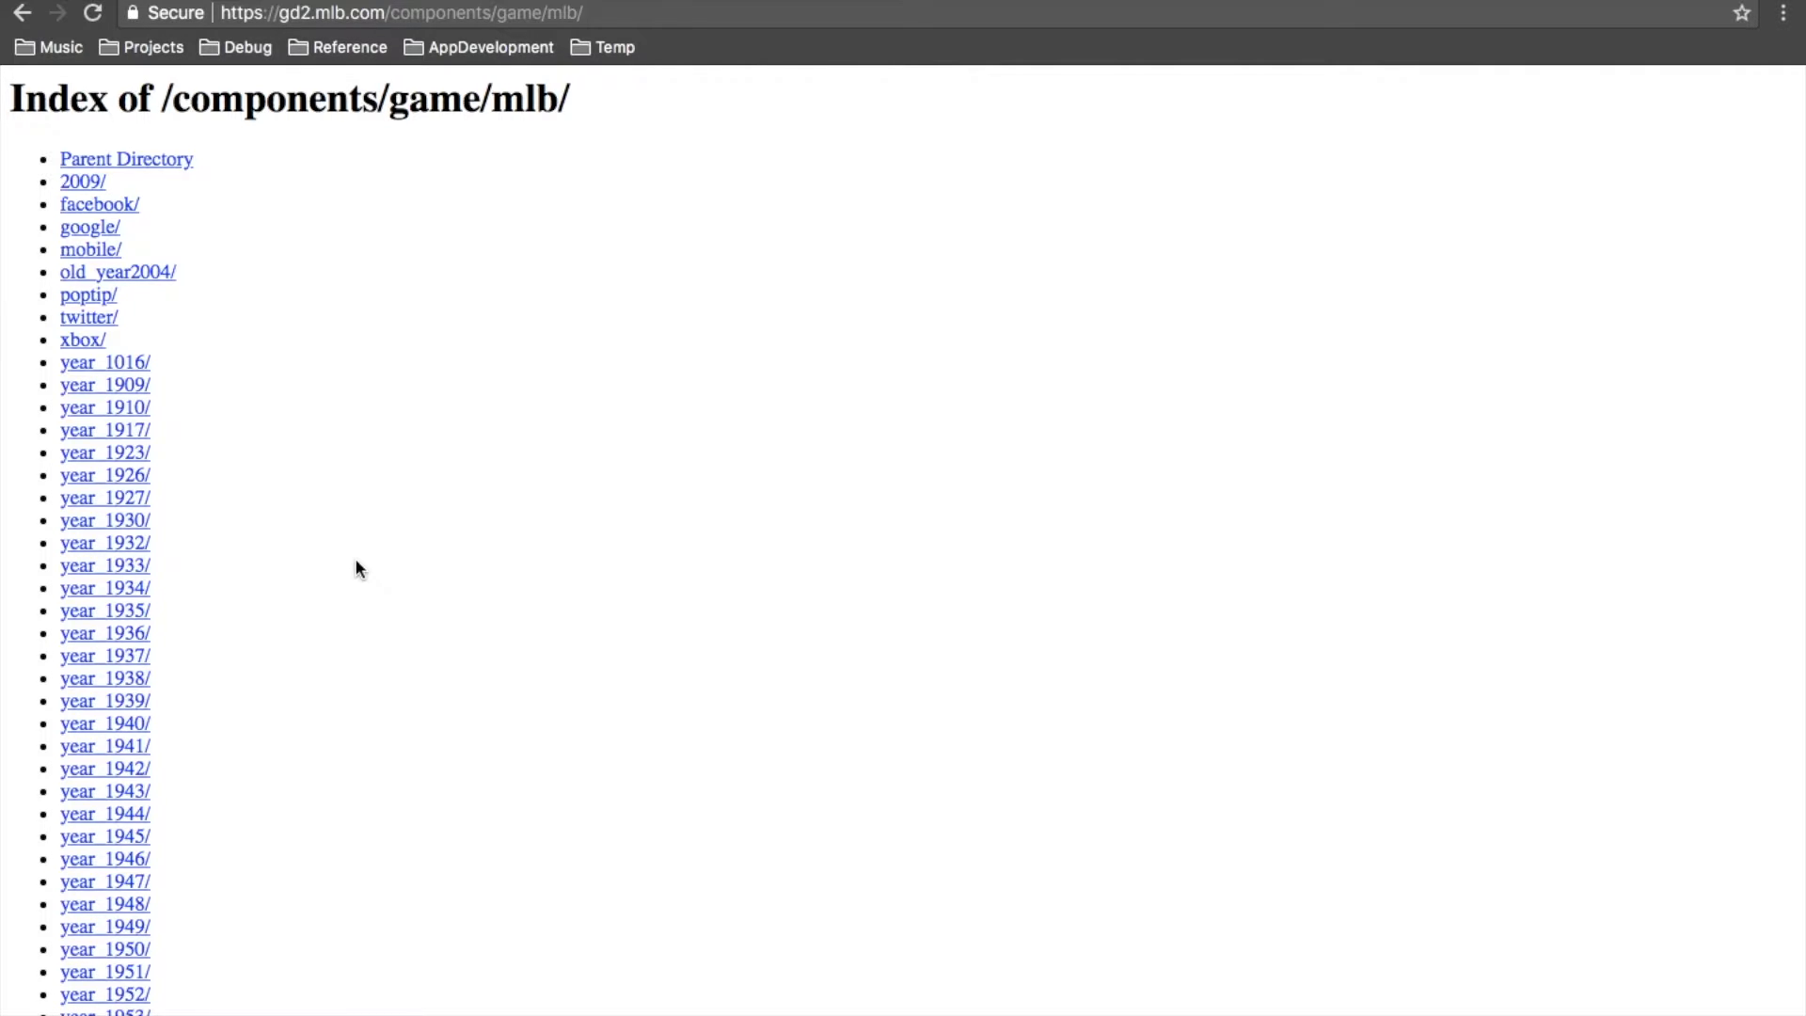
Step: Navigate into year_2018/month_05/day_24, which returns a NoSuchKey XML error
{"action": "scroll", "scroll_direction": "down", "scroll_amount": 3}
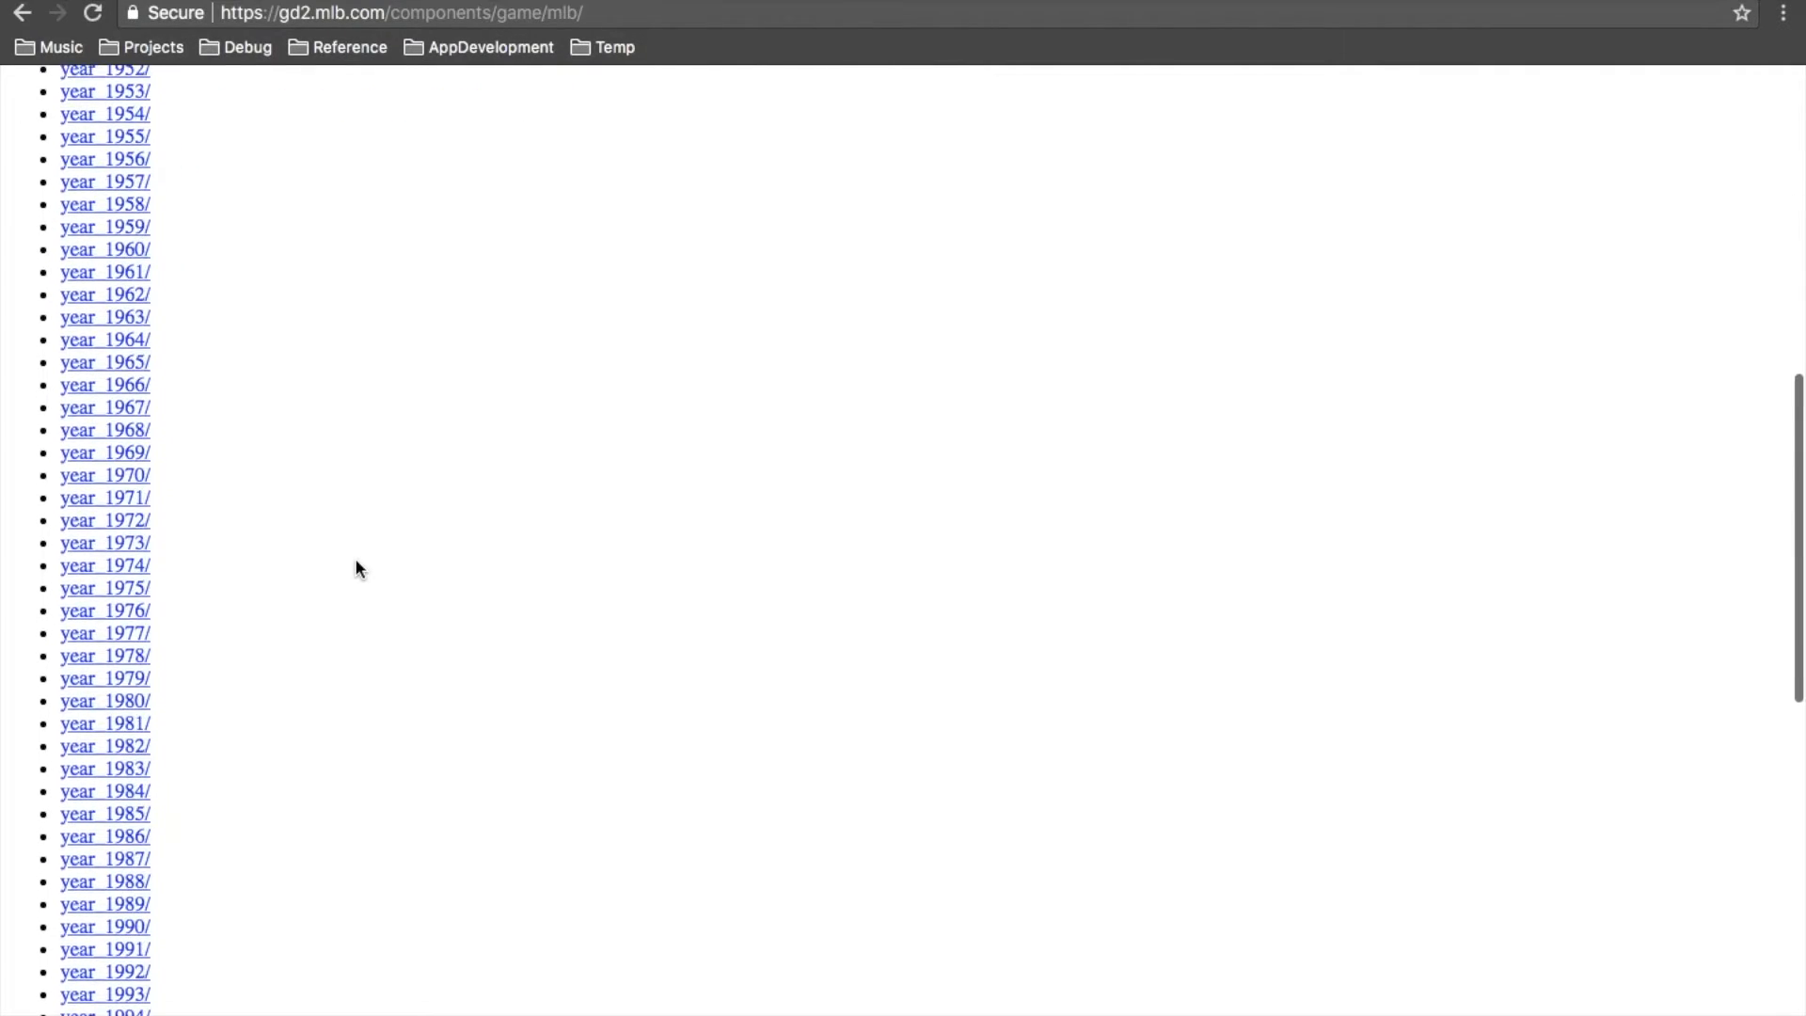
{"action": "scroll", "scroll_direction": "down", "scroll_amount": 3}
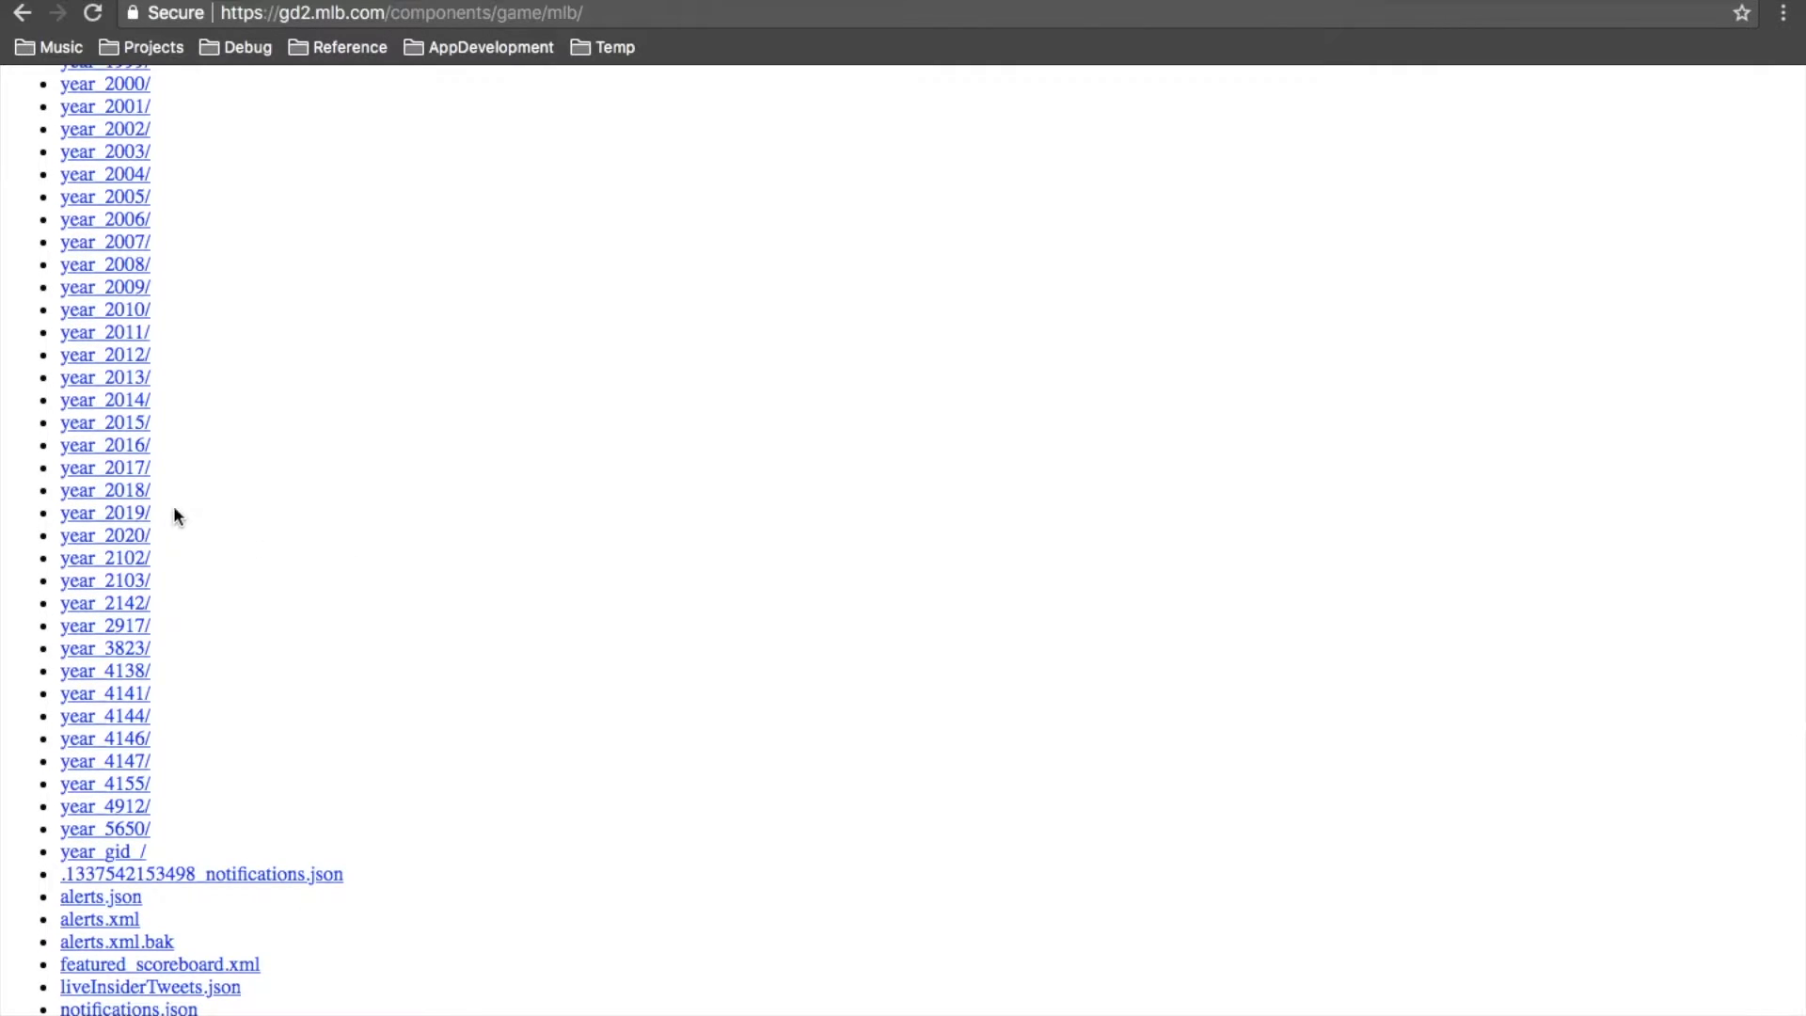
{"action": "left_click", "coordinate": [104, 489]}
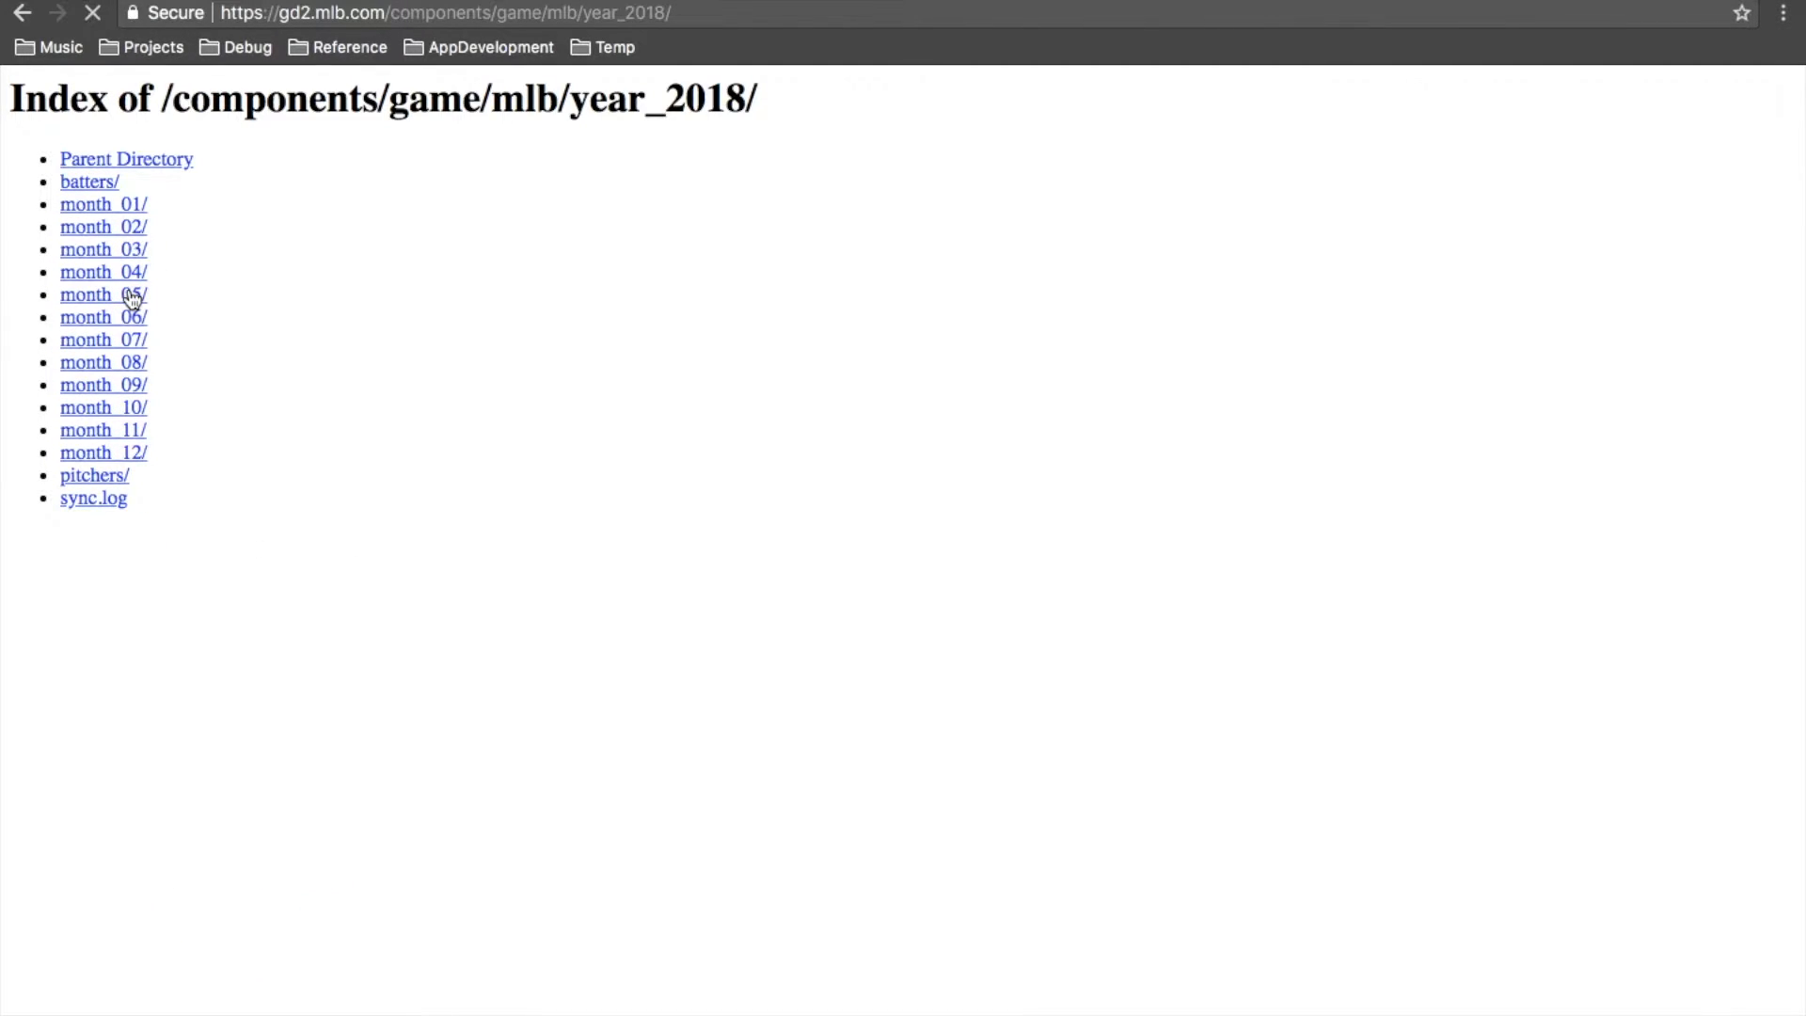
{"action": "left_click", "coordinate": [102, 294]}
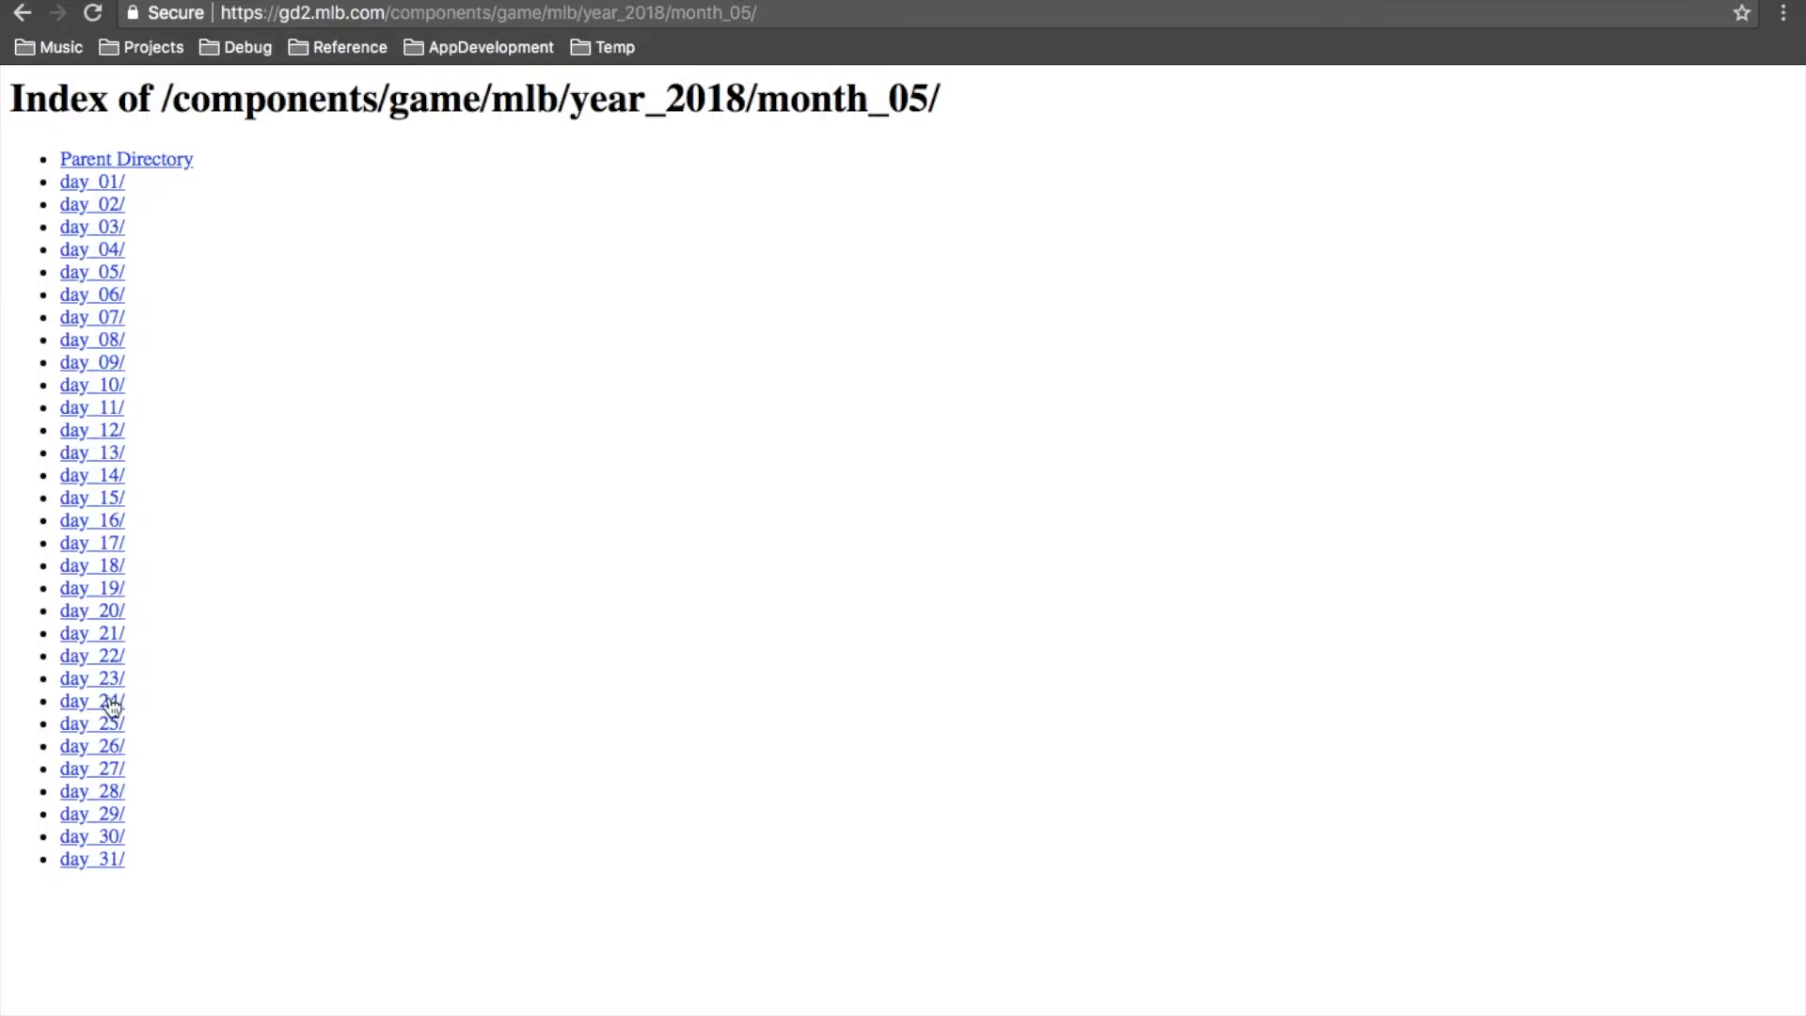
{"action": "left_click", "coordinate": [90, 700]}
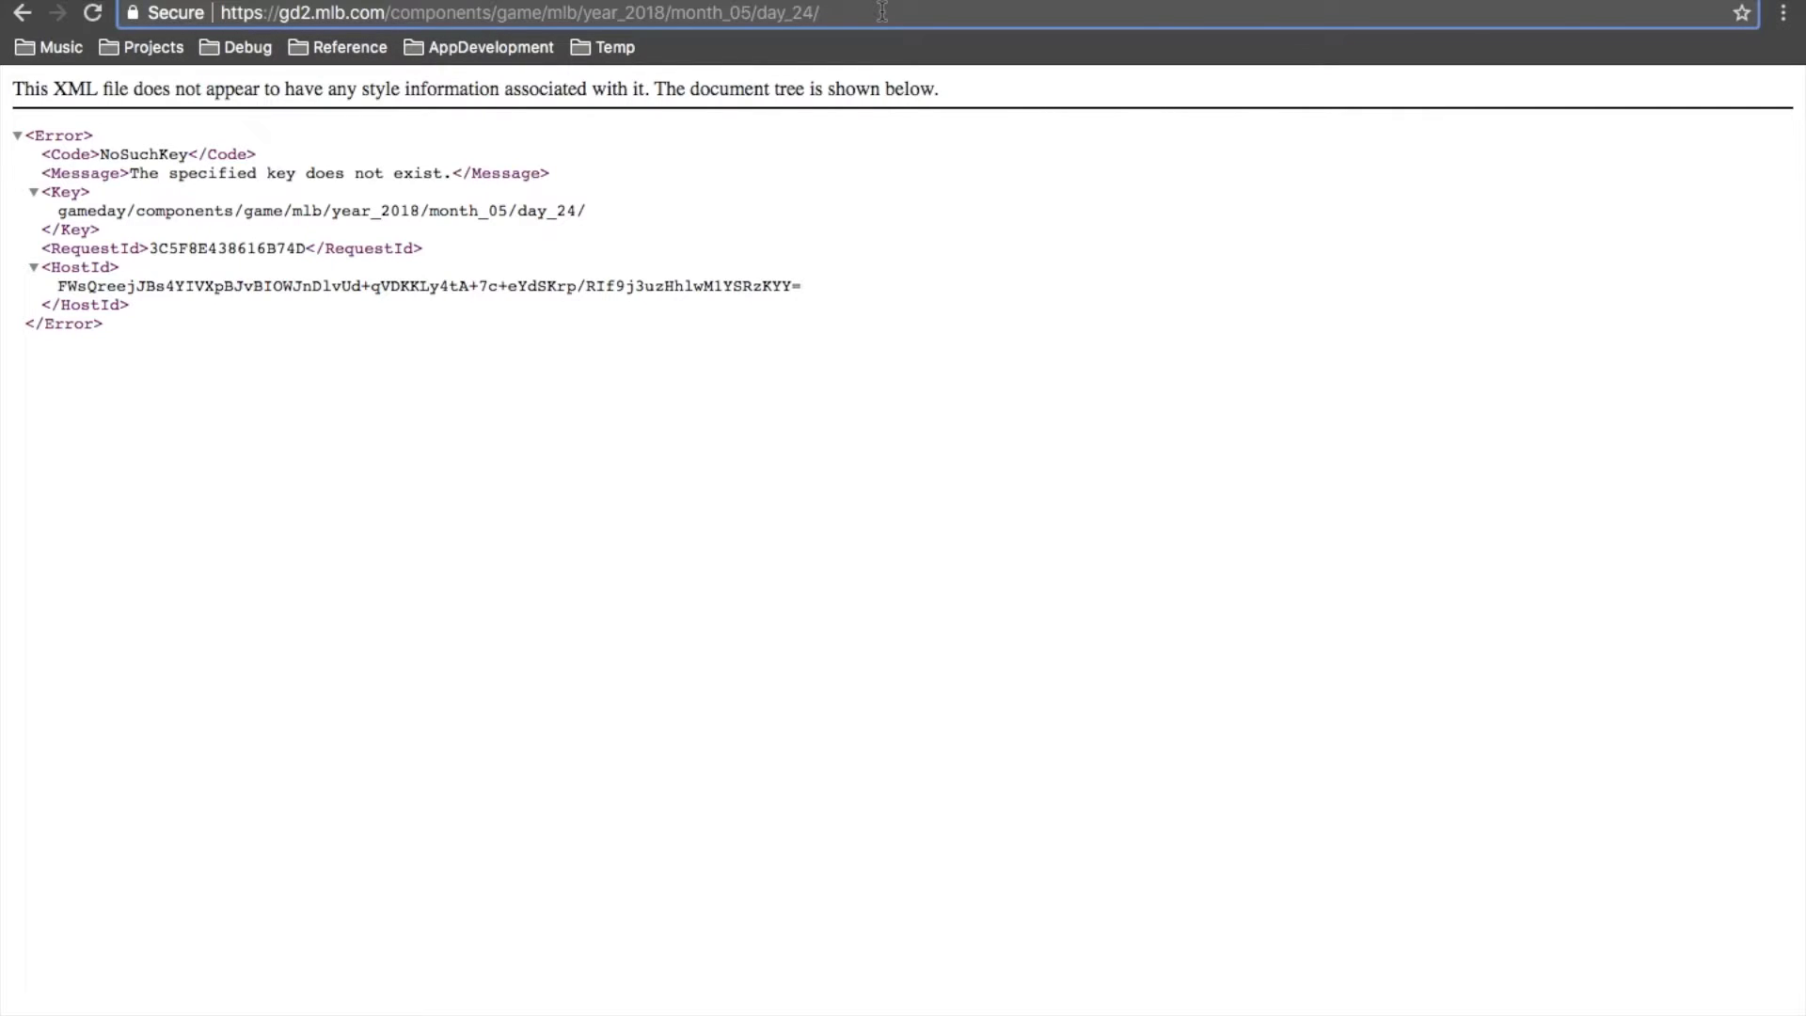
{"action": "left_click", "coordinate": [472, 13]}
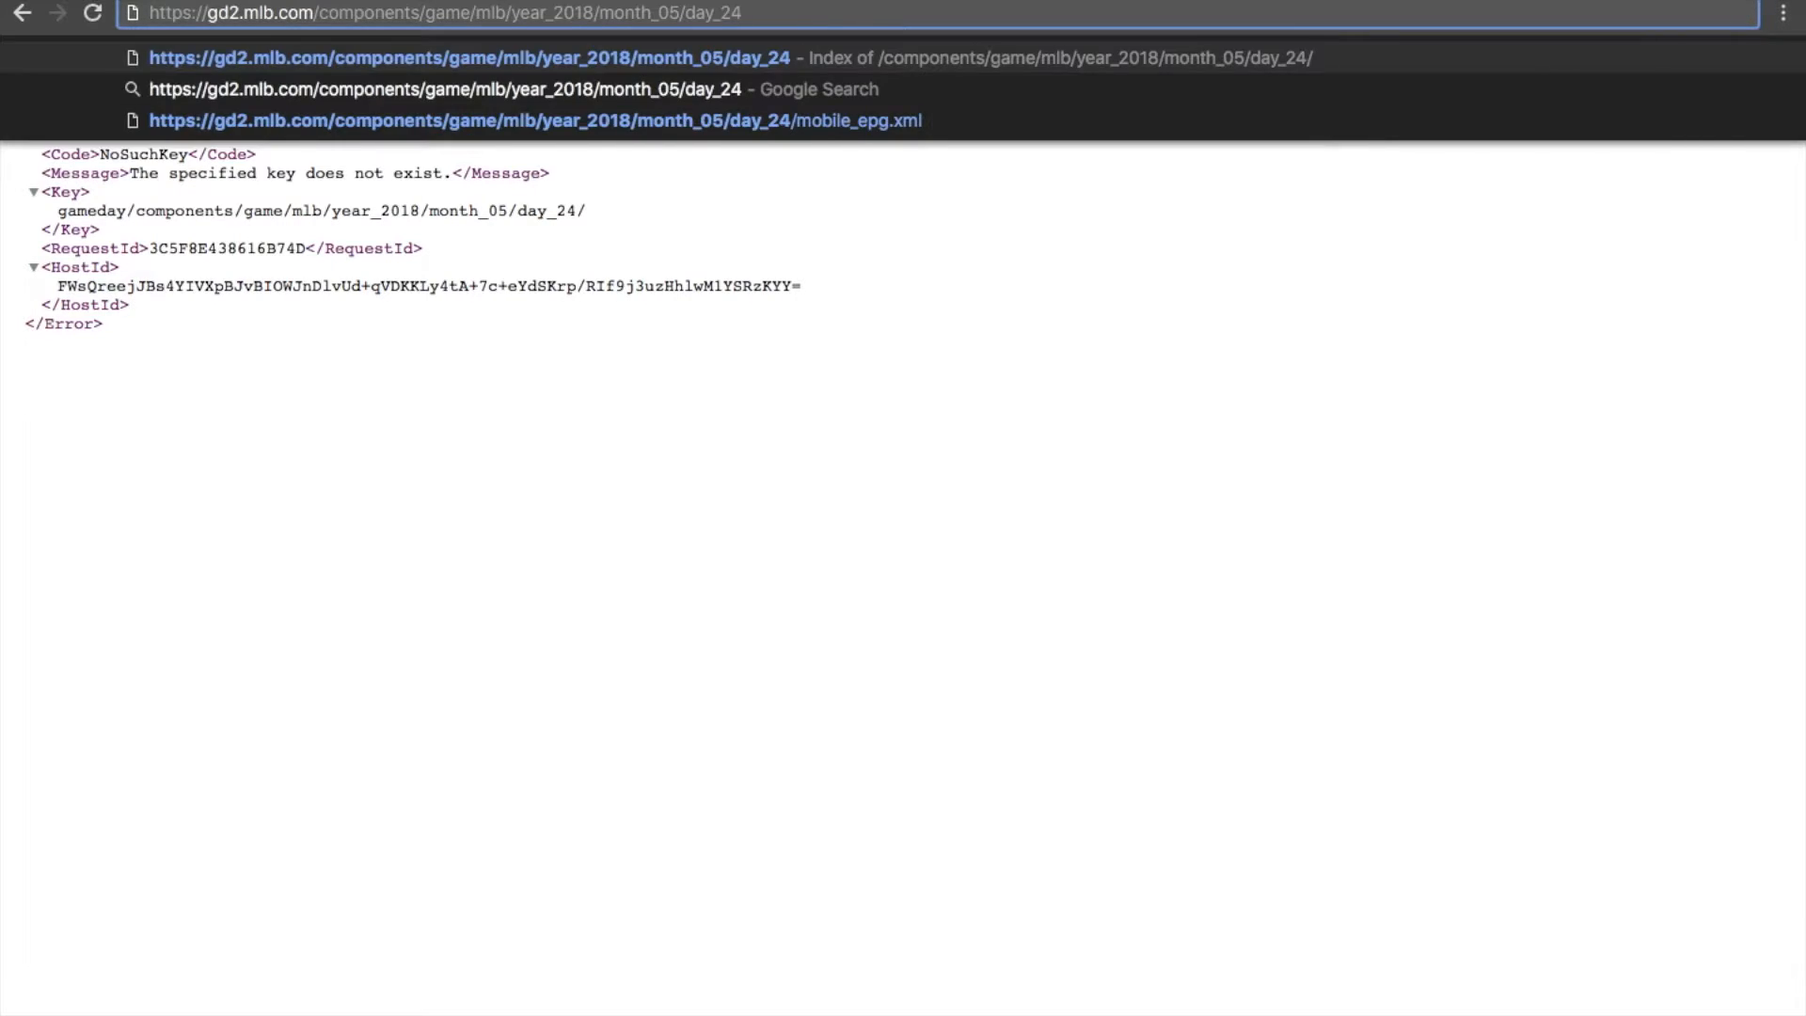
{"action": "left_click", "coordinate": [474, 59]}
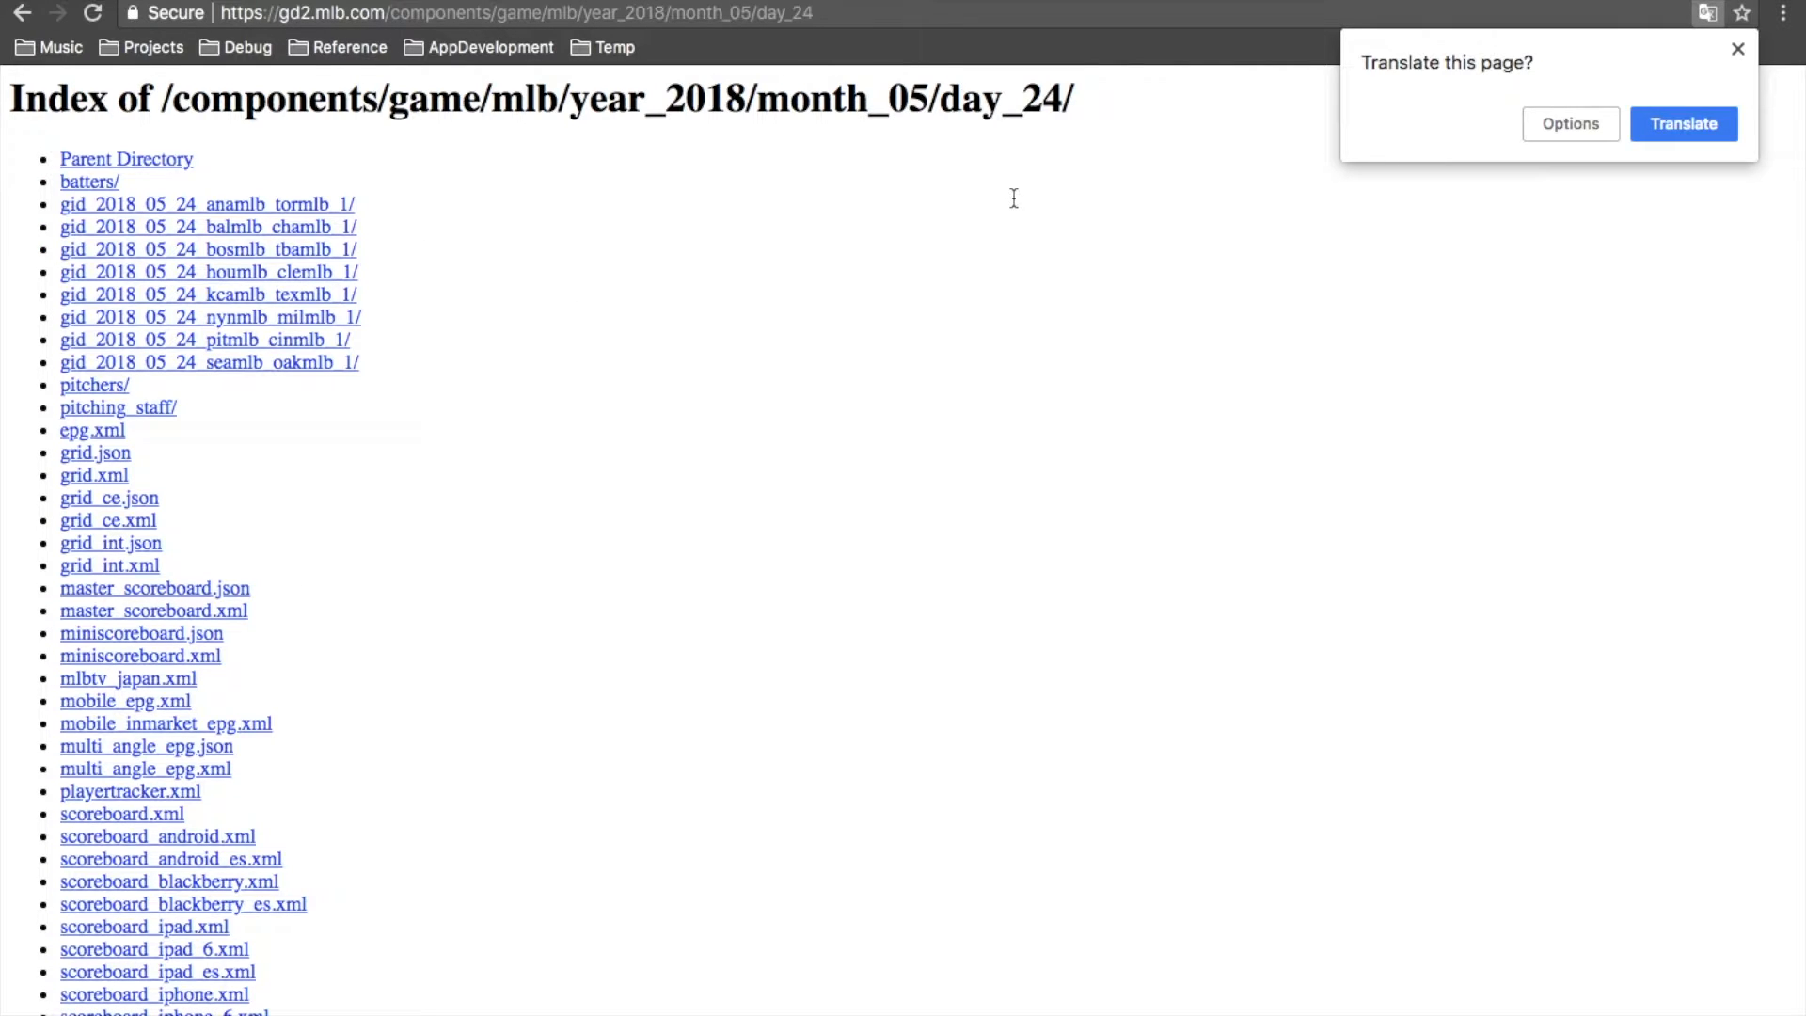
{"action": "left_click", "coordinate": [1738, 49]}
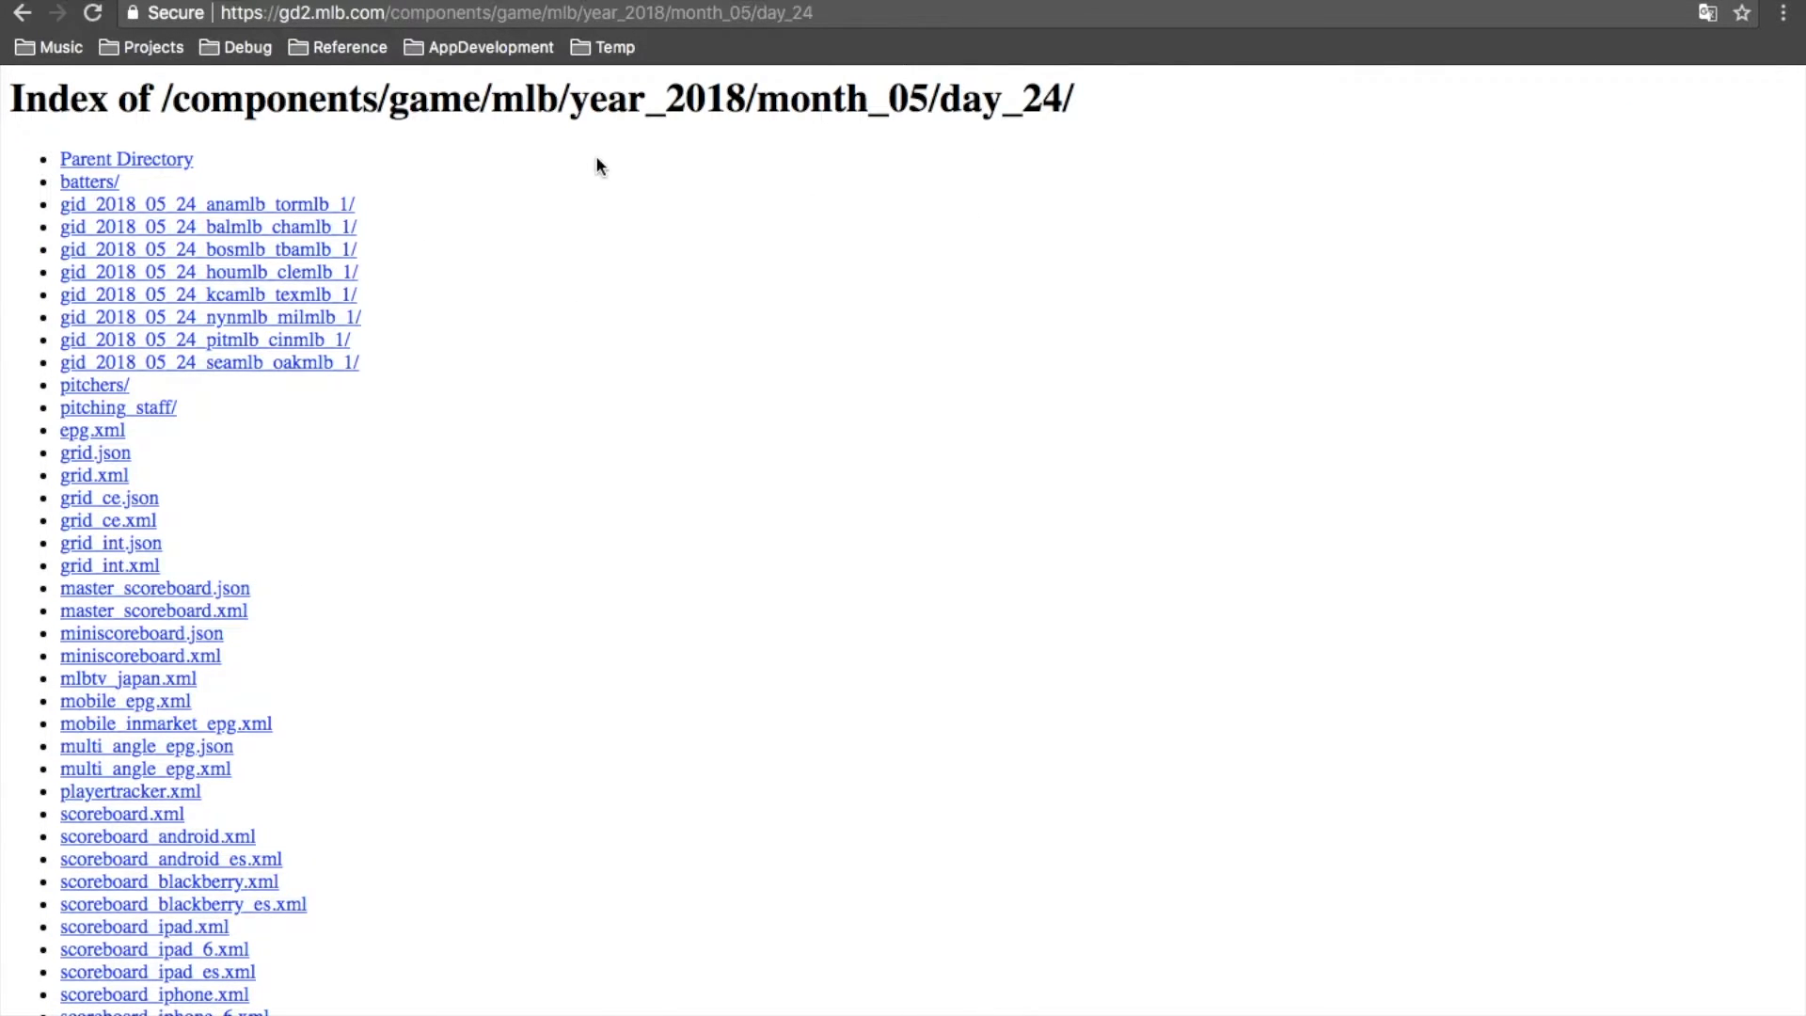
{"action": "mouse_move", "coordinate": [532, 562]}
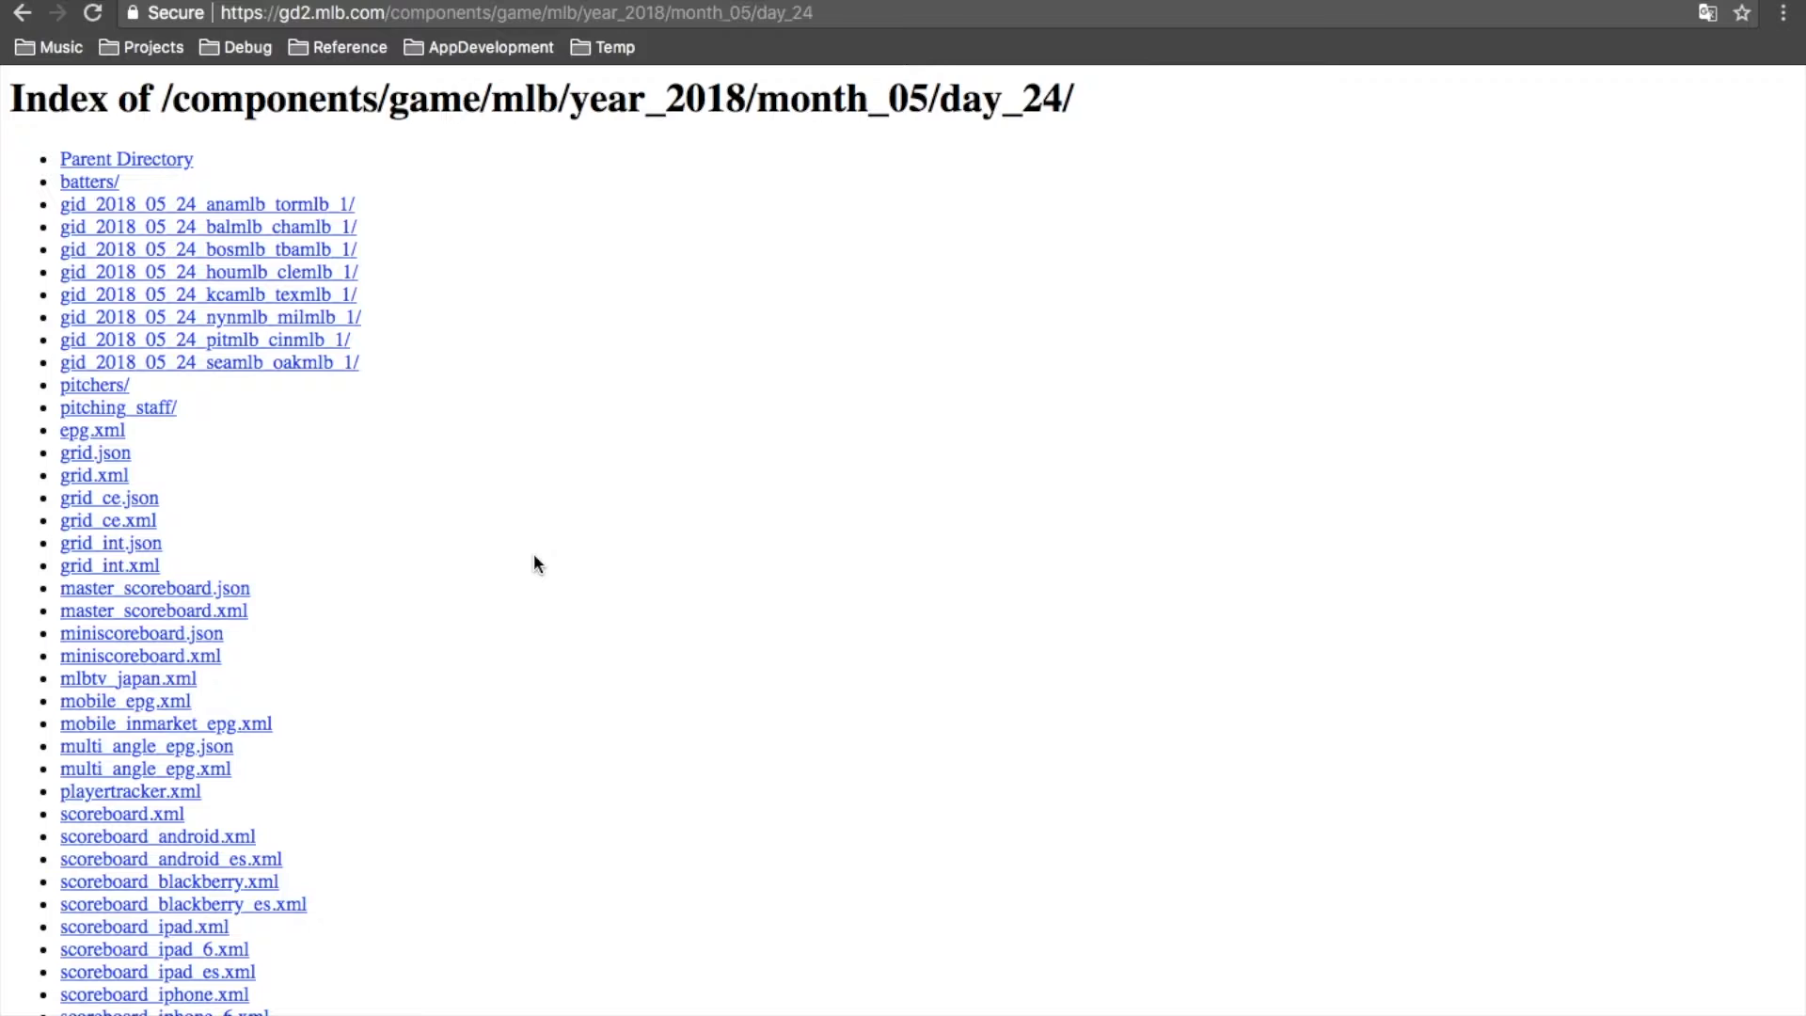
{"action": "mouse_move", "coordinate": [527, 523]}
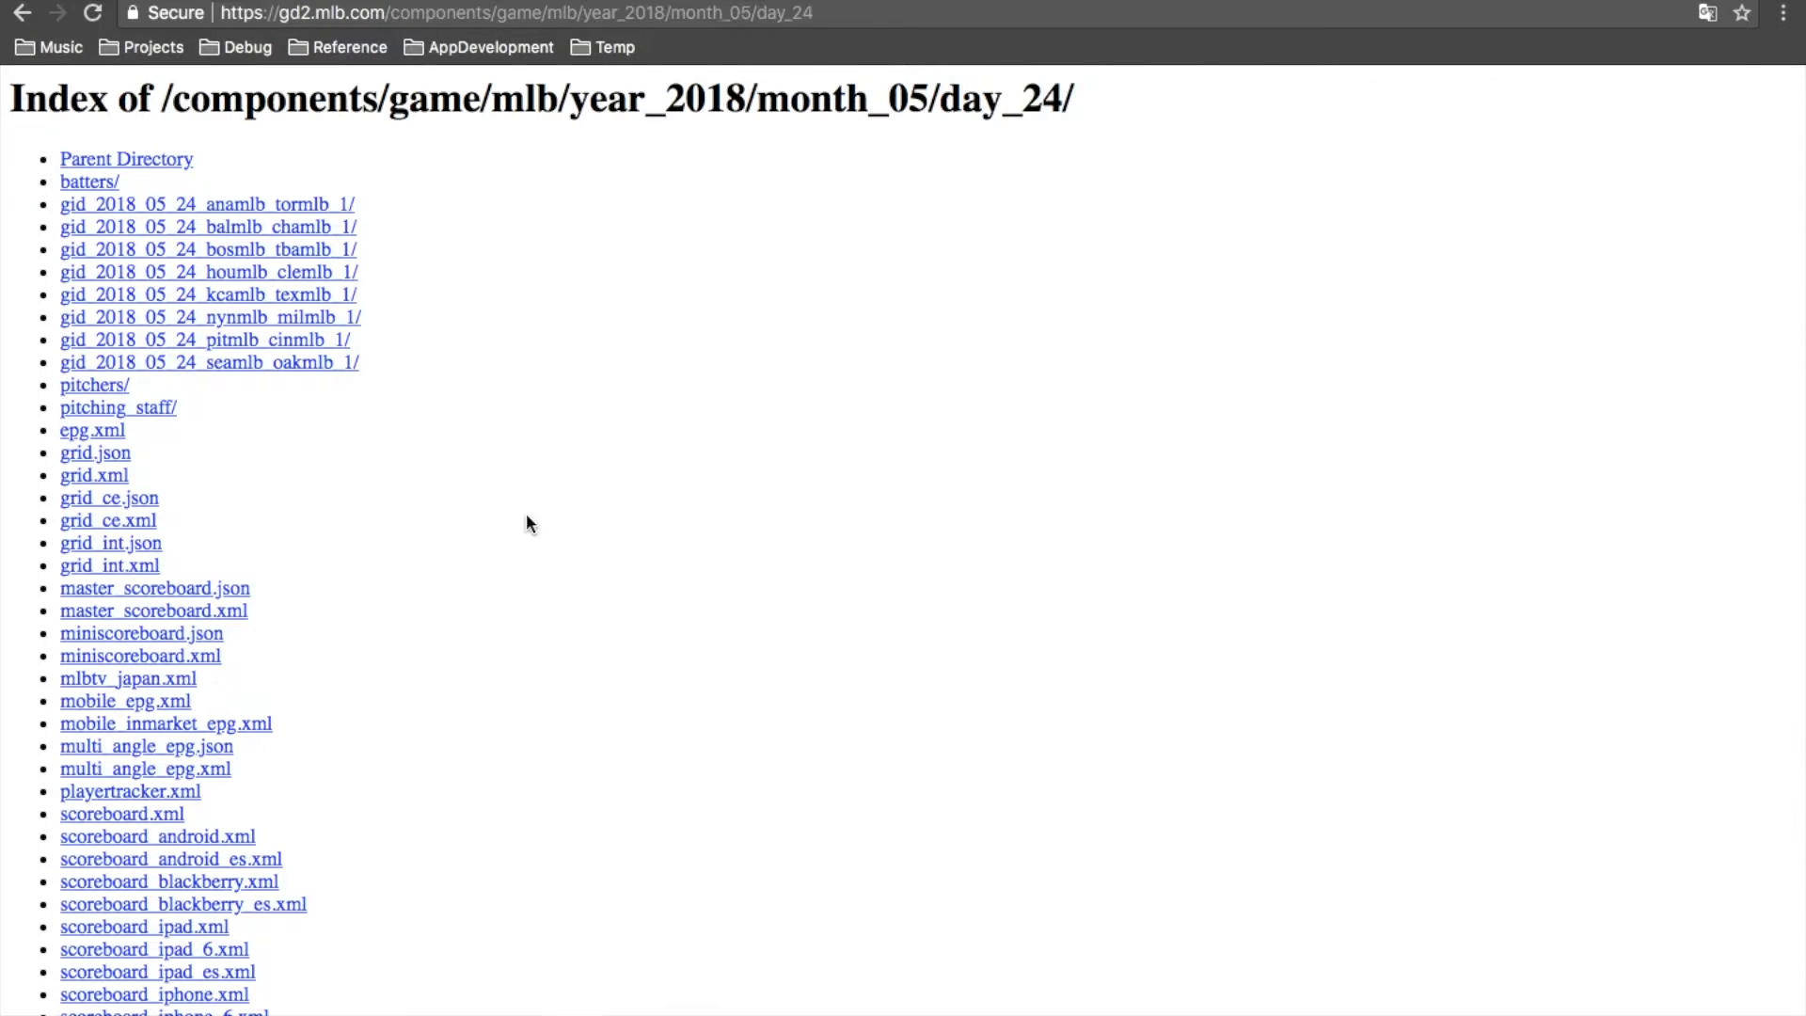
{"action": "mouse_move", "coordinate": [424, 371]}
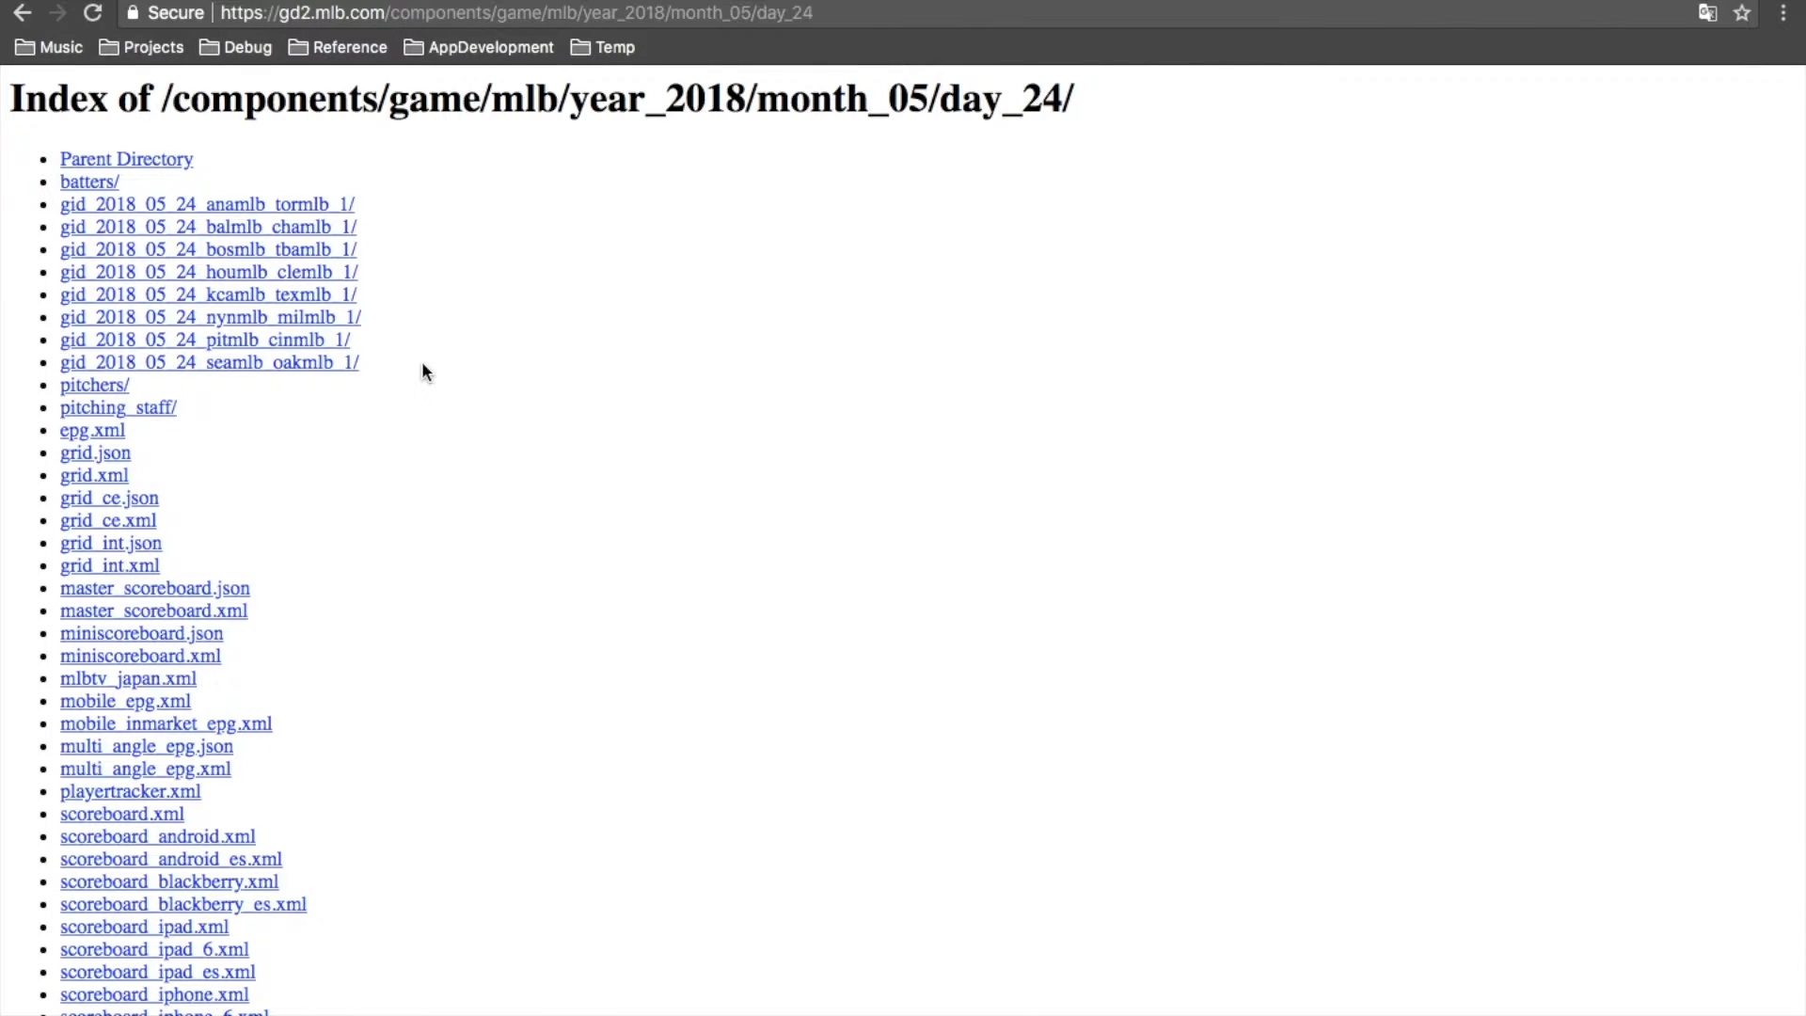
{"action": "scroll", "scroll_direction": "down", "scroll_amount": 3}
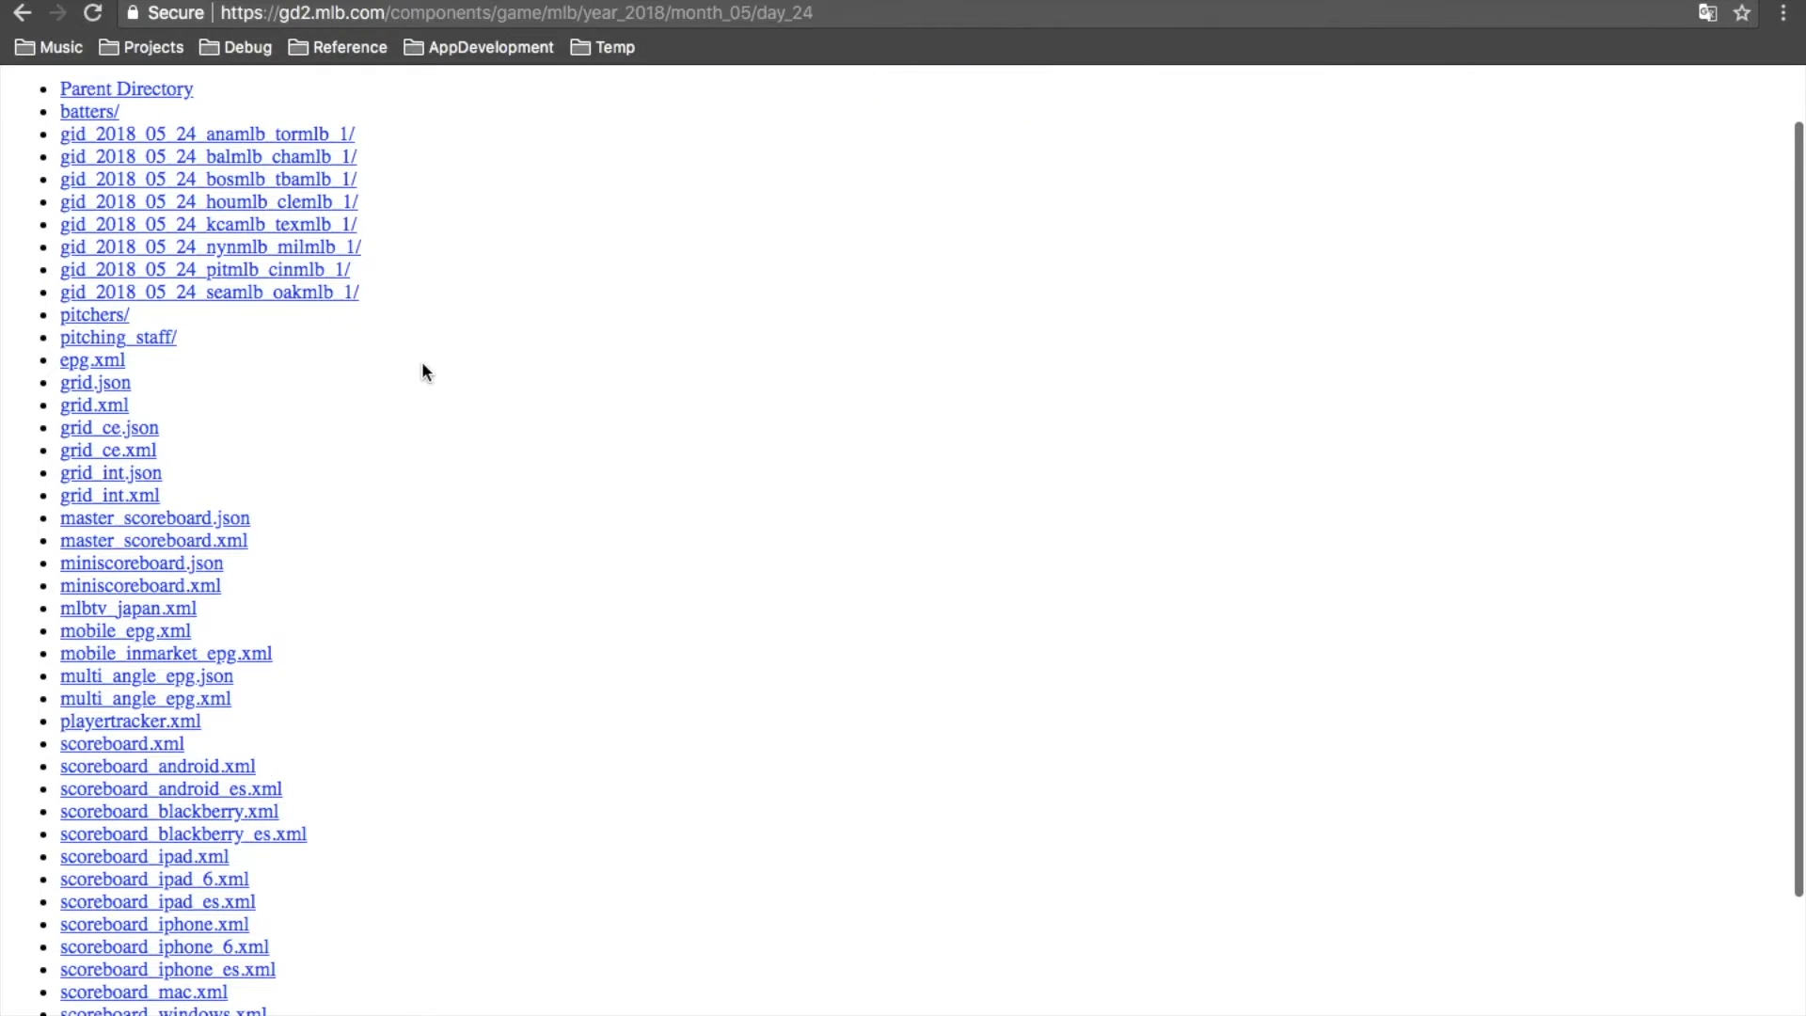
{"action": "scroll", "scroll_direction": "down", "scroll_amount": 3}
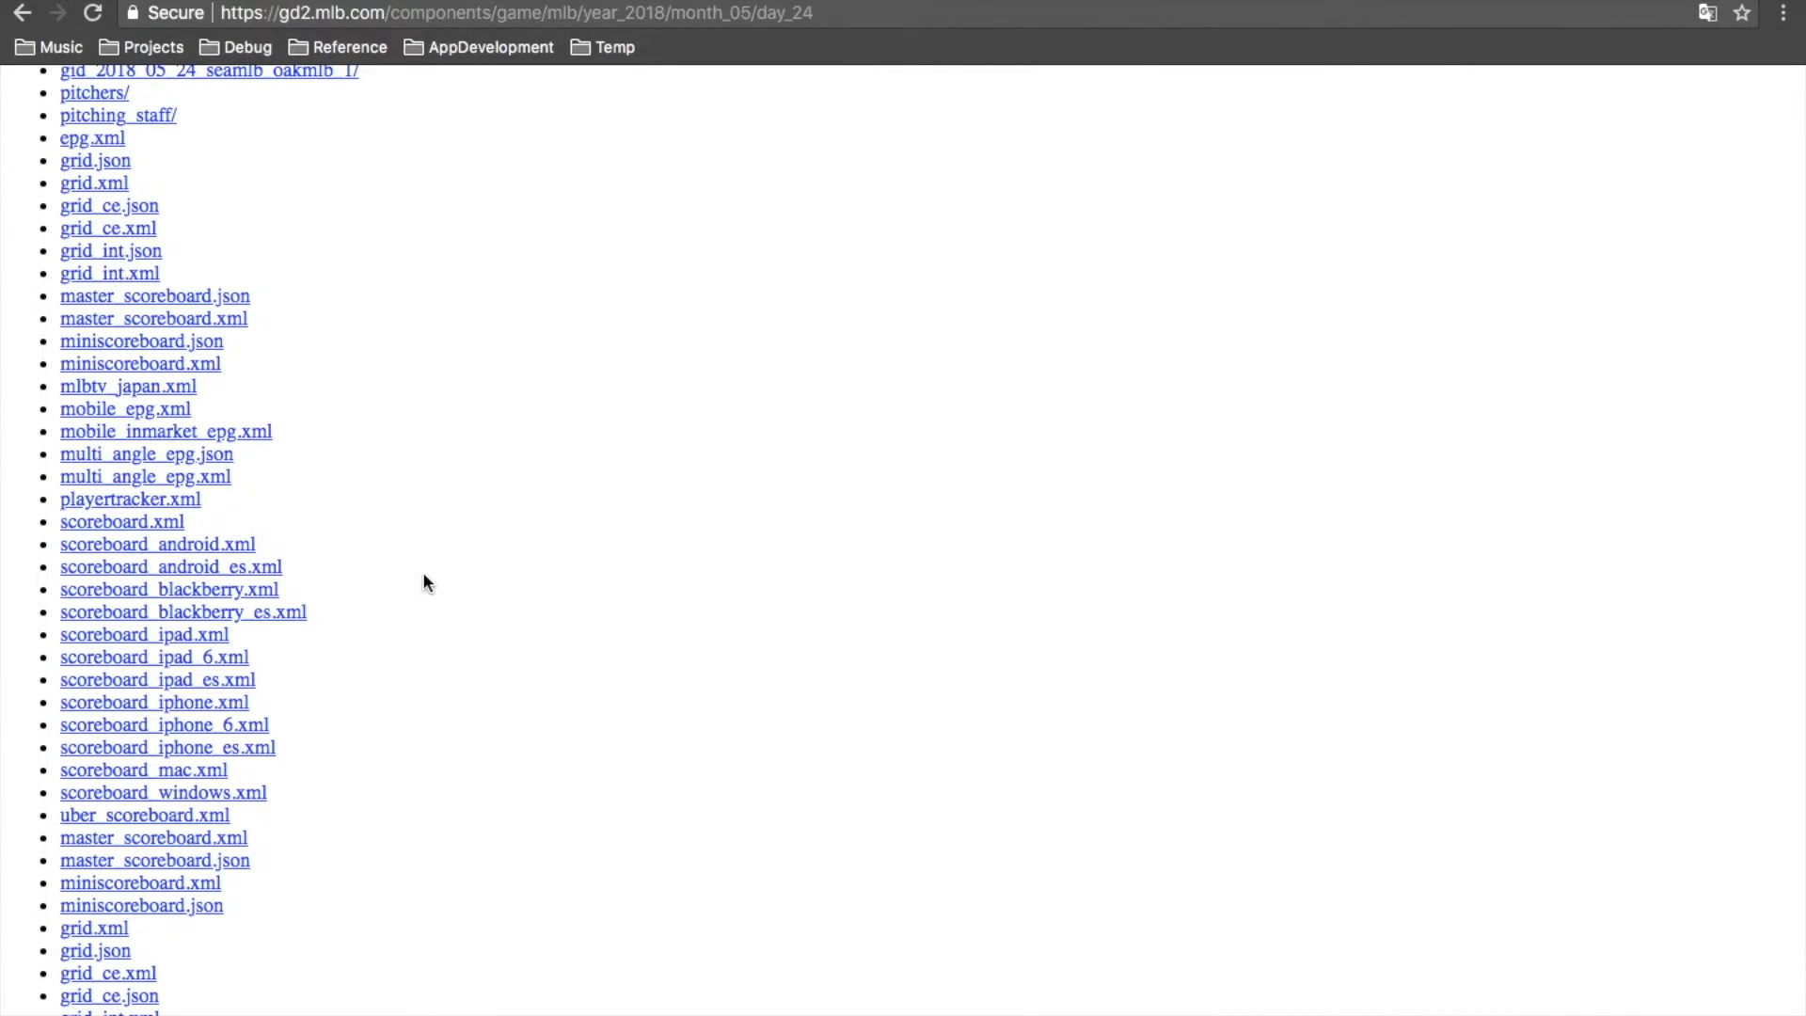
{"action": "scroll", "scroll_direction": "up", "scroll_amount": 3}
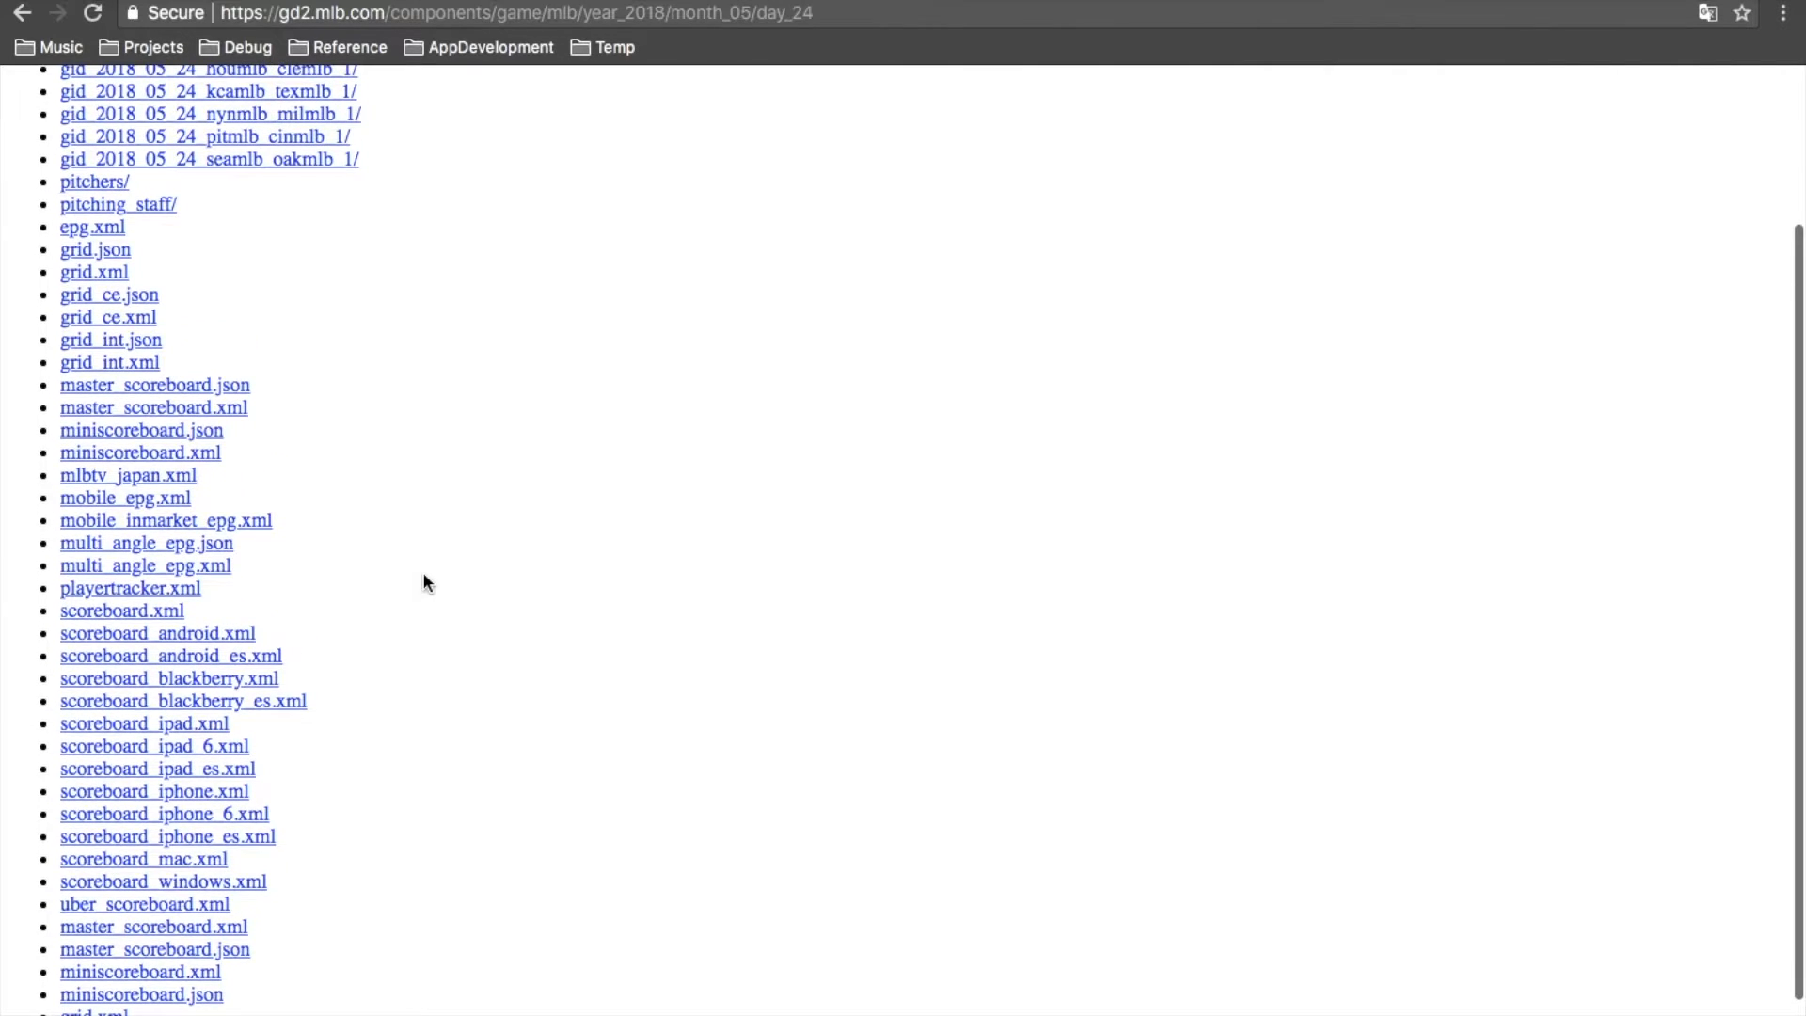
{"action": "scroll", "scroll_direction": "up", "scroll_amount": 3}
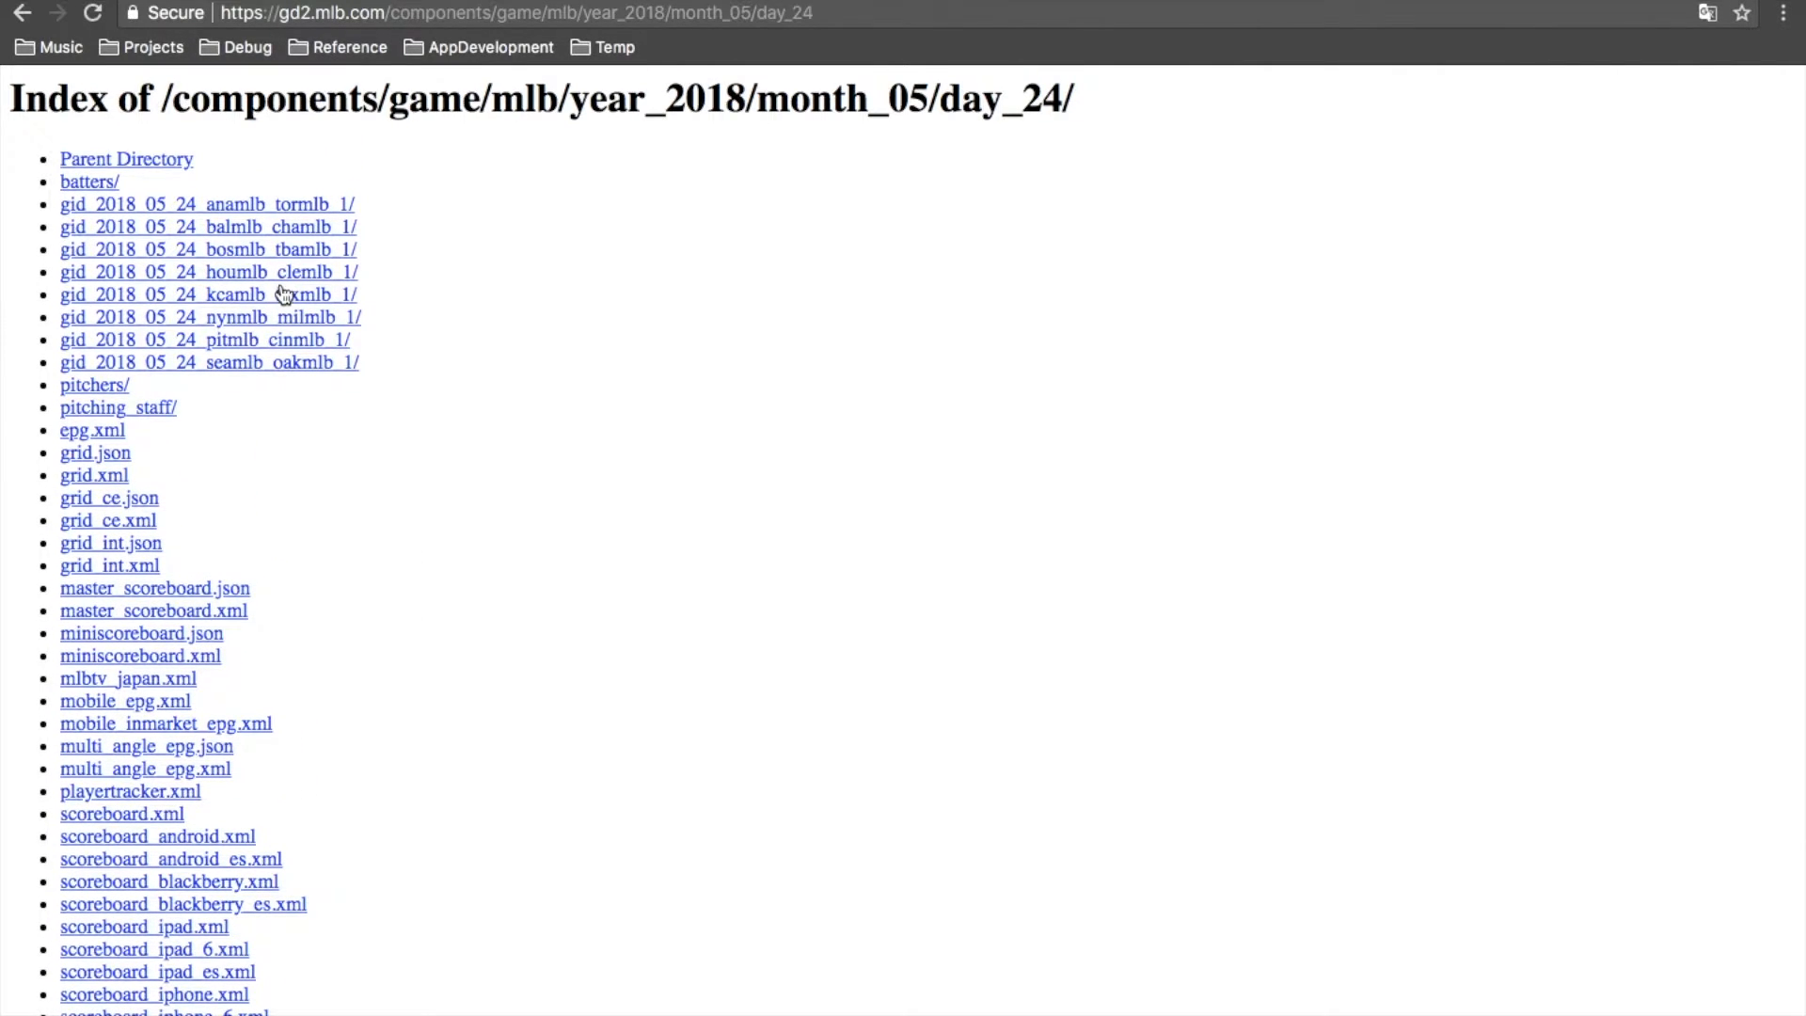
Step: Open the gid_2018_05_24_kcamlb_texmlb_1 Royals–Rangers game folder listing its data files
{"action": "left_click", "coordinate": [207, 294]}
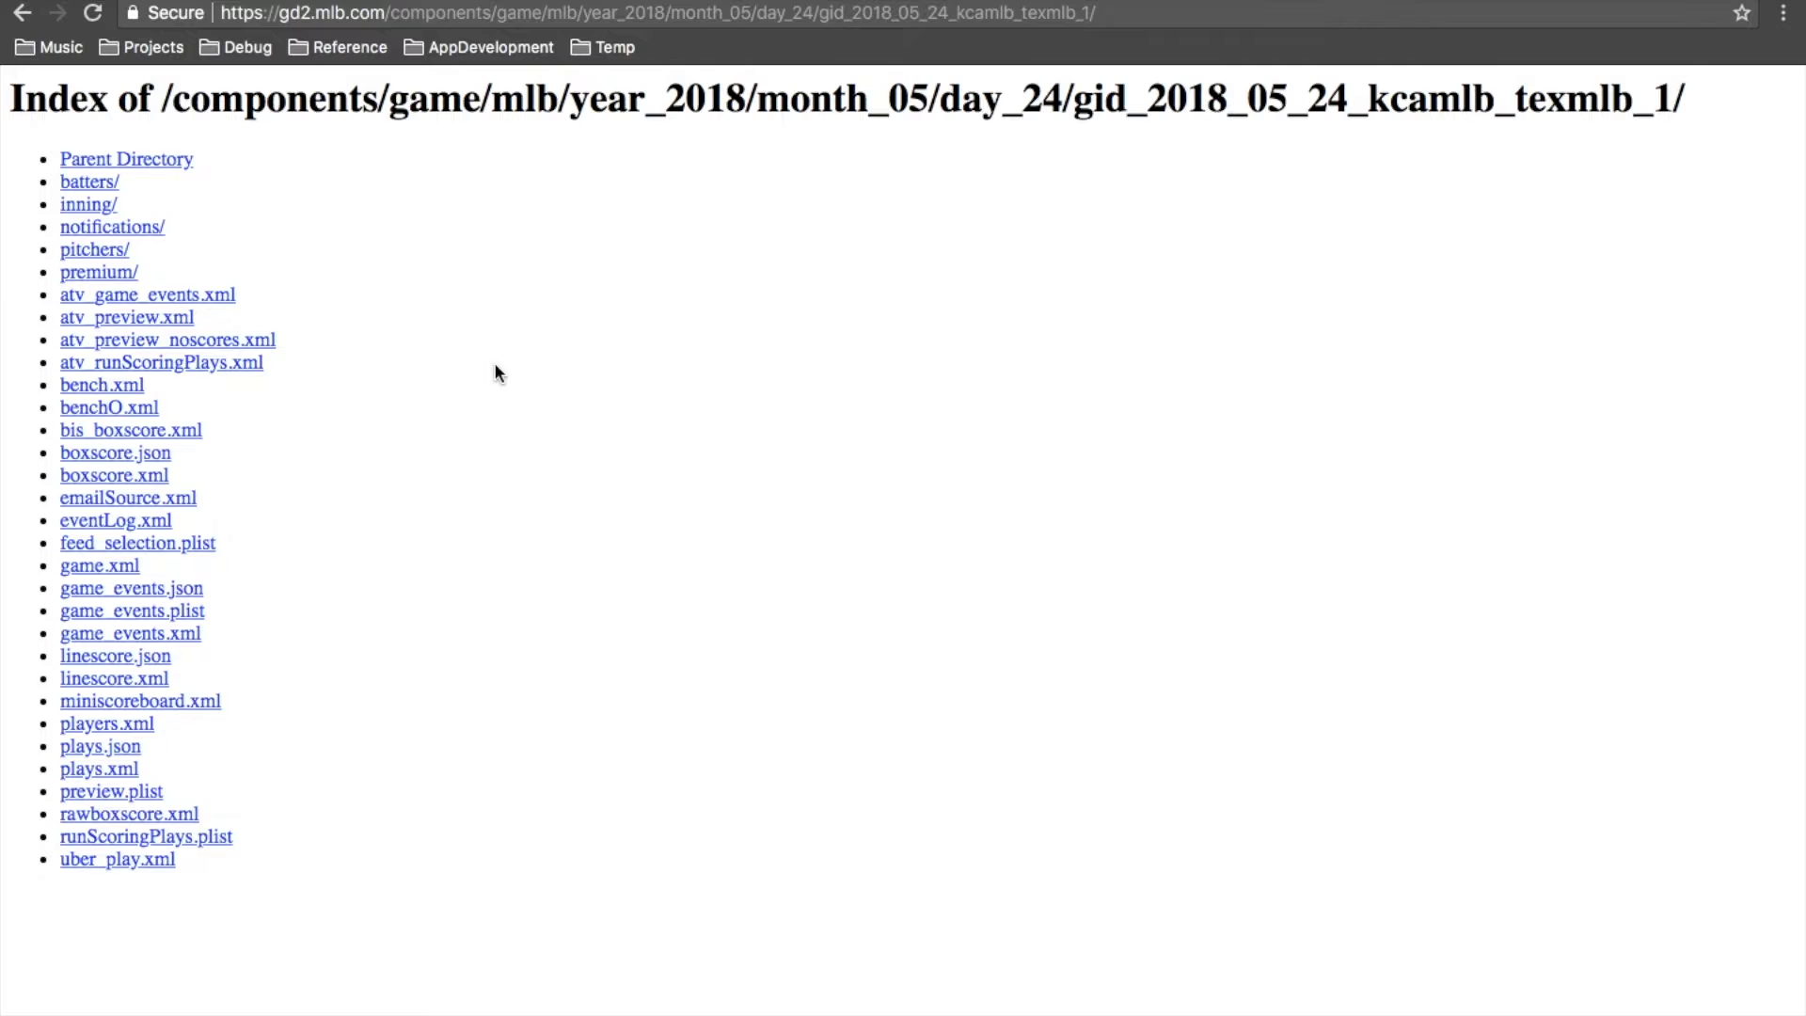
{"action": "mouse_move", "coordinate": [179, 320]}
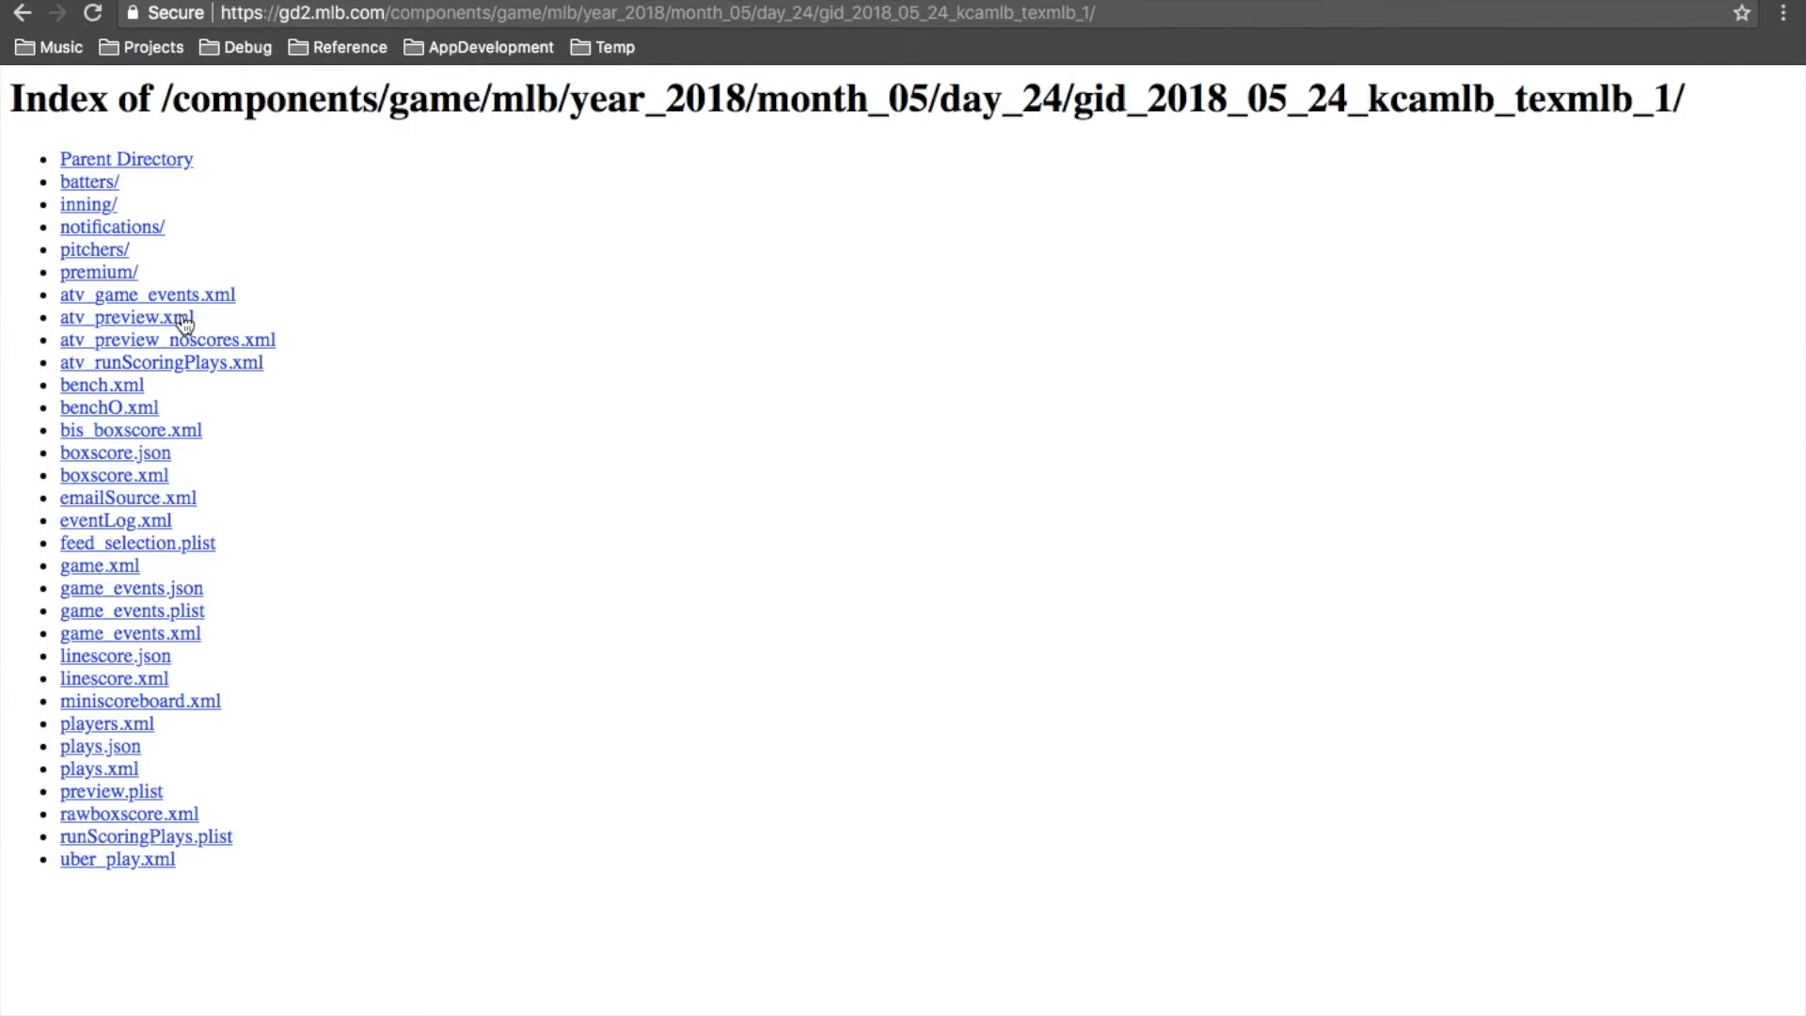
{"action": "mouse_move", "coordinate": [162, 459]}
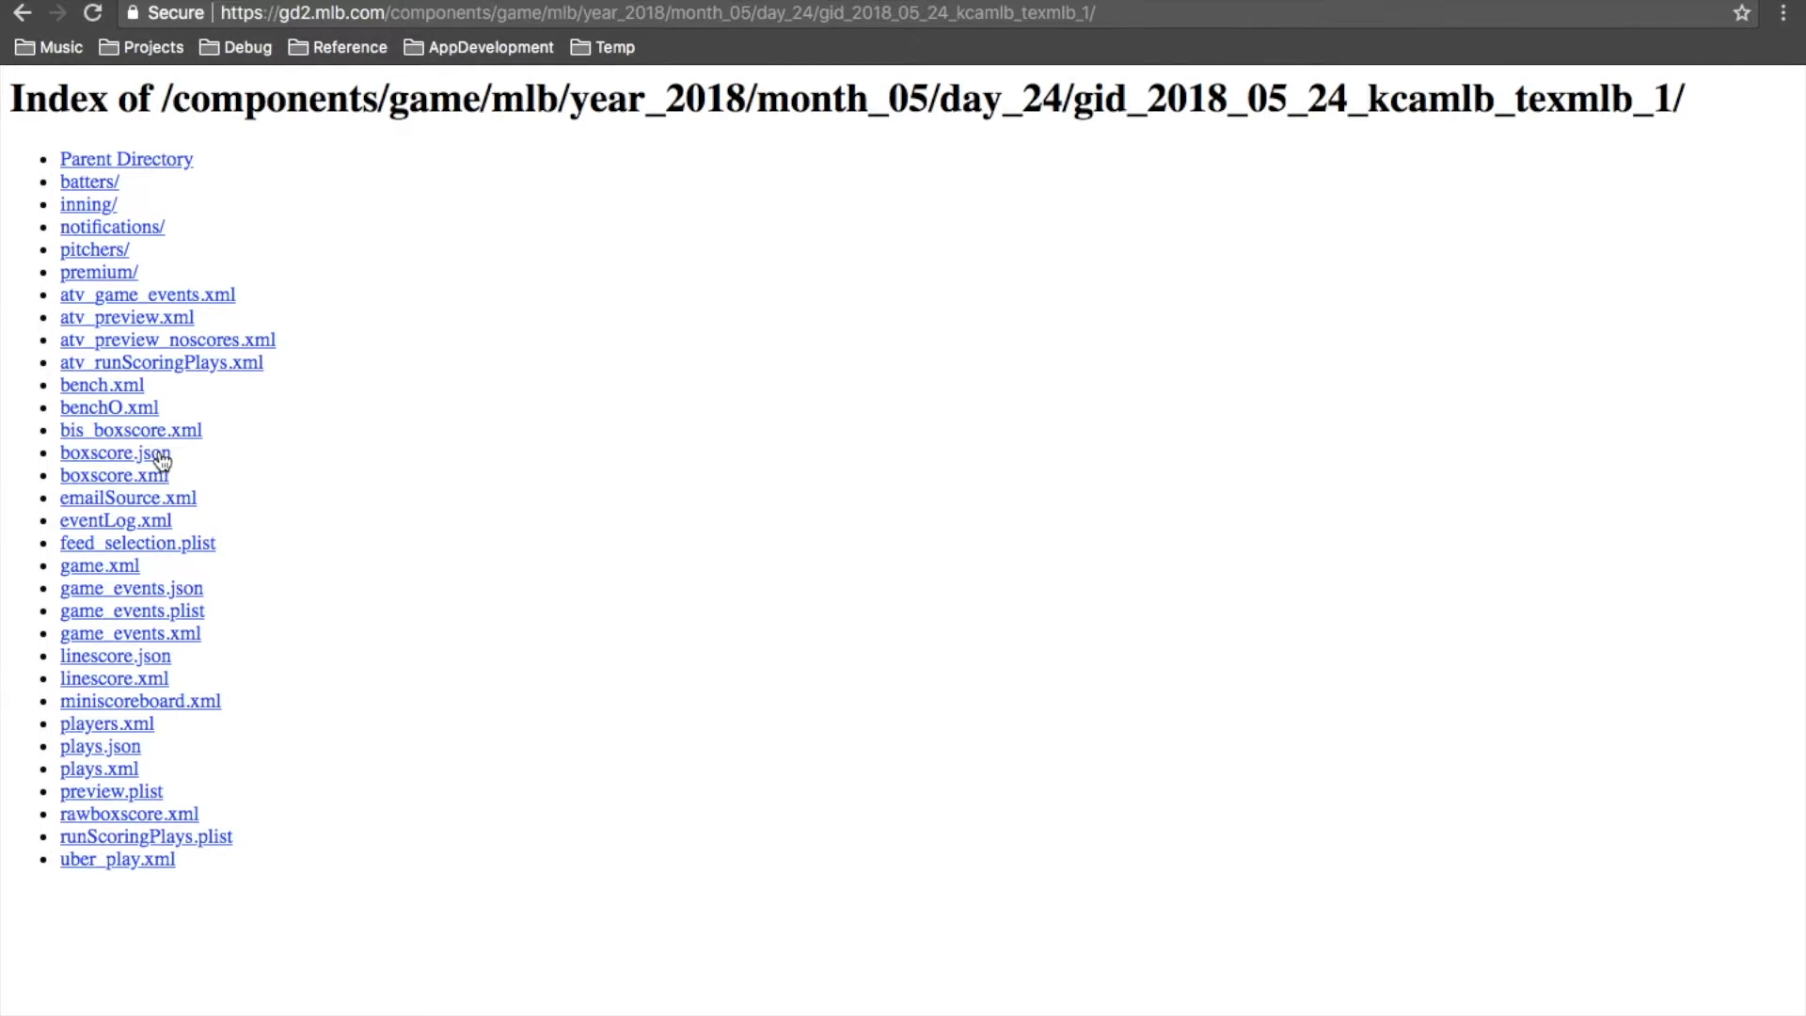
{"action": "mouse_move", "coordinate": [284, 480]}
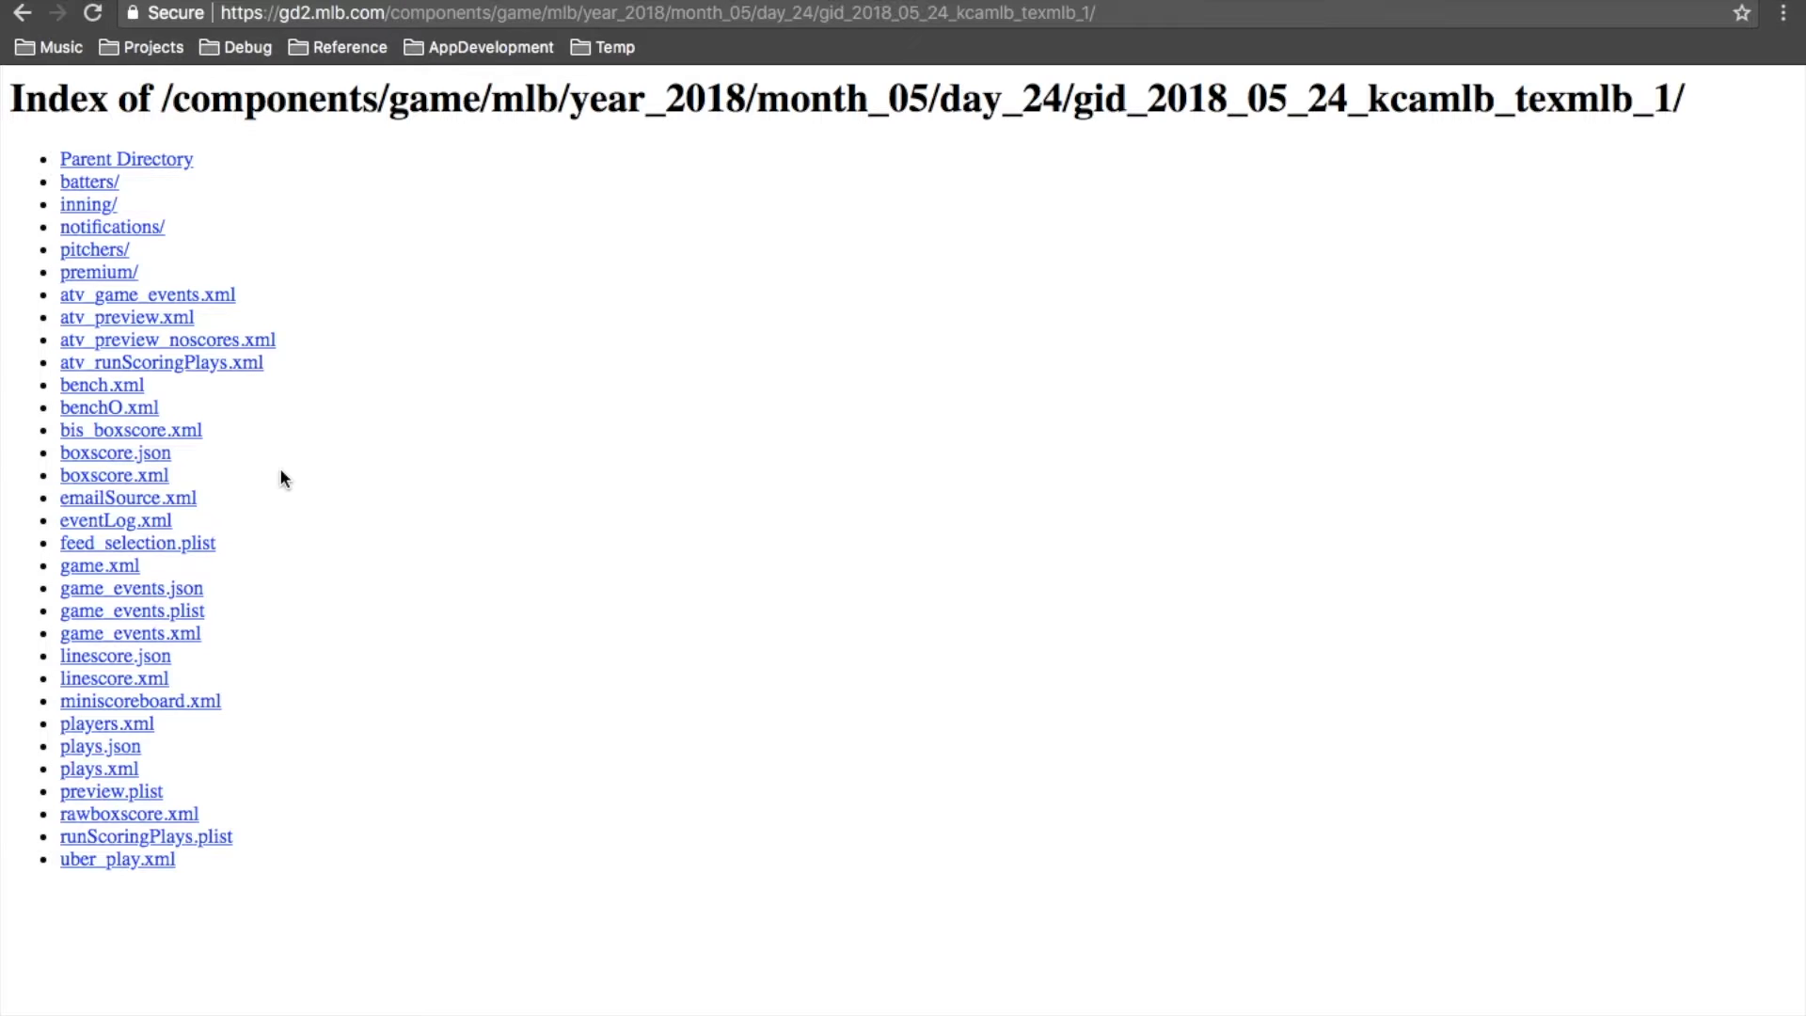
{"action": "mouse_move", "coordinate": [229, 438]}
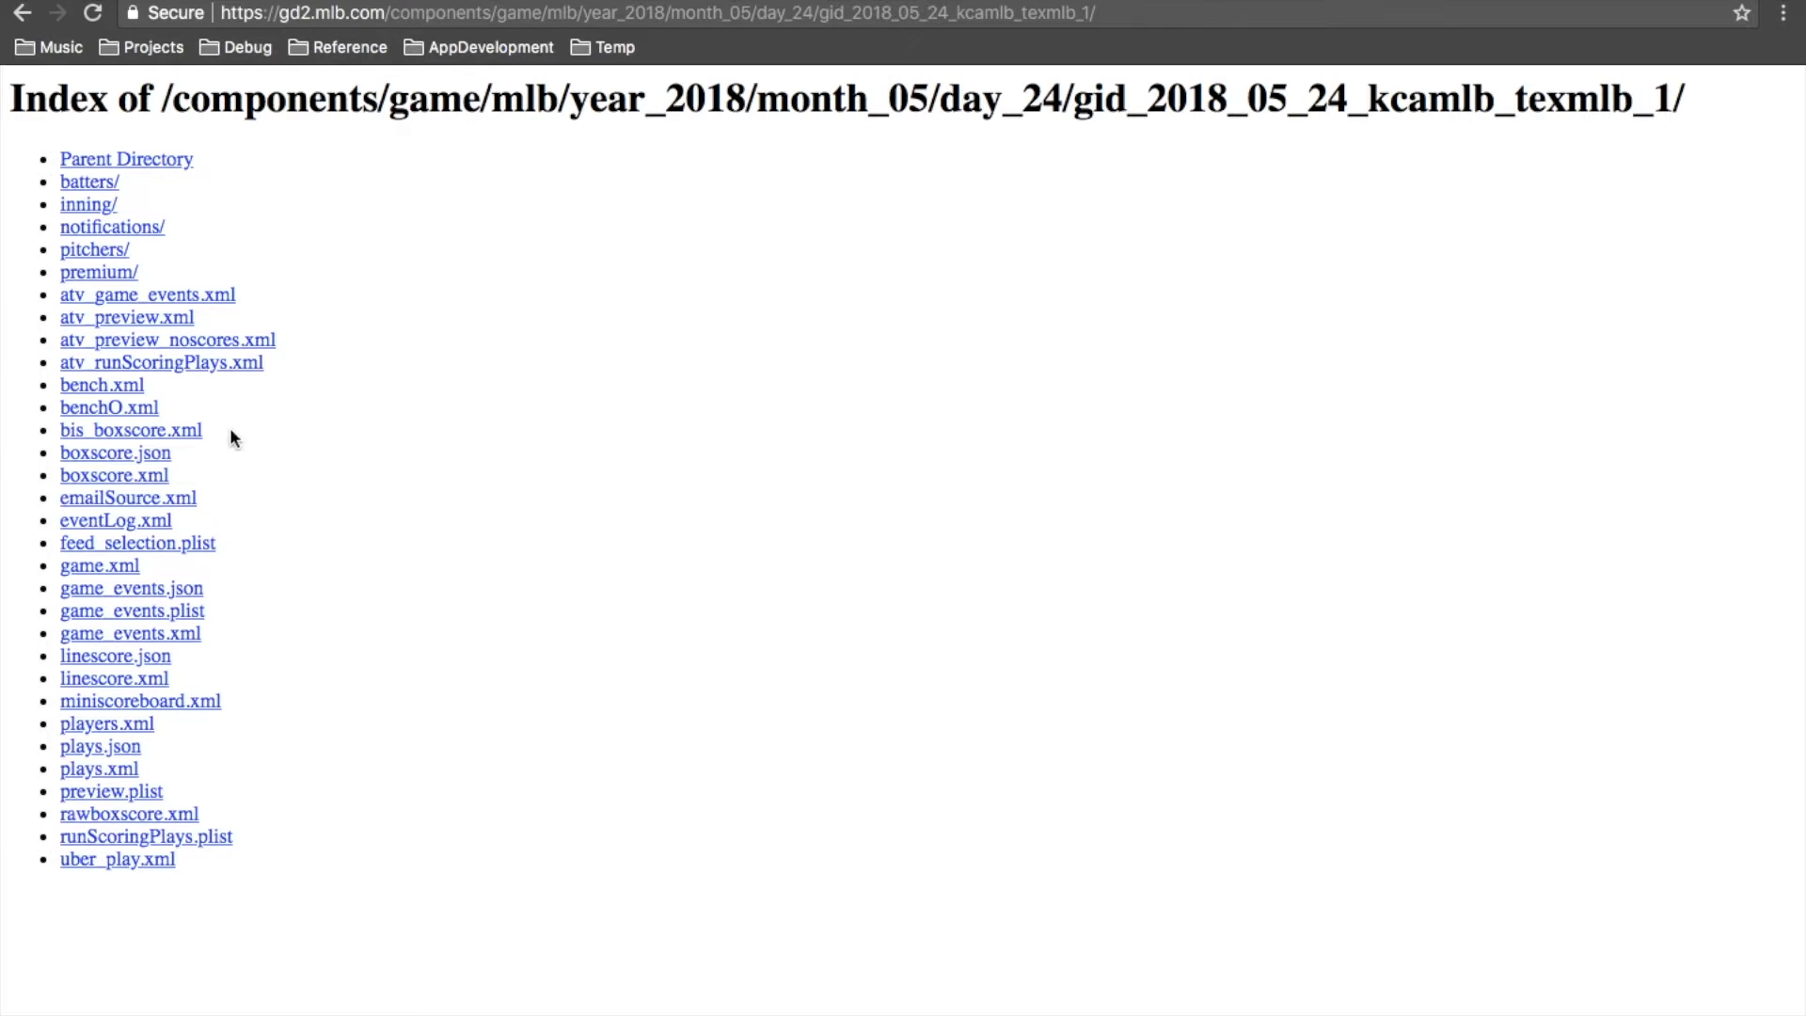
{"action": "mouse_move", "coordinate": [209, 438]}
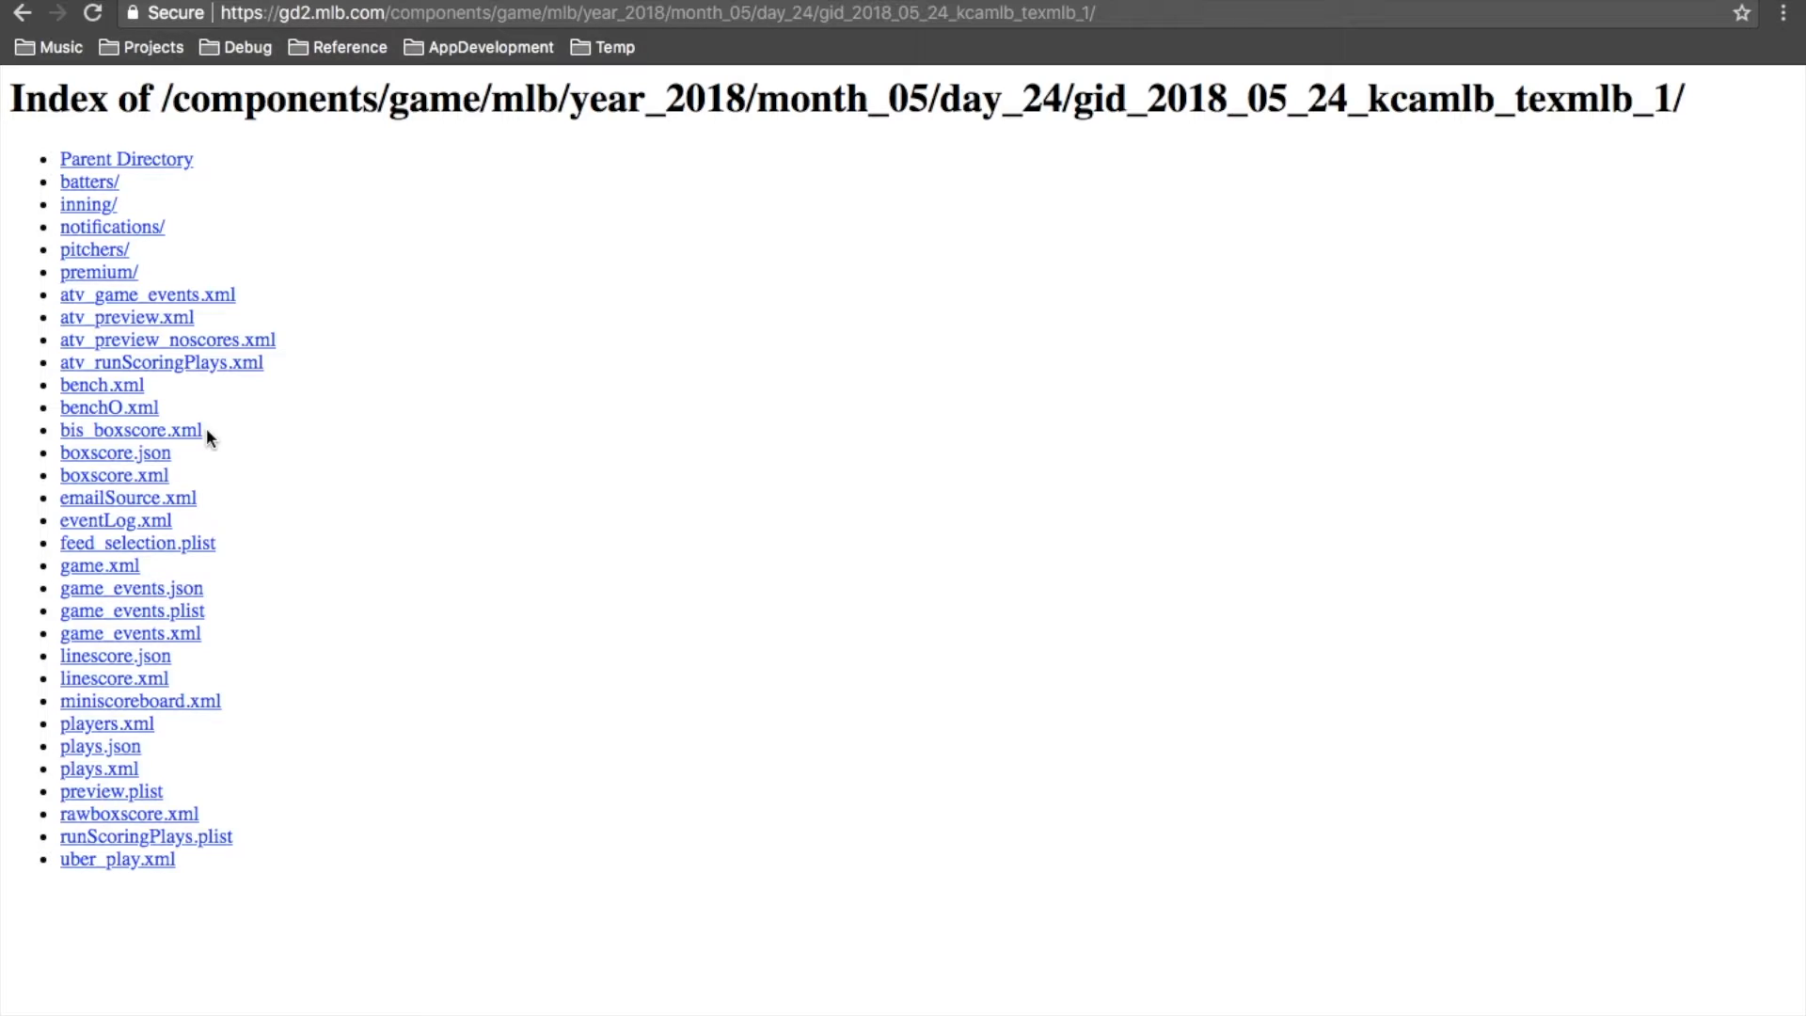
{"action": "mouse_move", "coordinate": [489, 237]}
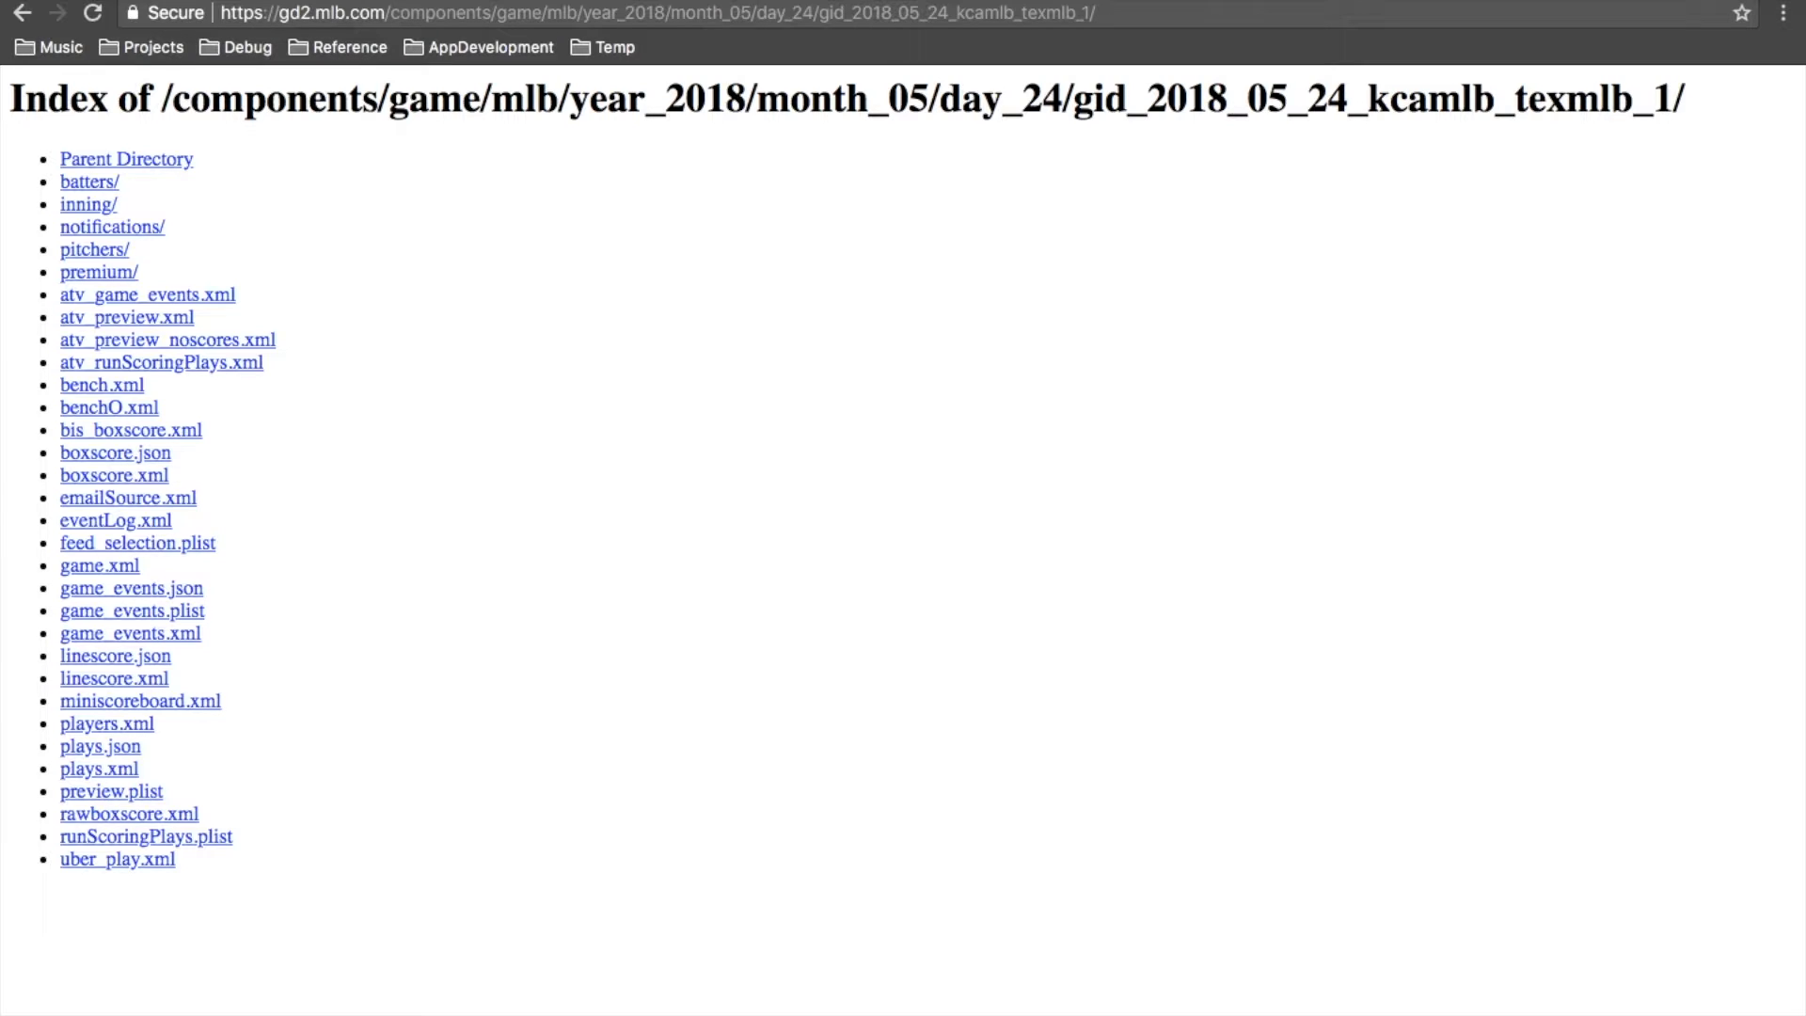
{"action": "mouse_move", "coordinate": [745, 13]}
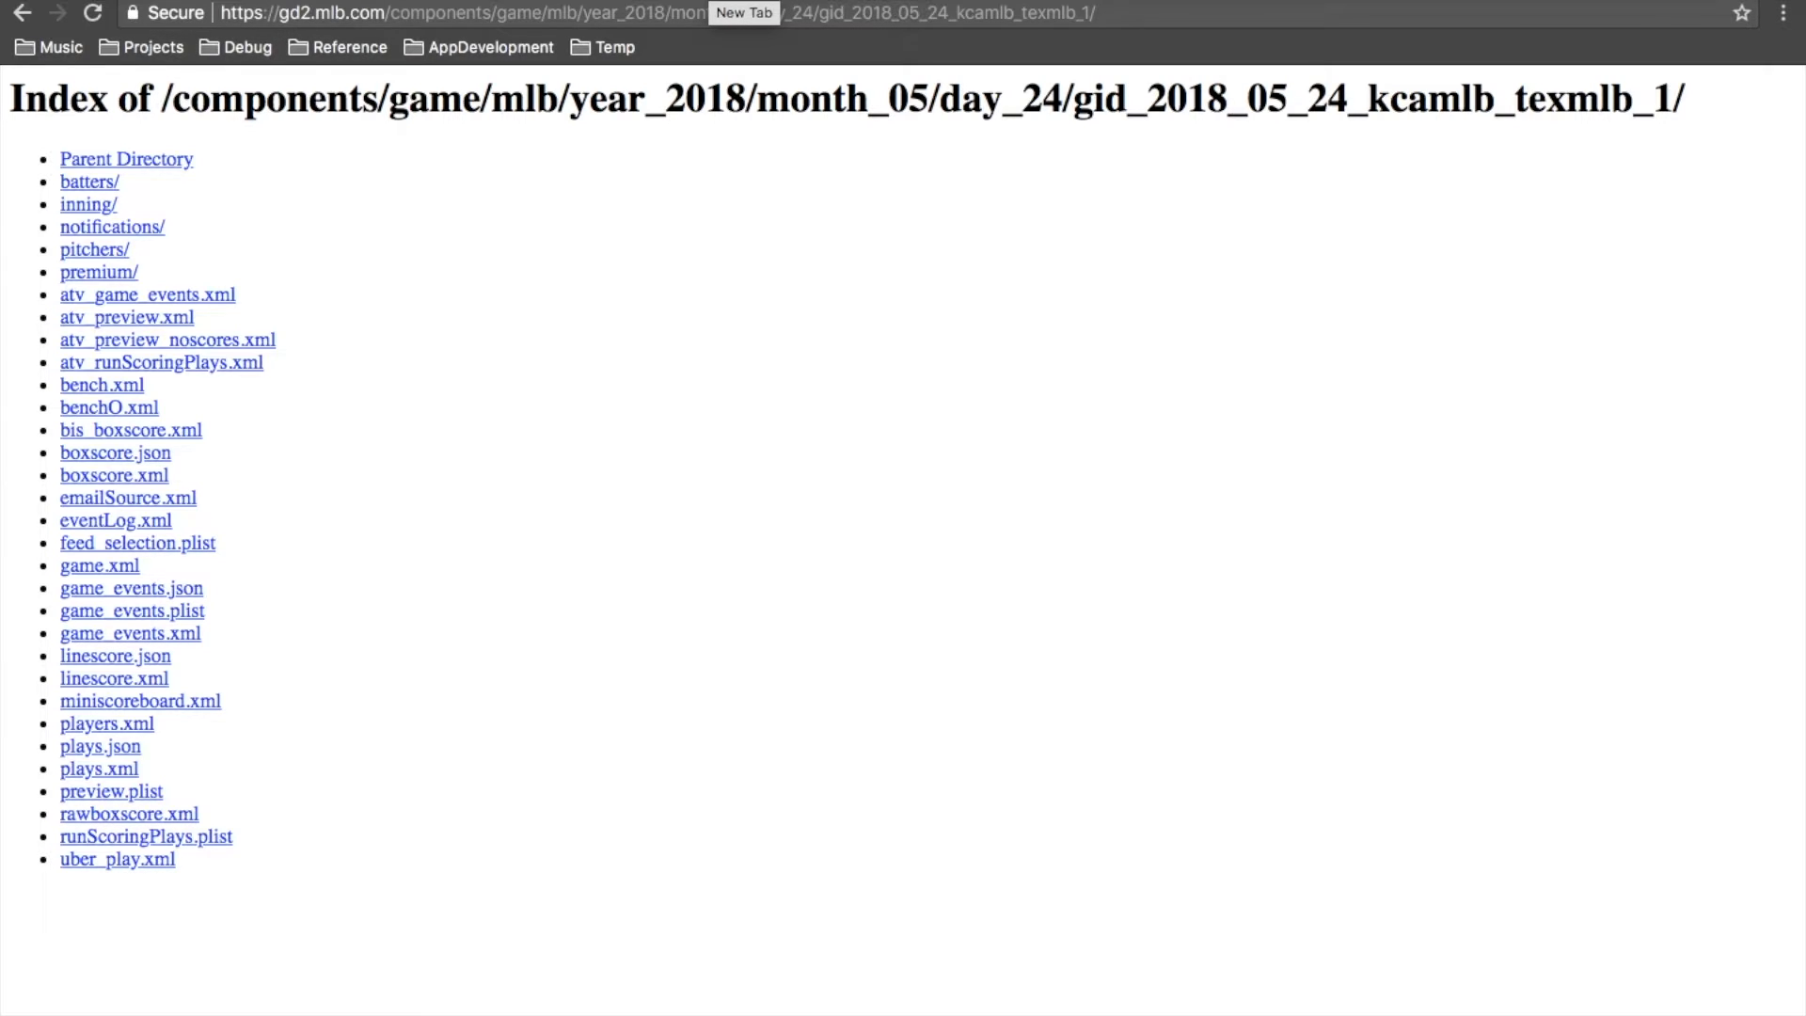
Step: Search for 'react native elements' and open the React Native Elements project page
{"action": "type", "text": "react nati"}
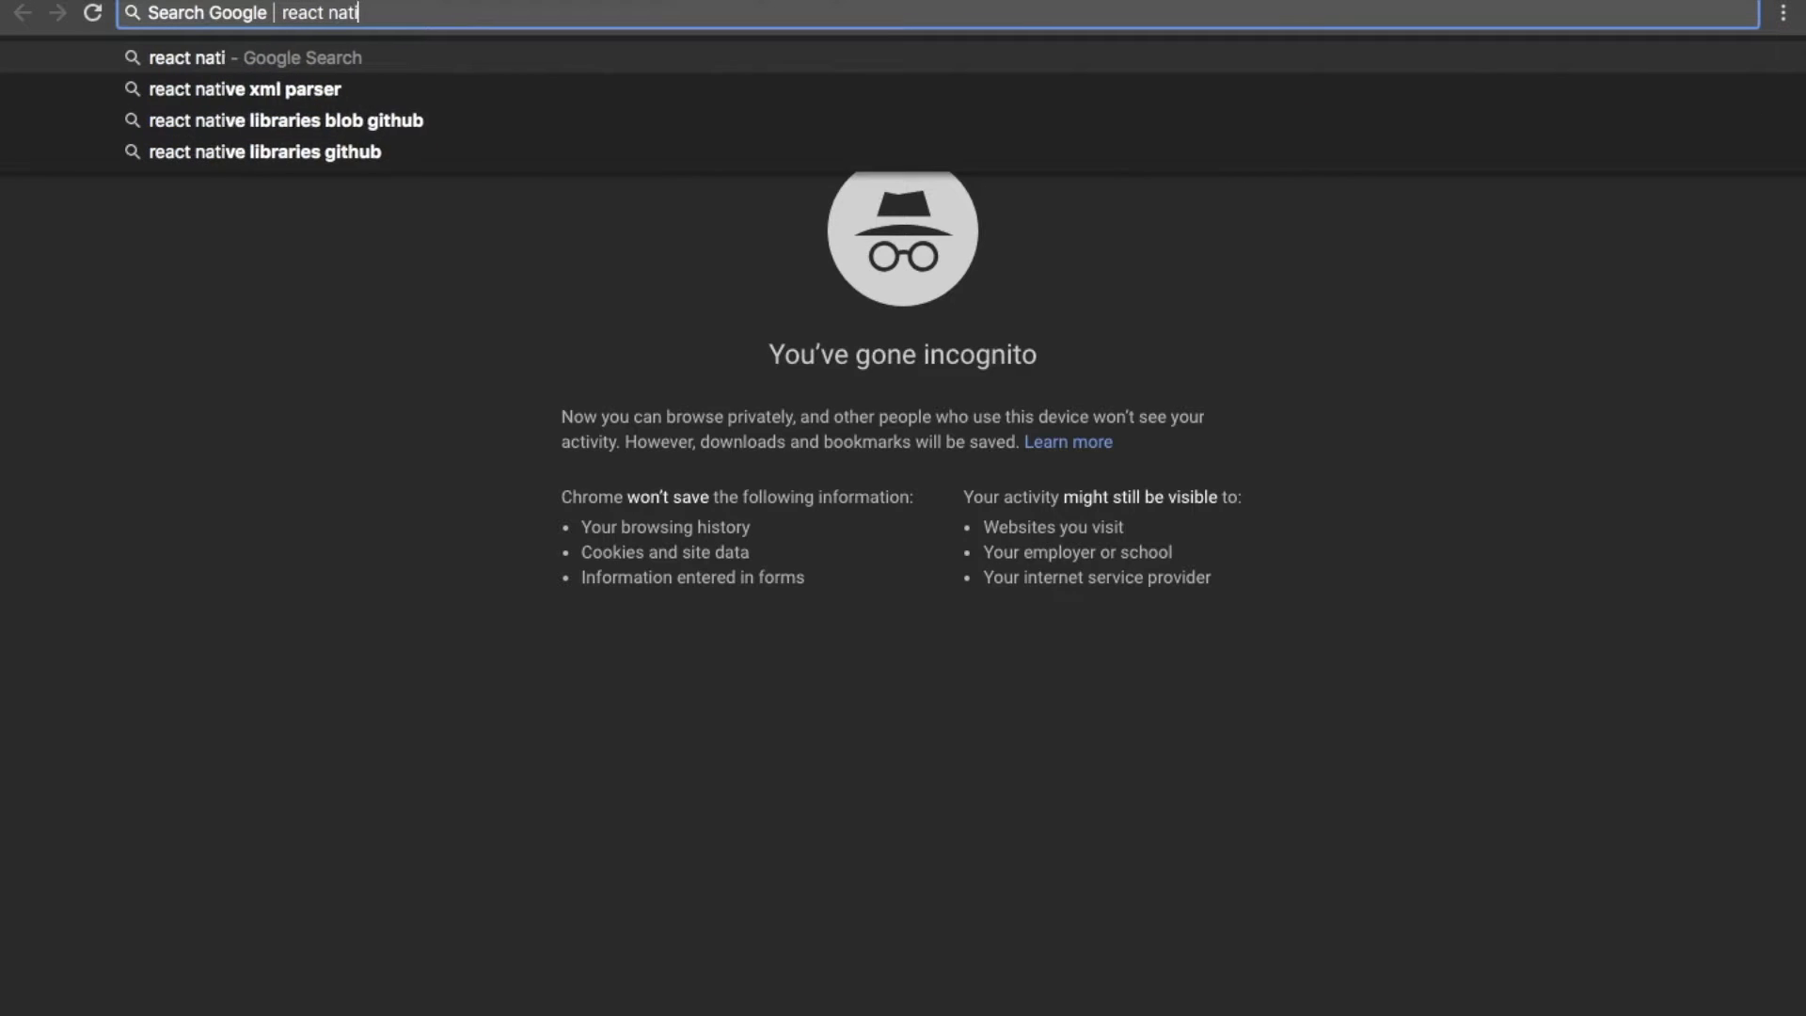
{"action": "key", "text": "Return"}
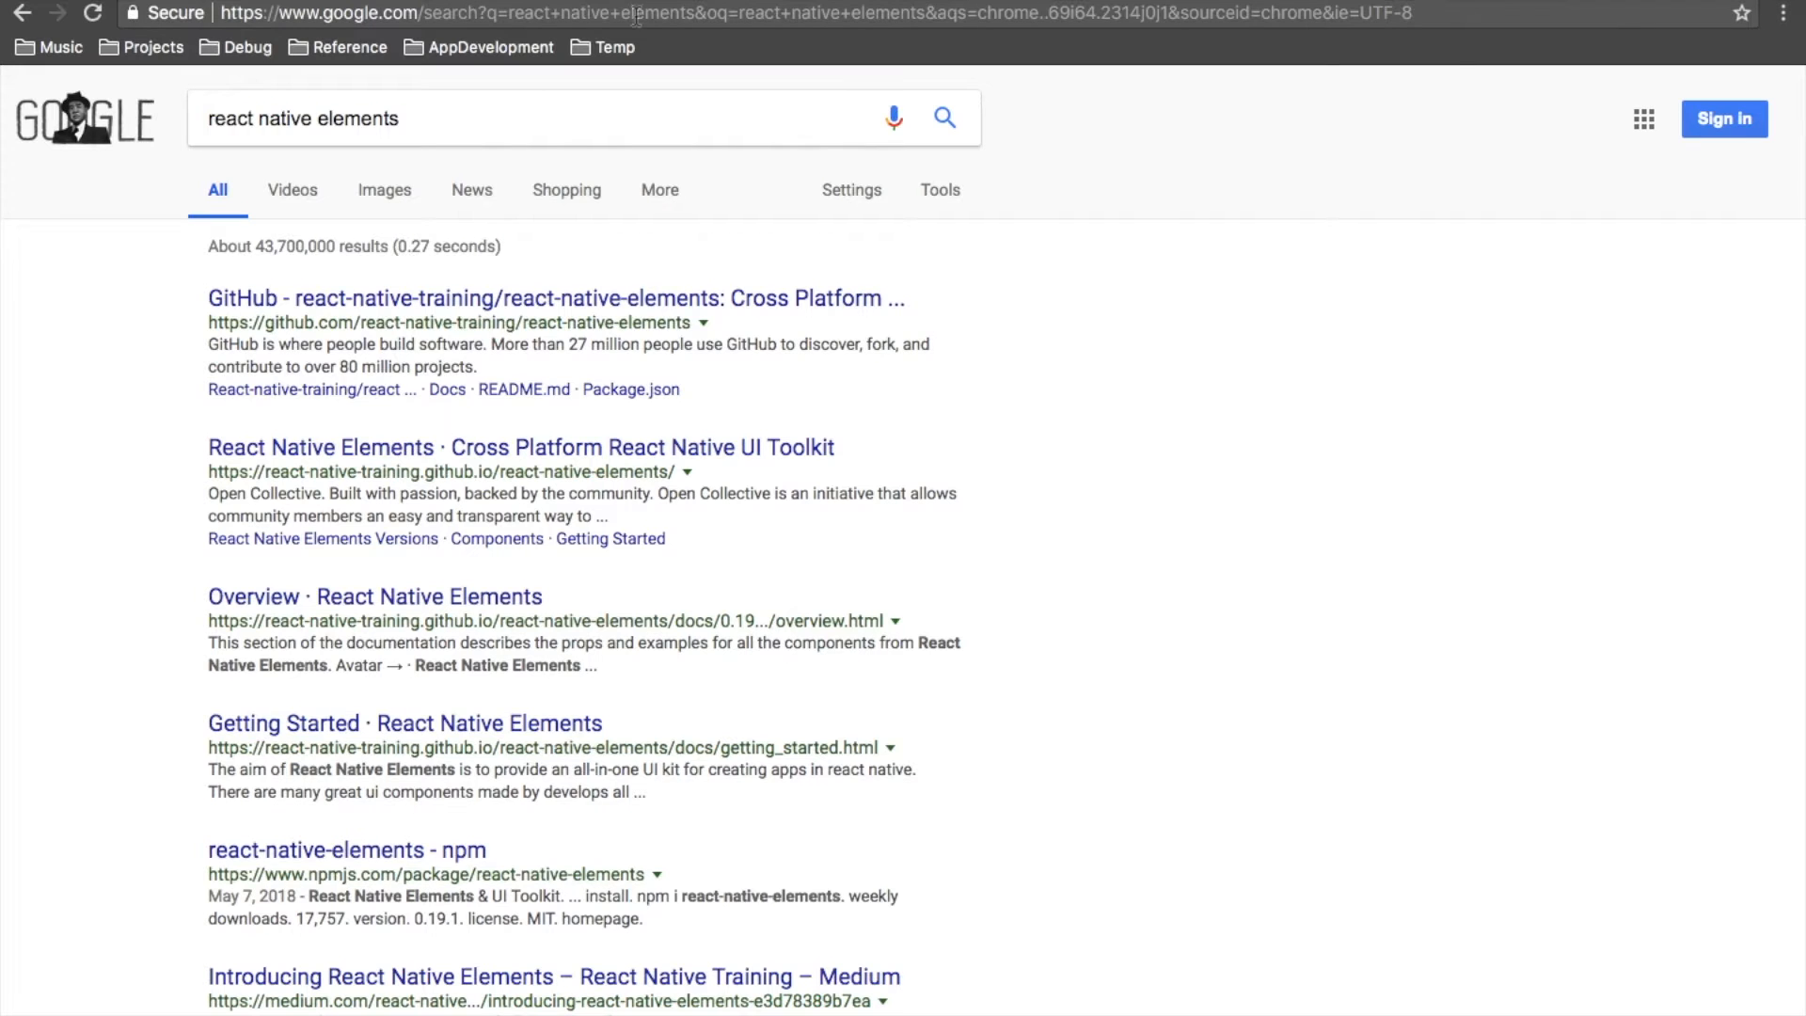
{"action": "left_click", "coordinate": [519, 448]}
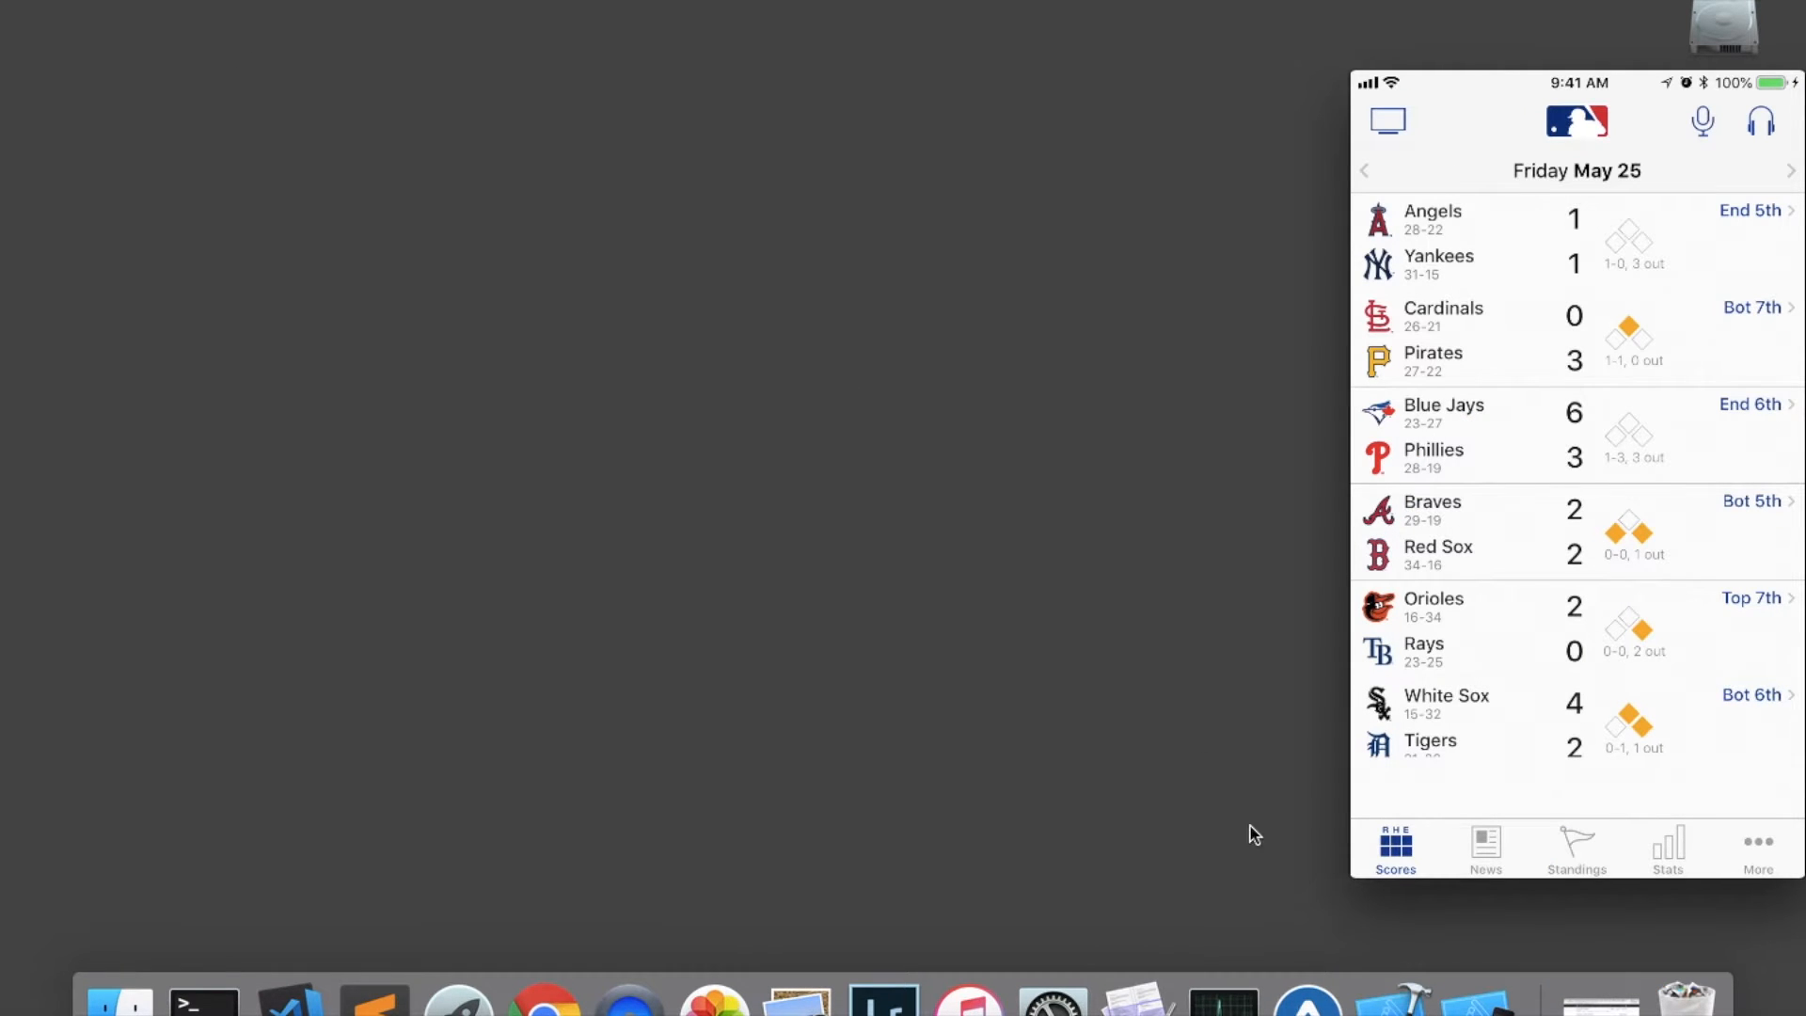
Step: In Expo XDE, create a new Tab Navigation project named mlb-app
{"action": "left_click", "coordinate": [1305, 998]}
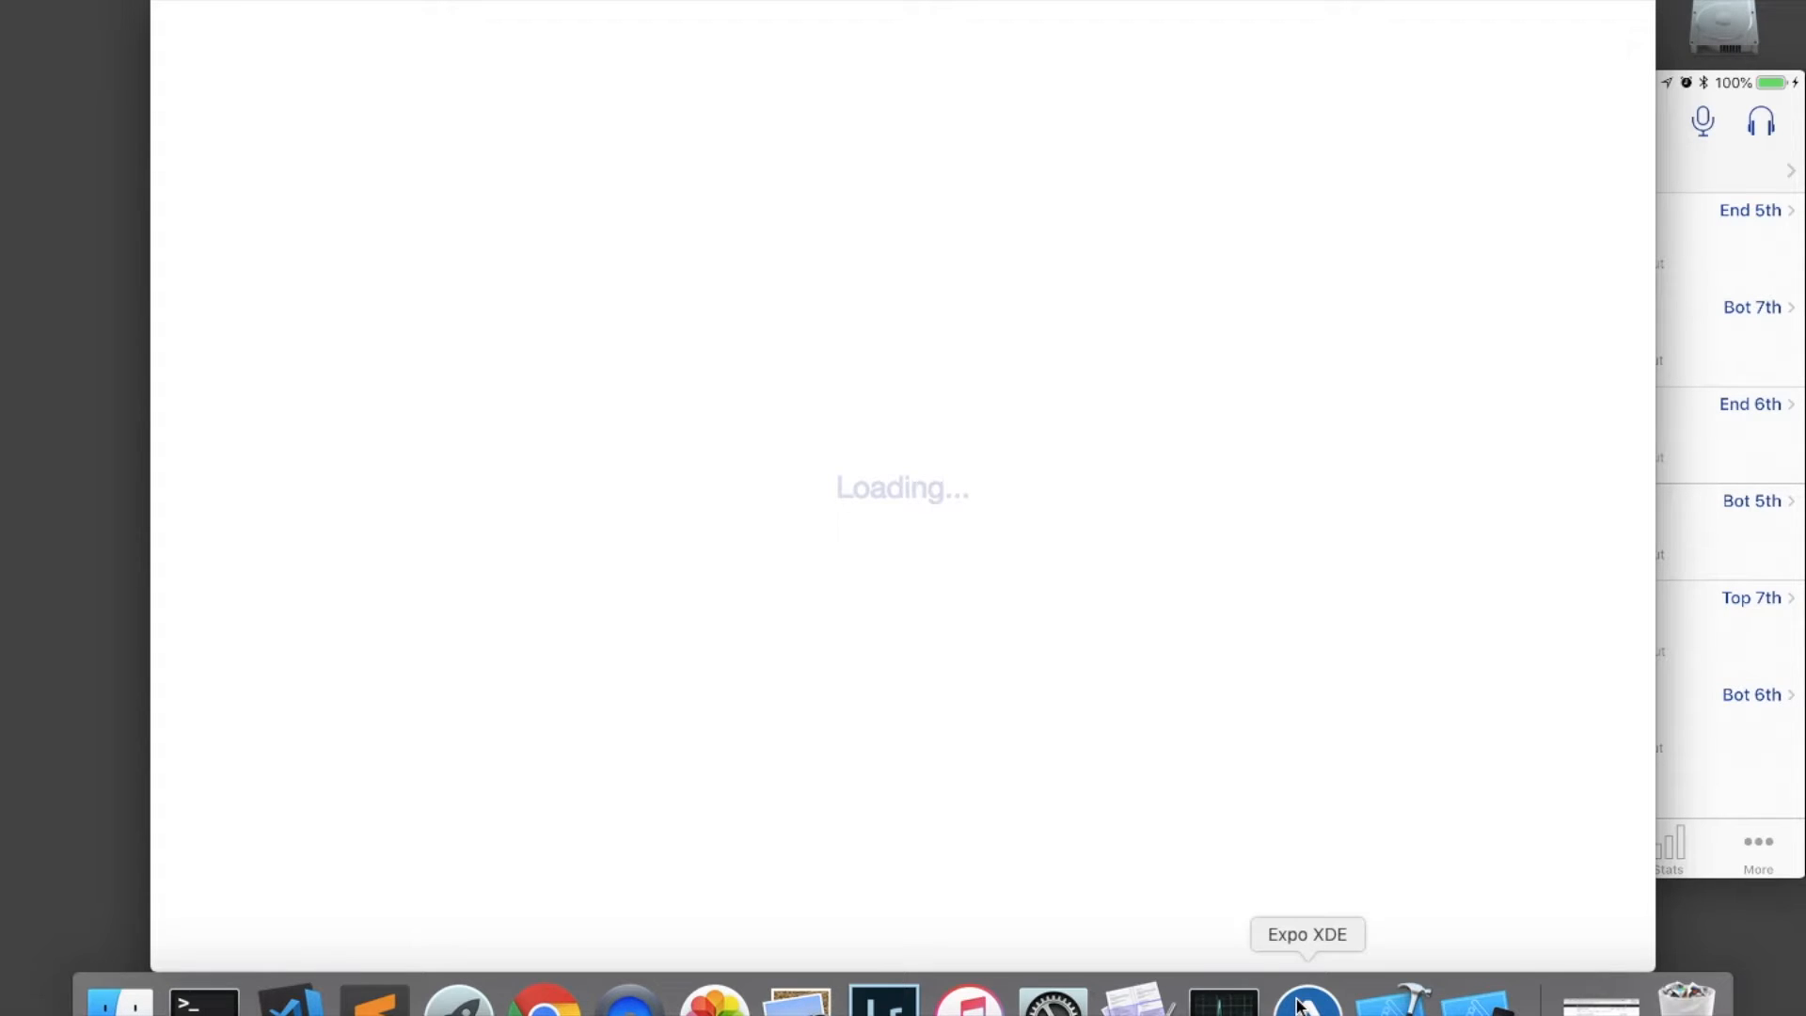
{"action": "mouse_move", "coordinate": [1050, 7]}
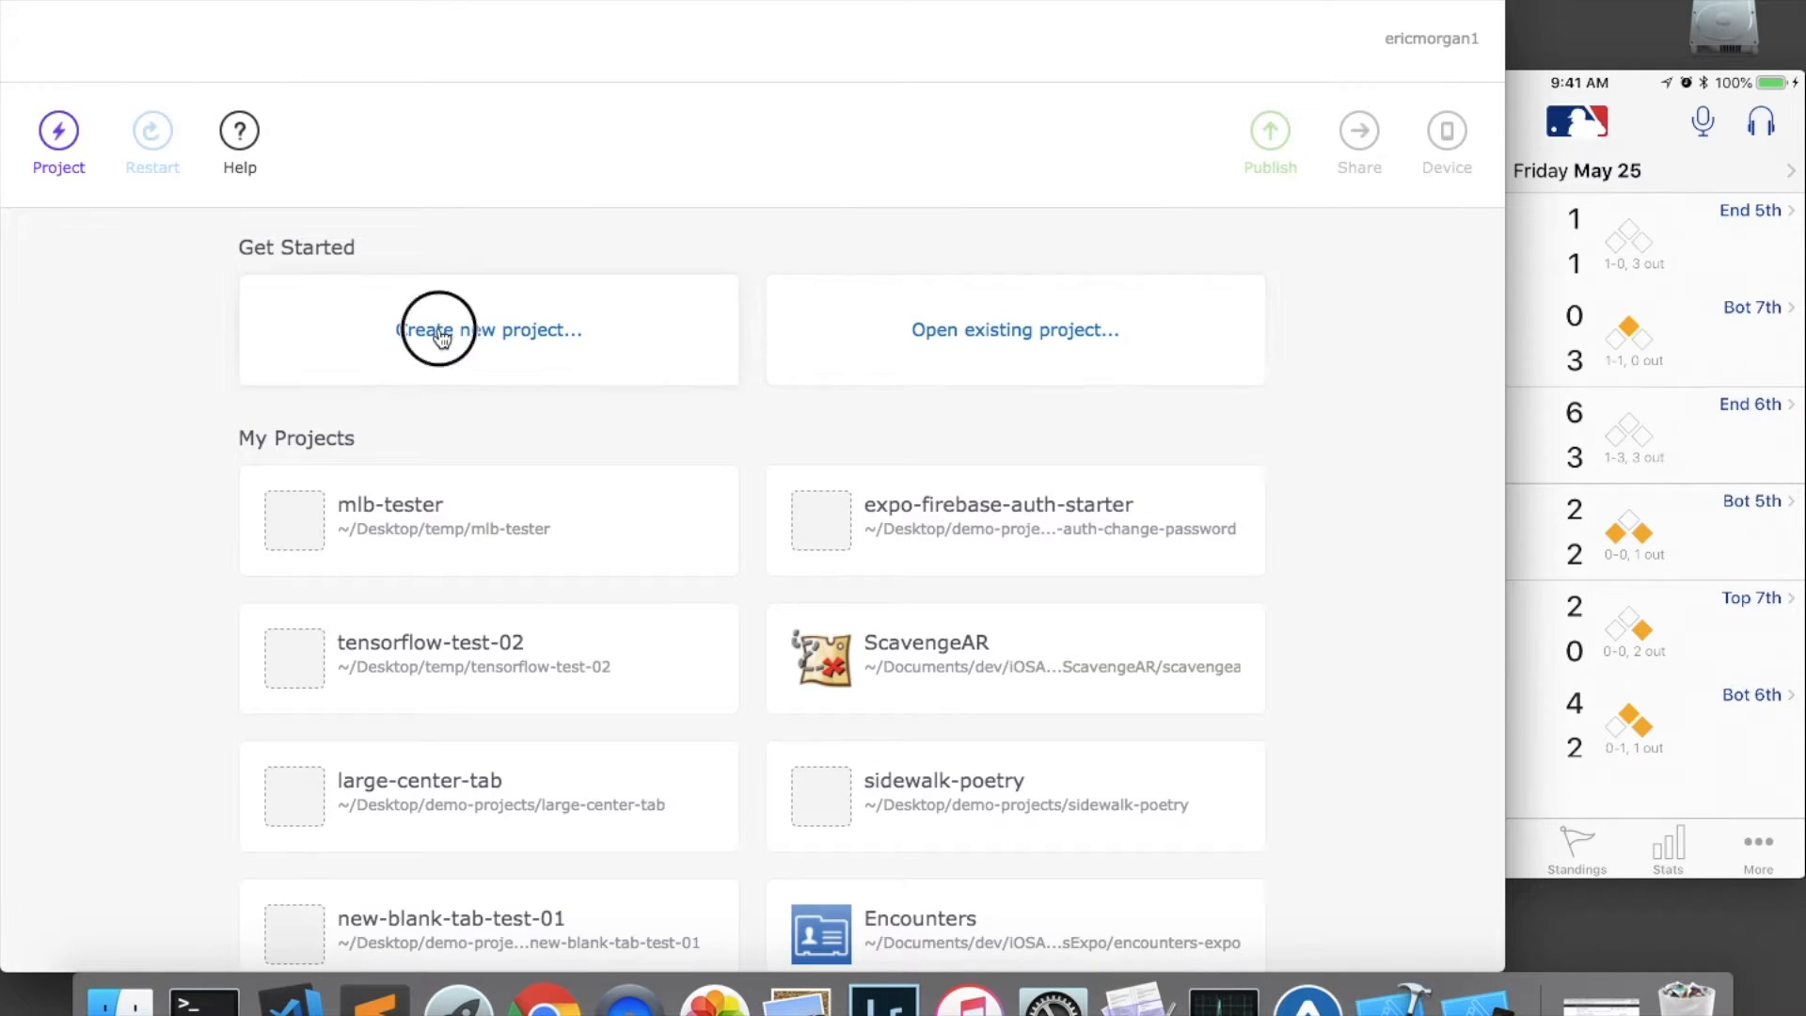
{"action": "left_click", "coordinate": [489, 329]}
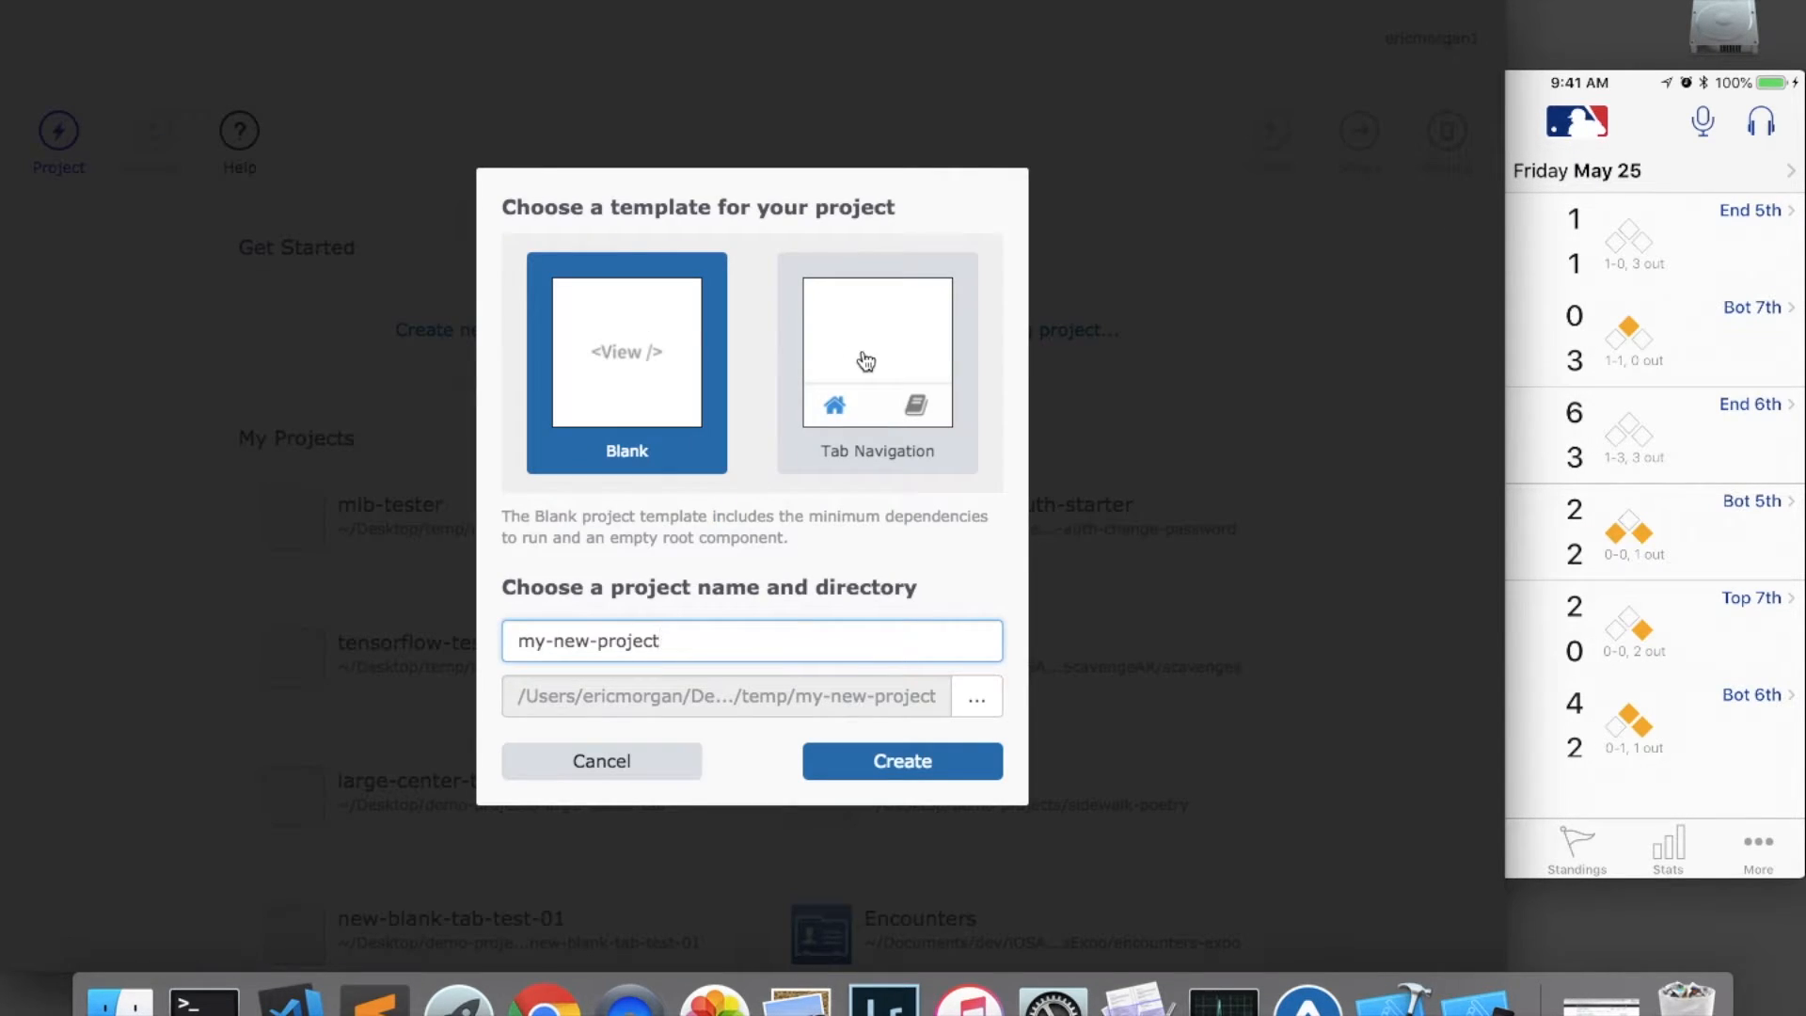
{"action": "left_click", "coordinate": [877, 363]}
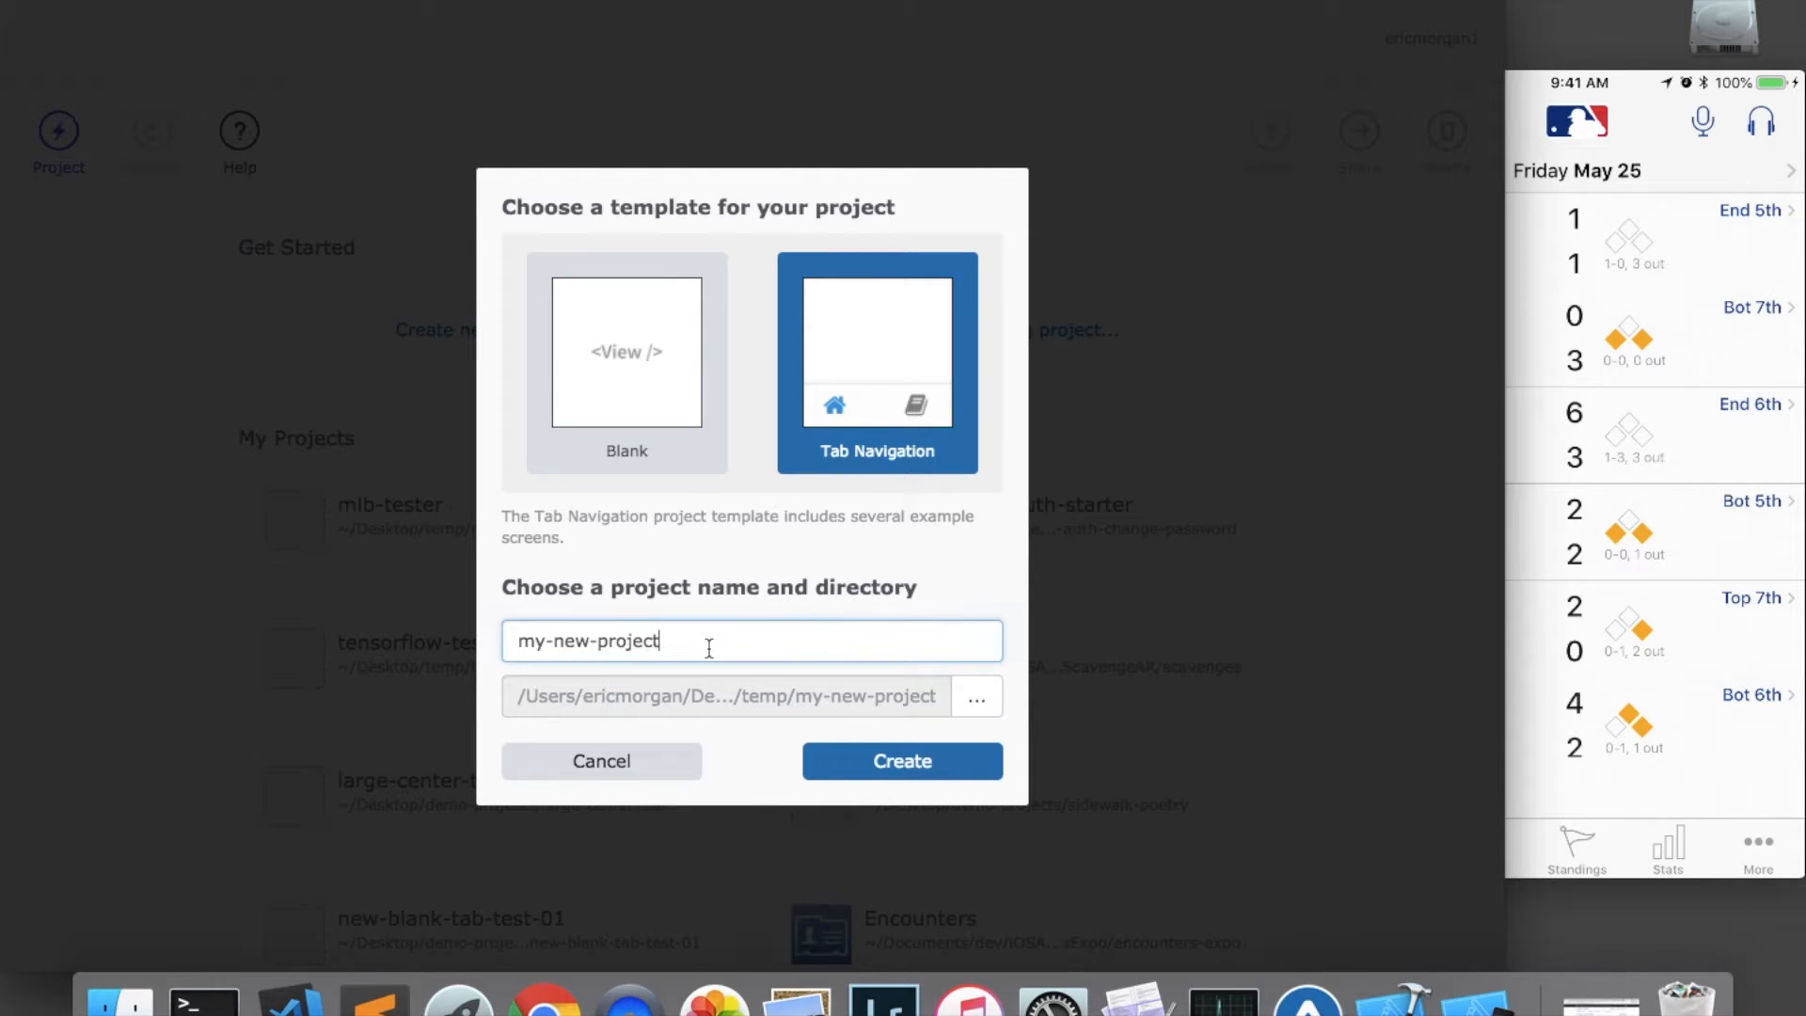
{"action": "type", "text": "ml"}
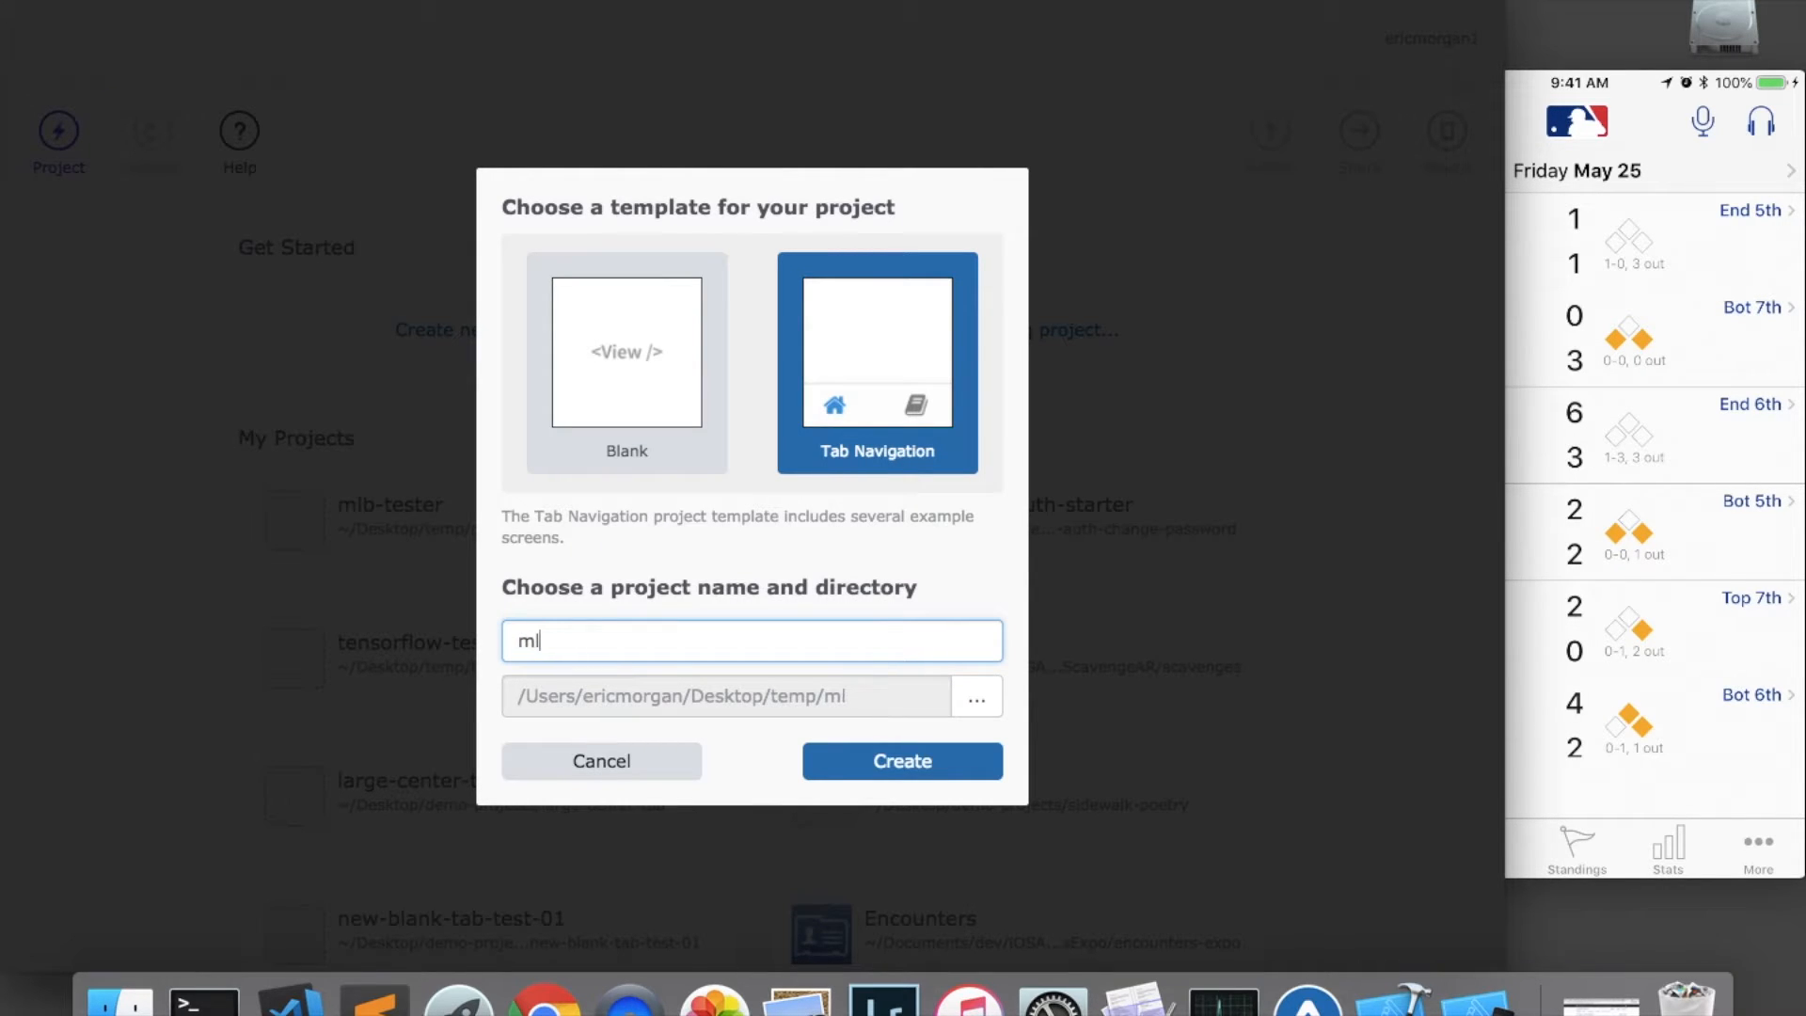
{"action": "type", "text": "b-app"}
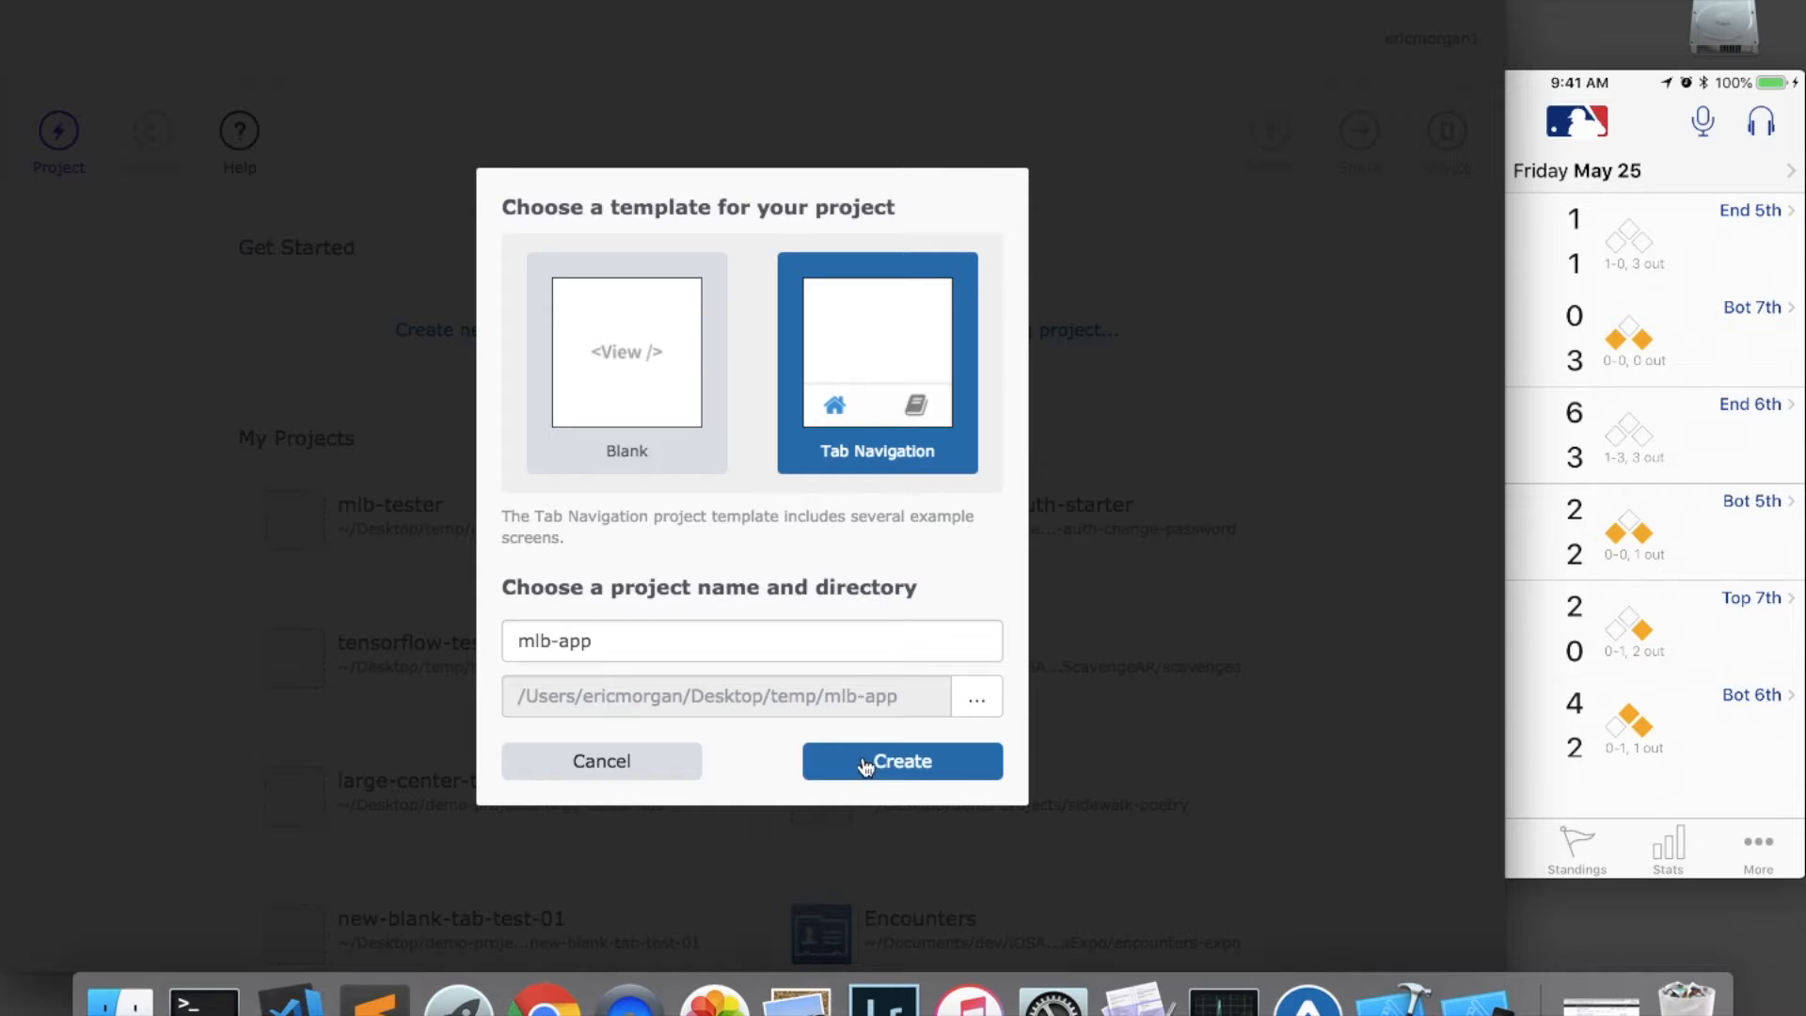
{"action": "left_click", "coordinate": [901, 760]}
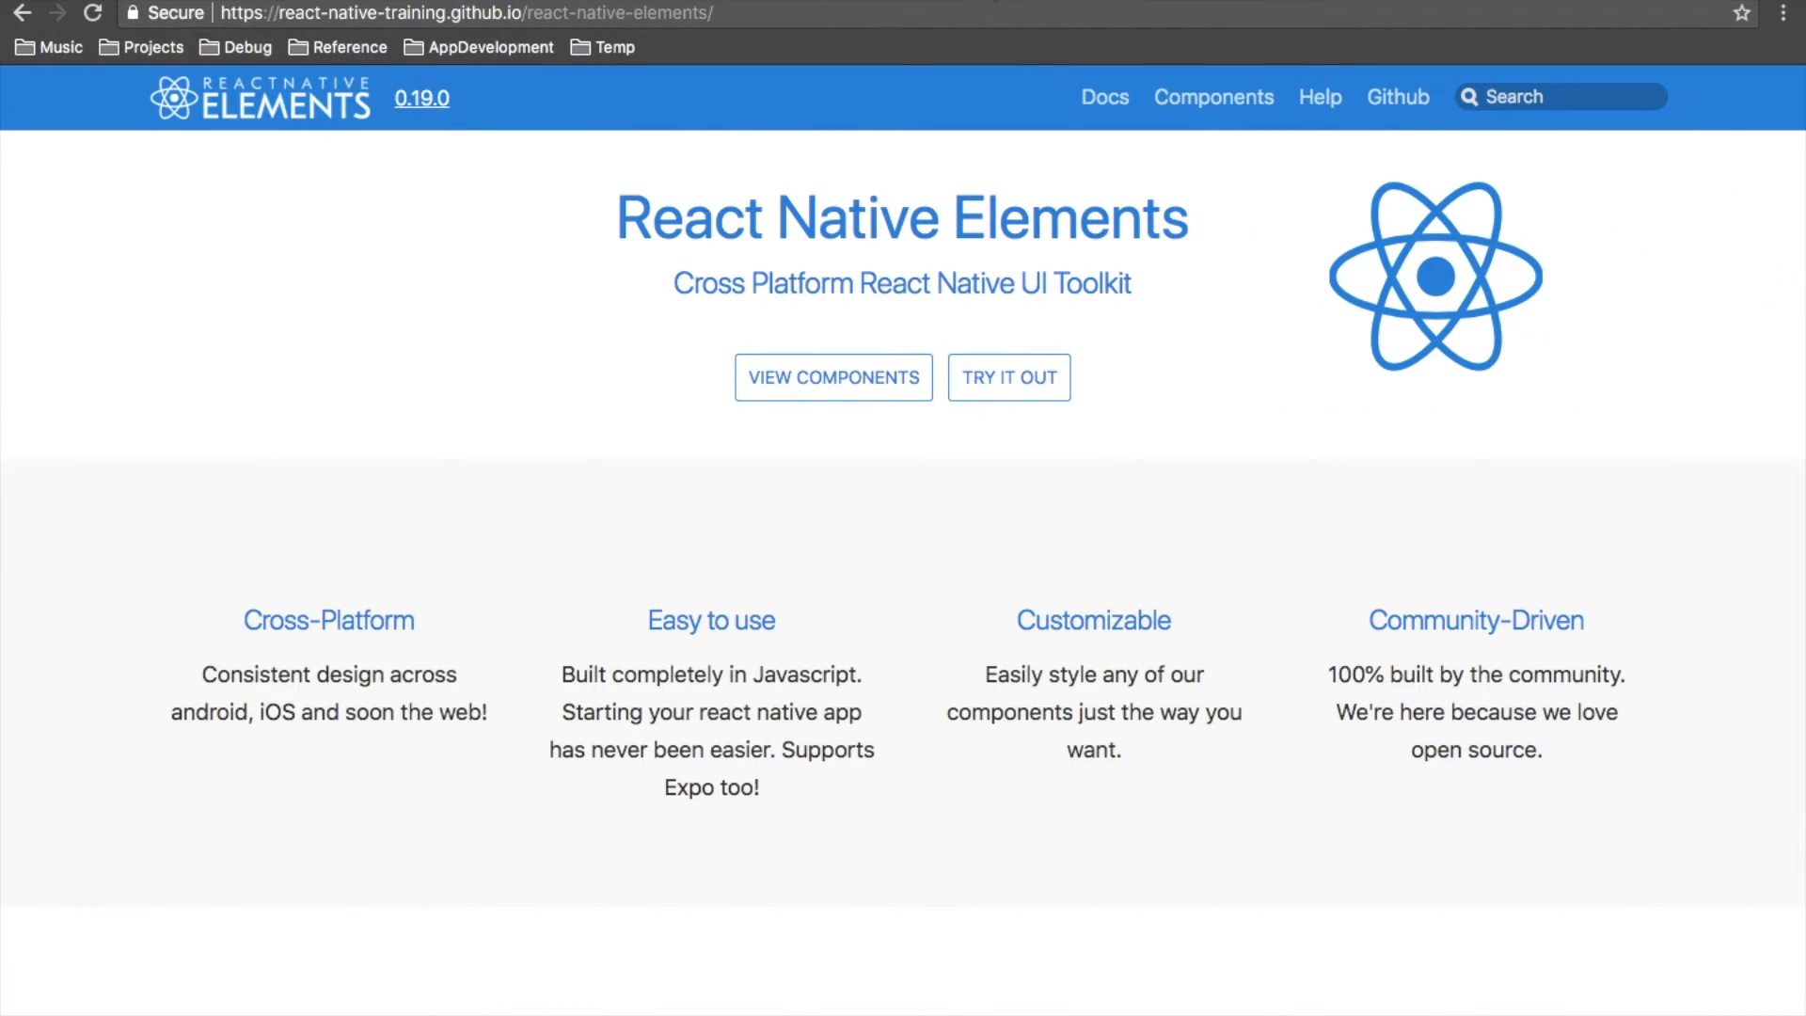
Step: Search 'react native xml parser', open the react-xml-parser npm page and its GitHub repository
{"action": "type", "text": "r"}
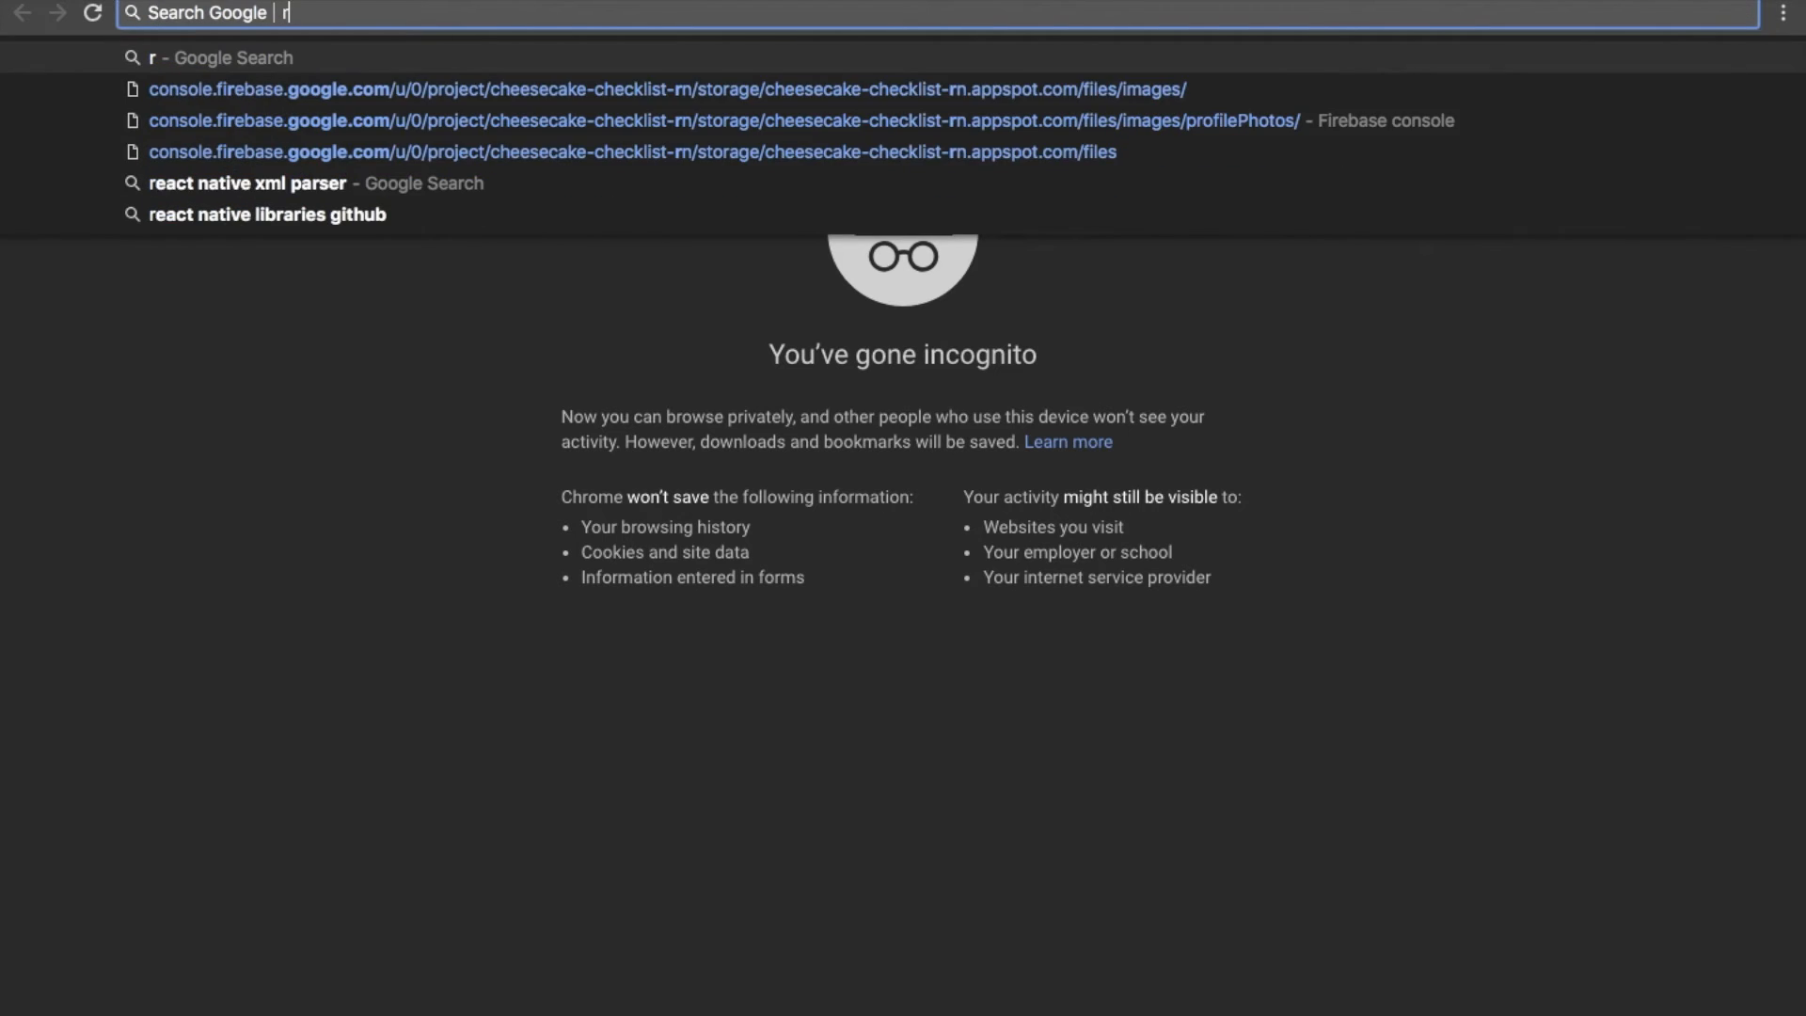
{"action": "type", "text": "eact native"}
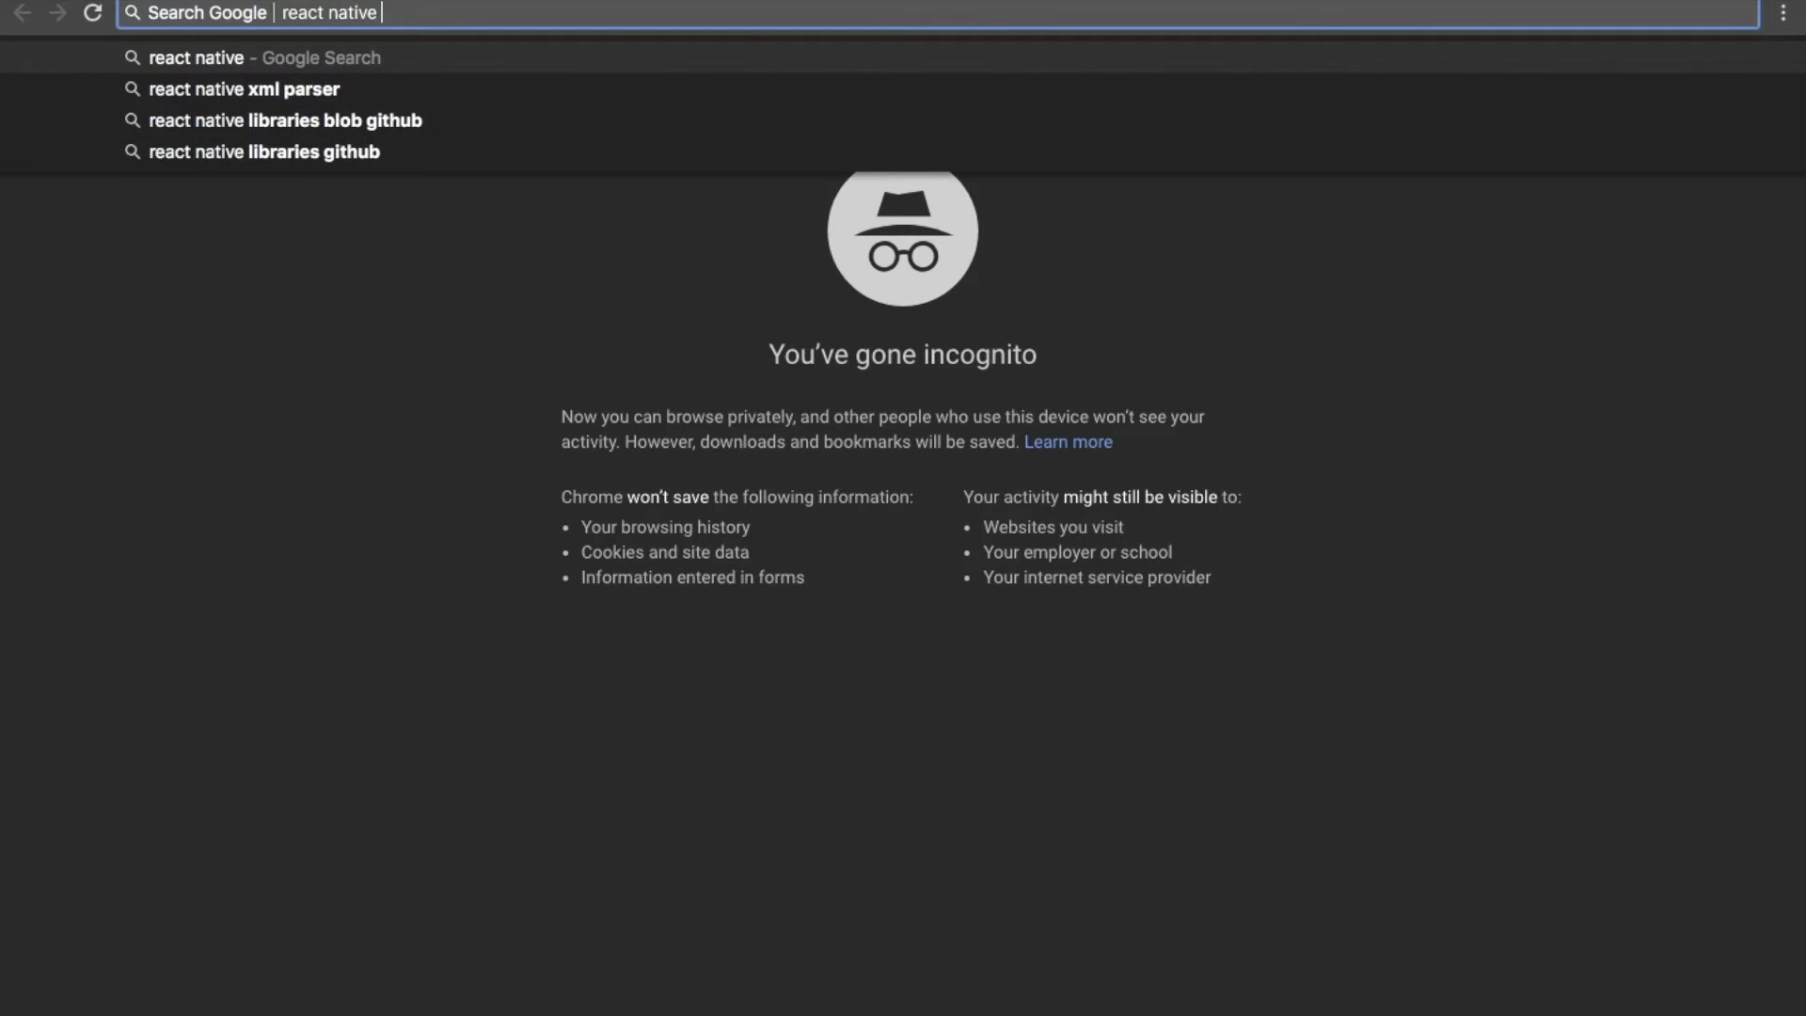
{"action": "left_click", "coordinate": [243, 88]}
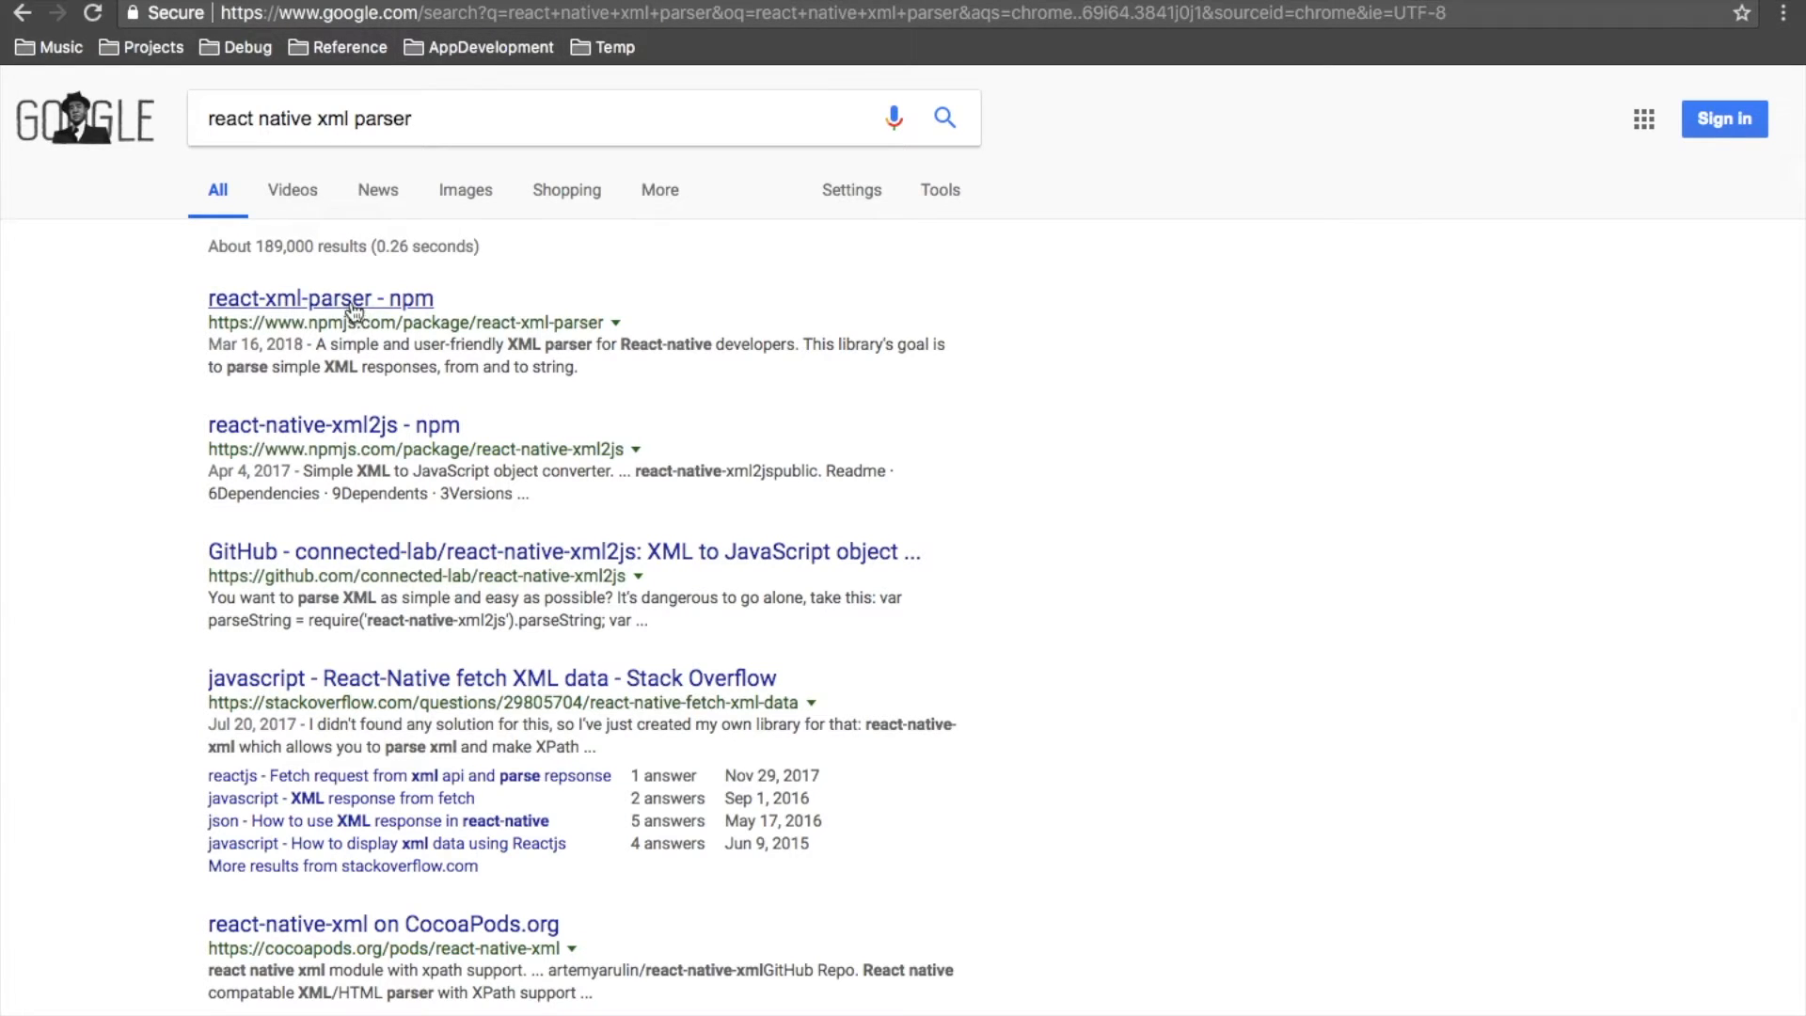
{"action": "left_click", "coordinate": [320, 299]}
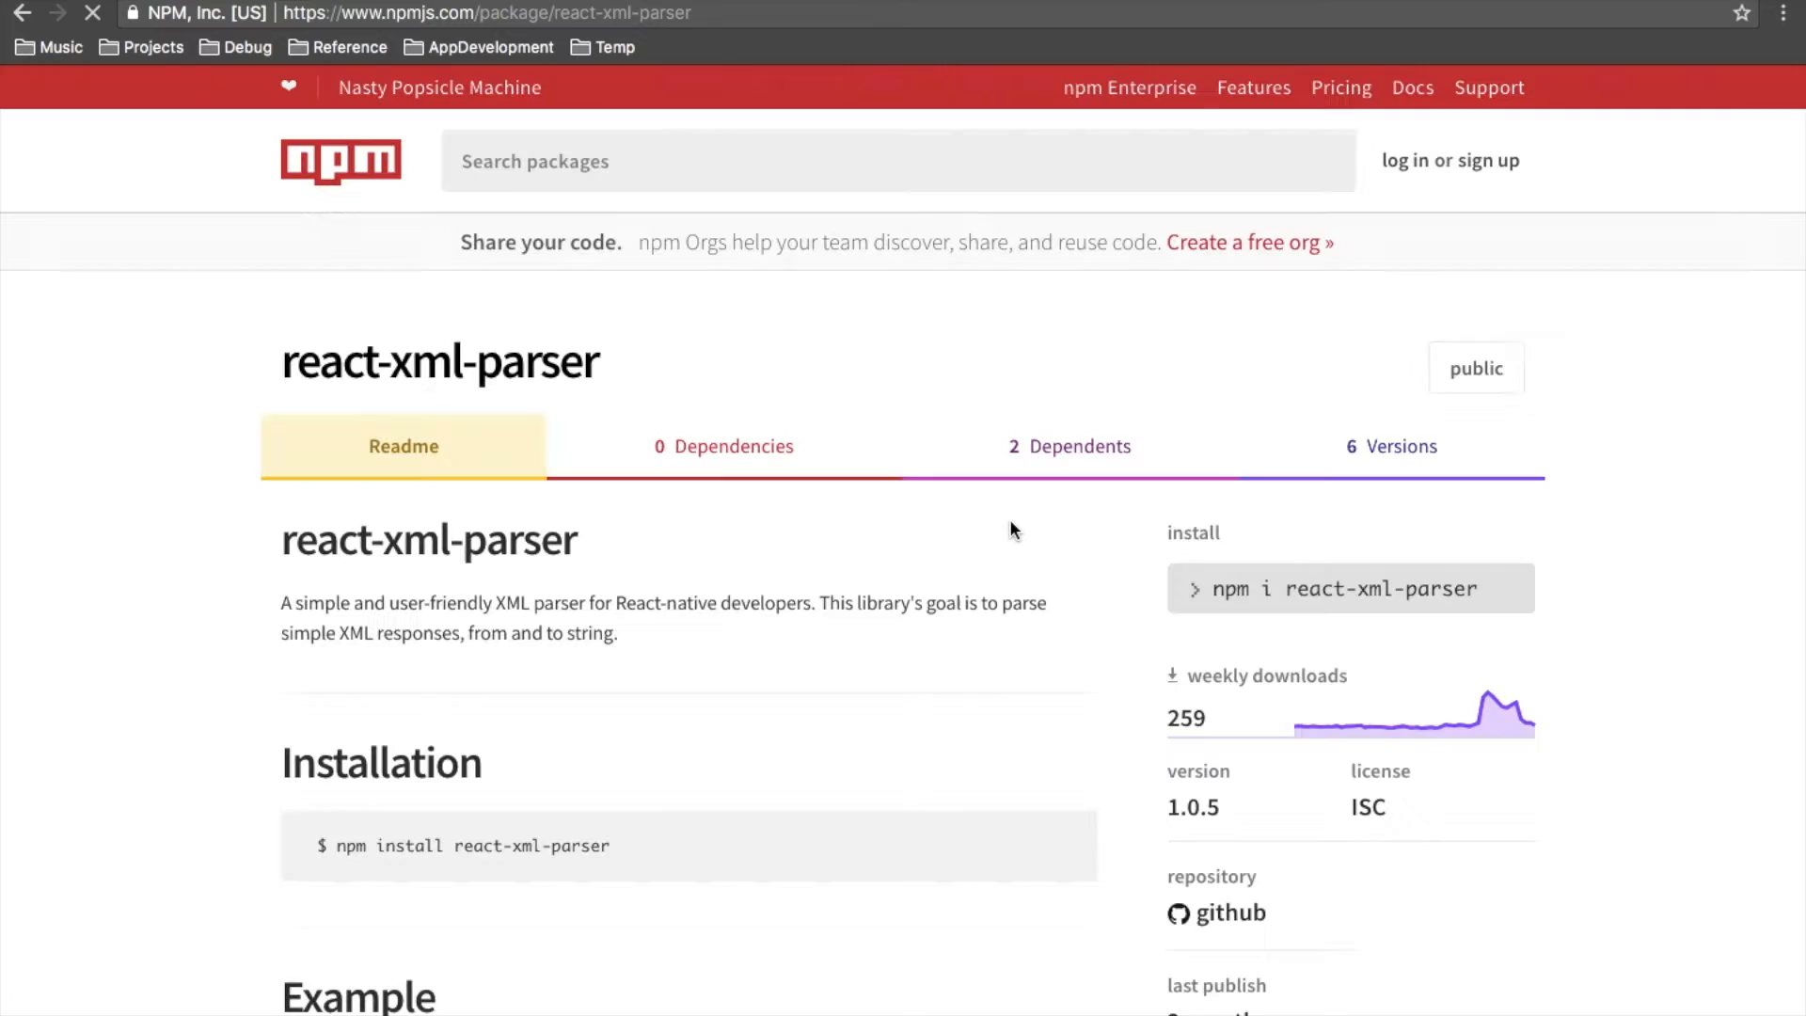
{"action": "scroll", "scroll_direction": "down", "scroll_amount": 3}
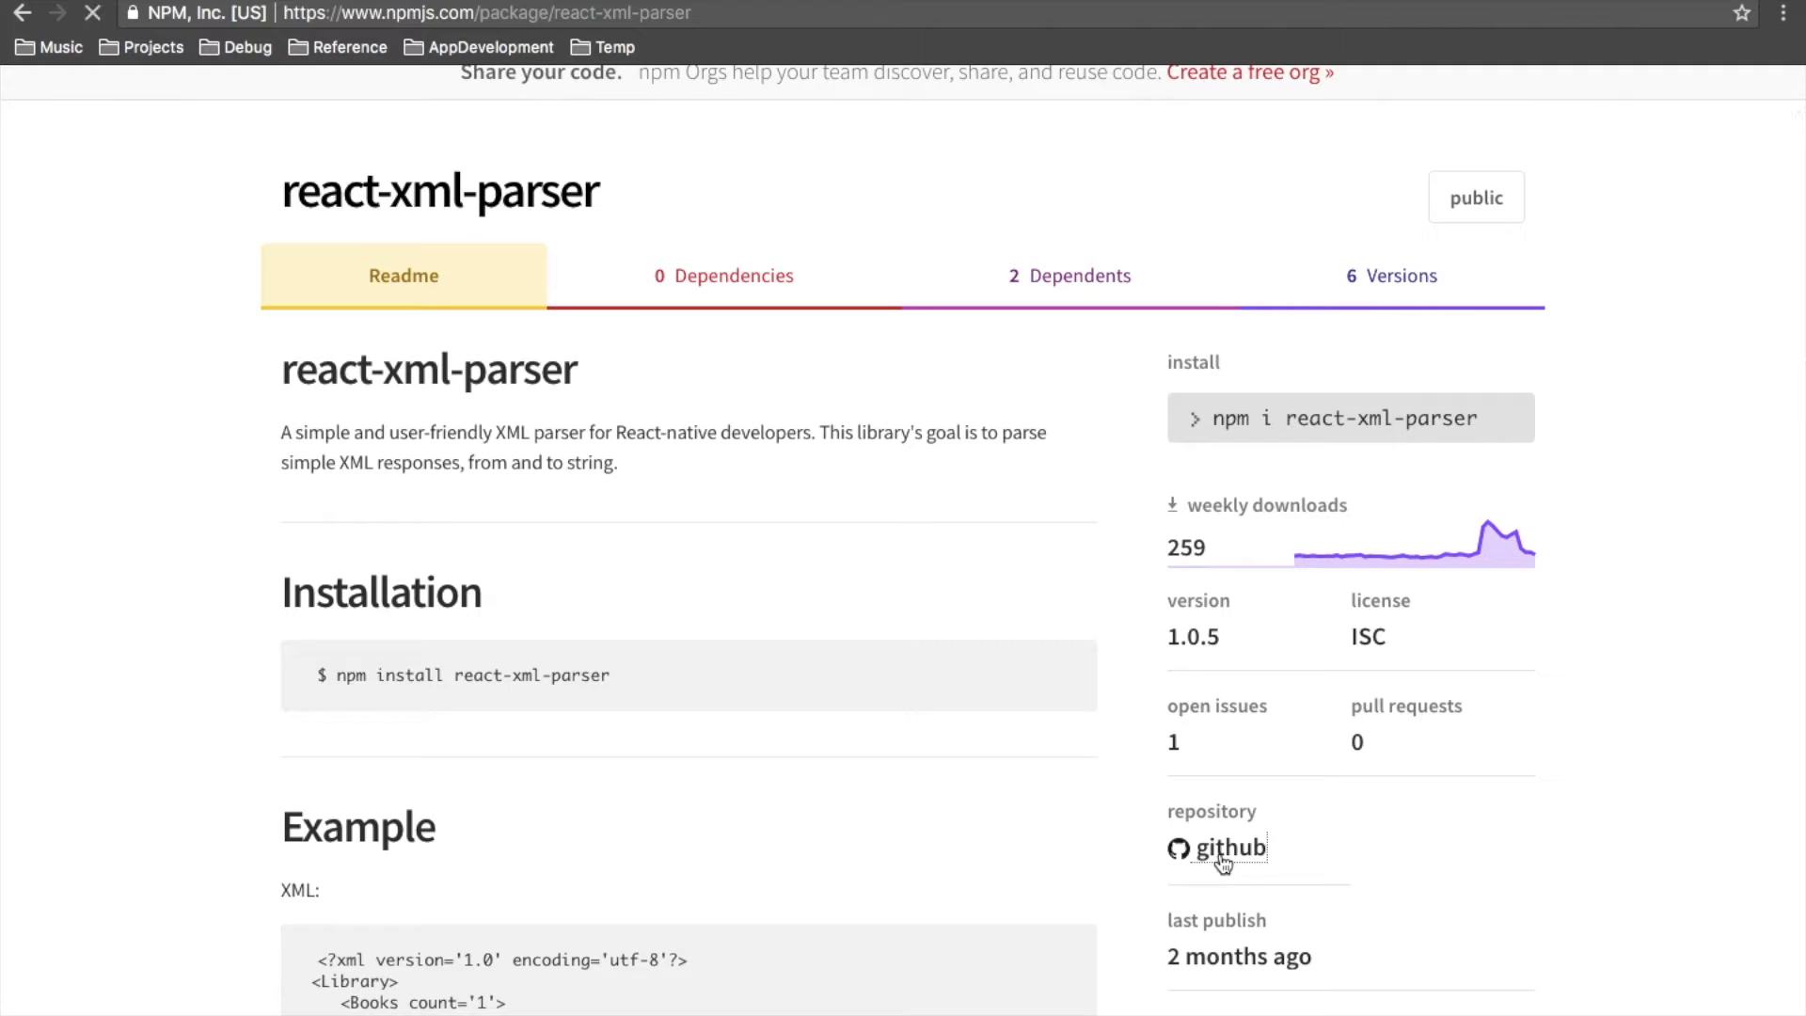
{"action": "left_click", "coordinate": [1228, 848]}
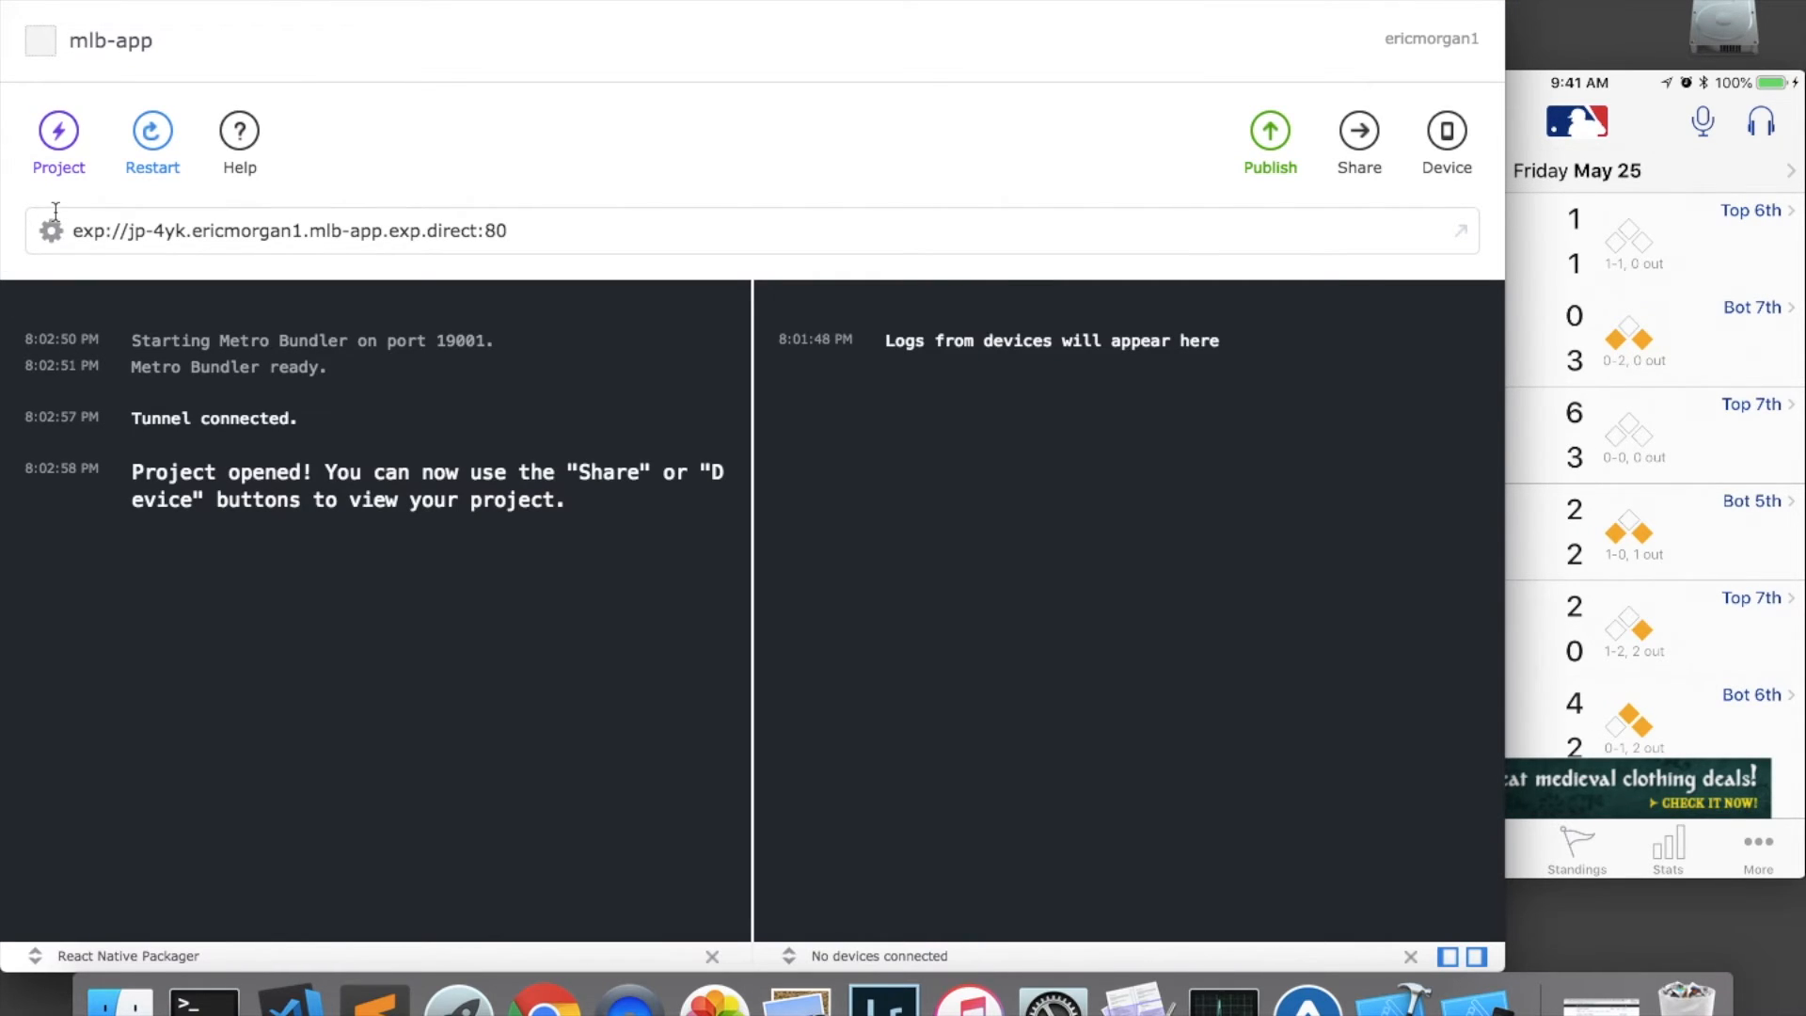
Step: Use Expo XDE's Project menu to open the mlb-app folder in a terminal
{"action": "left_click", "coordinate": [59, 132]}
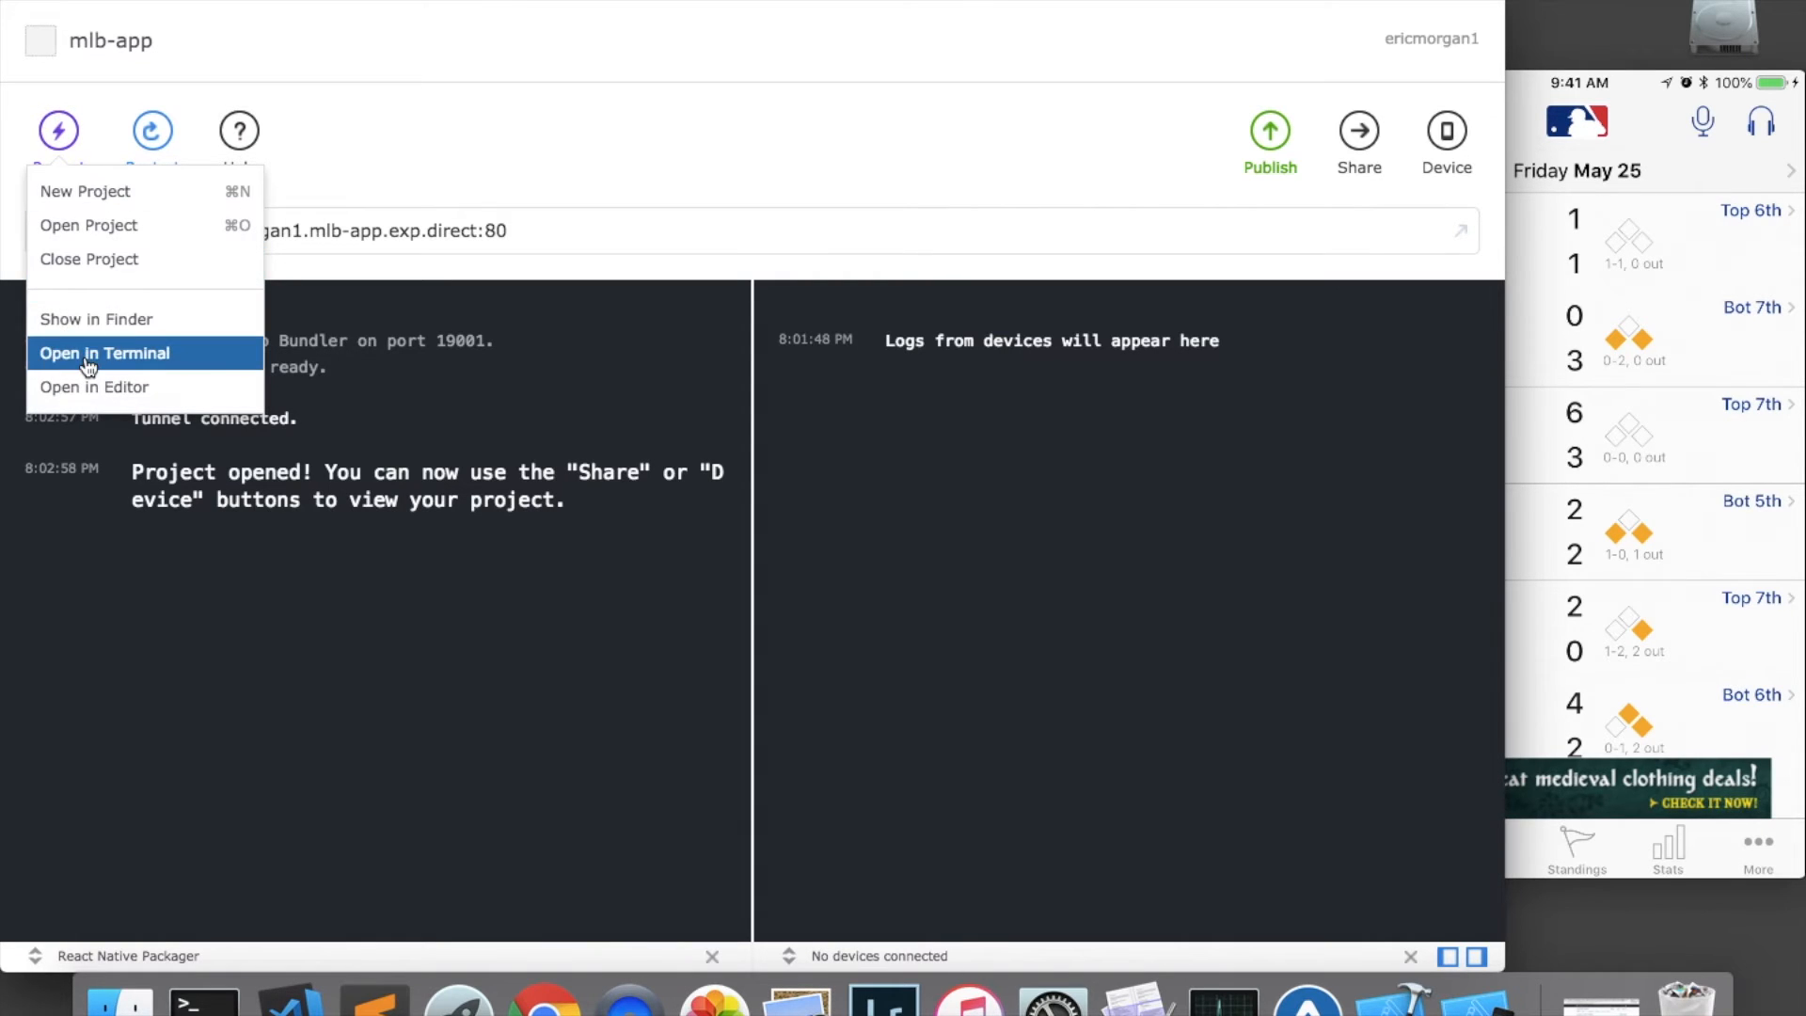
{"action": "left_click", "coordinate": [103, 354]}
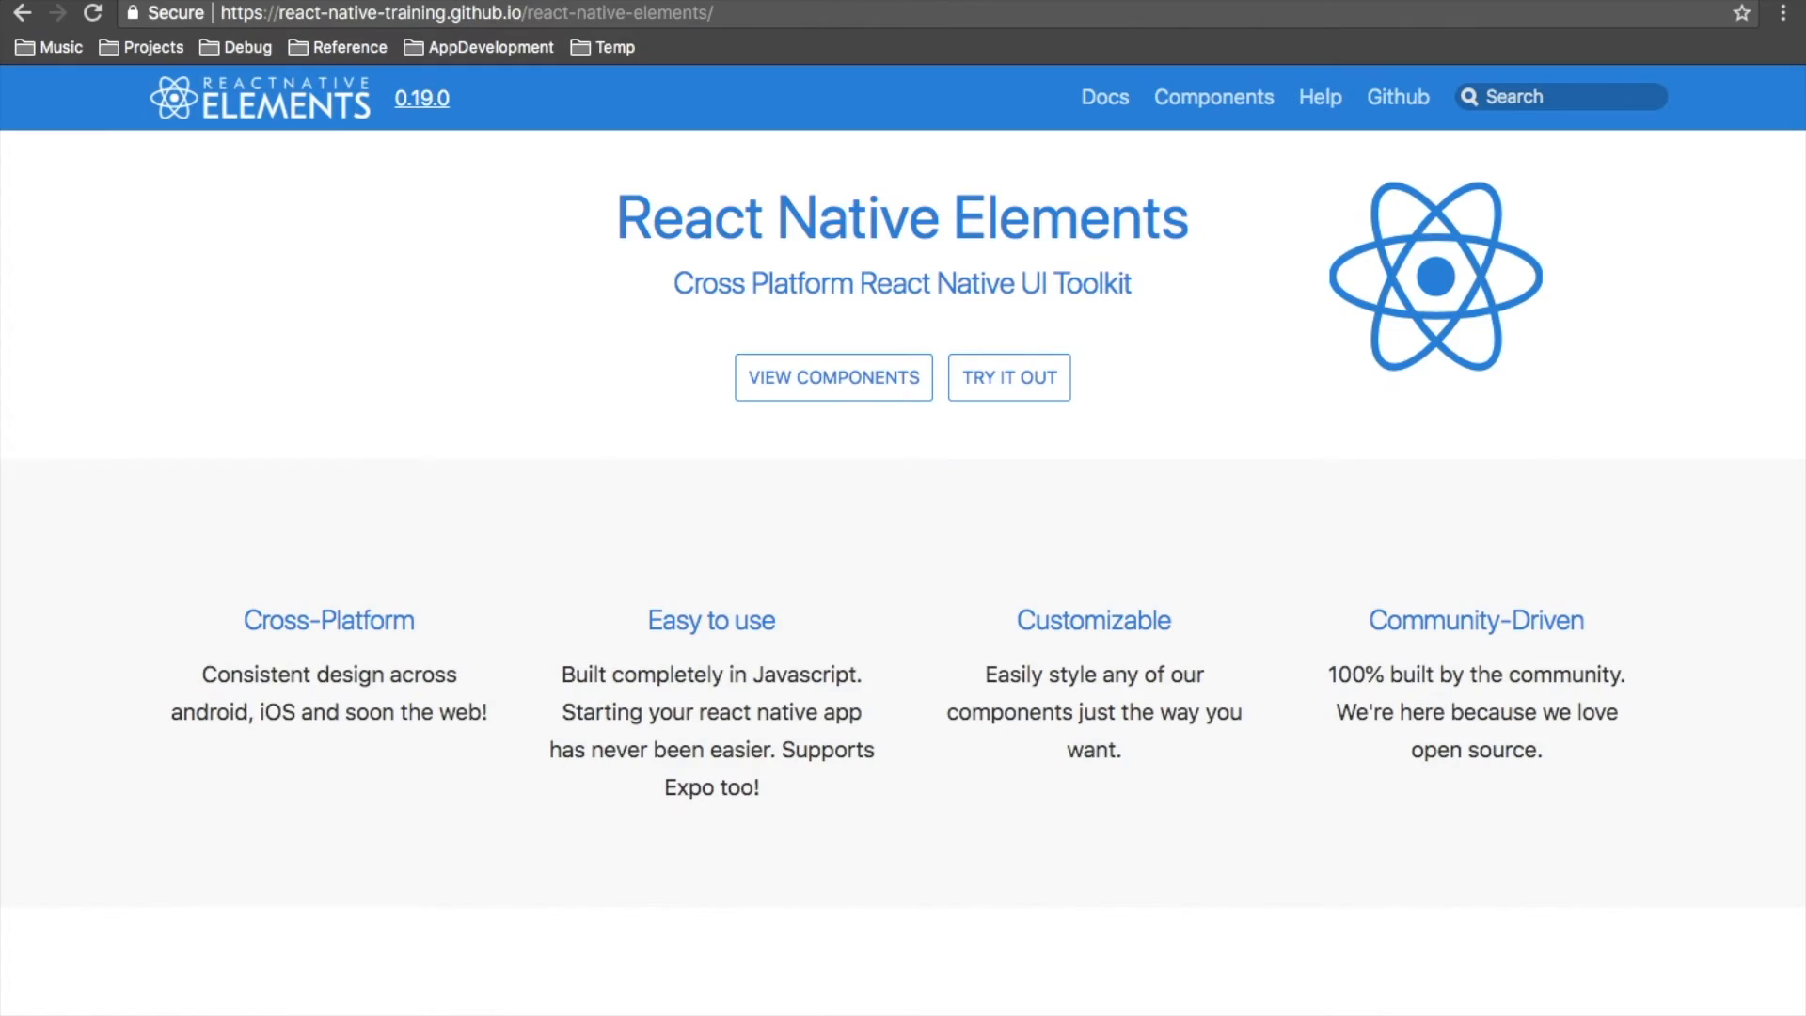
Step: Open the React Native Elements Getting Started docs showing the Expo installation command
{"action": "left_click", "coordinate": [1104, 96]}
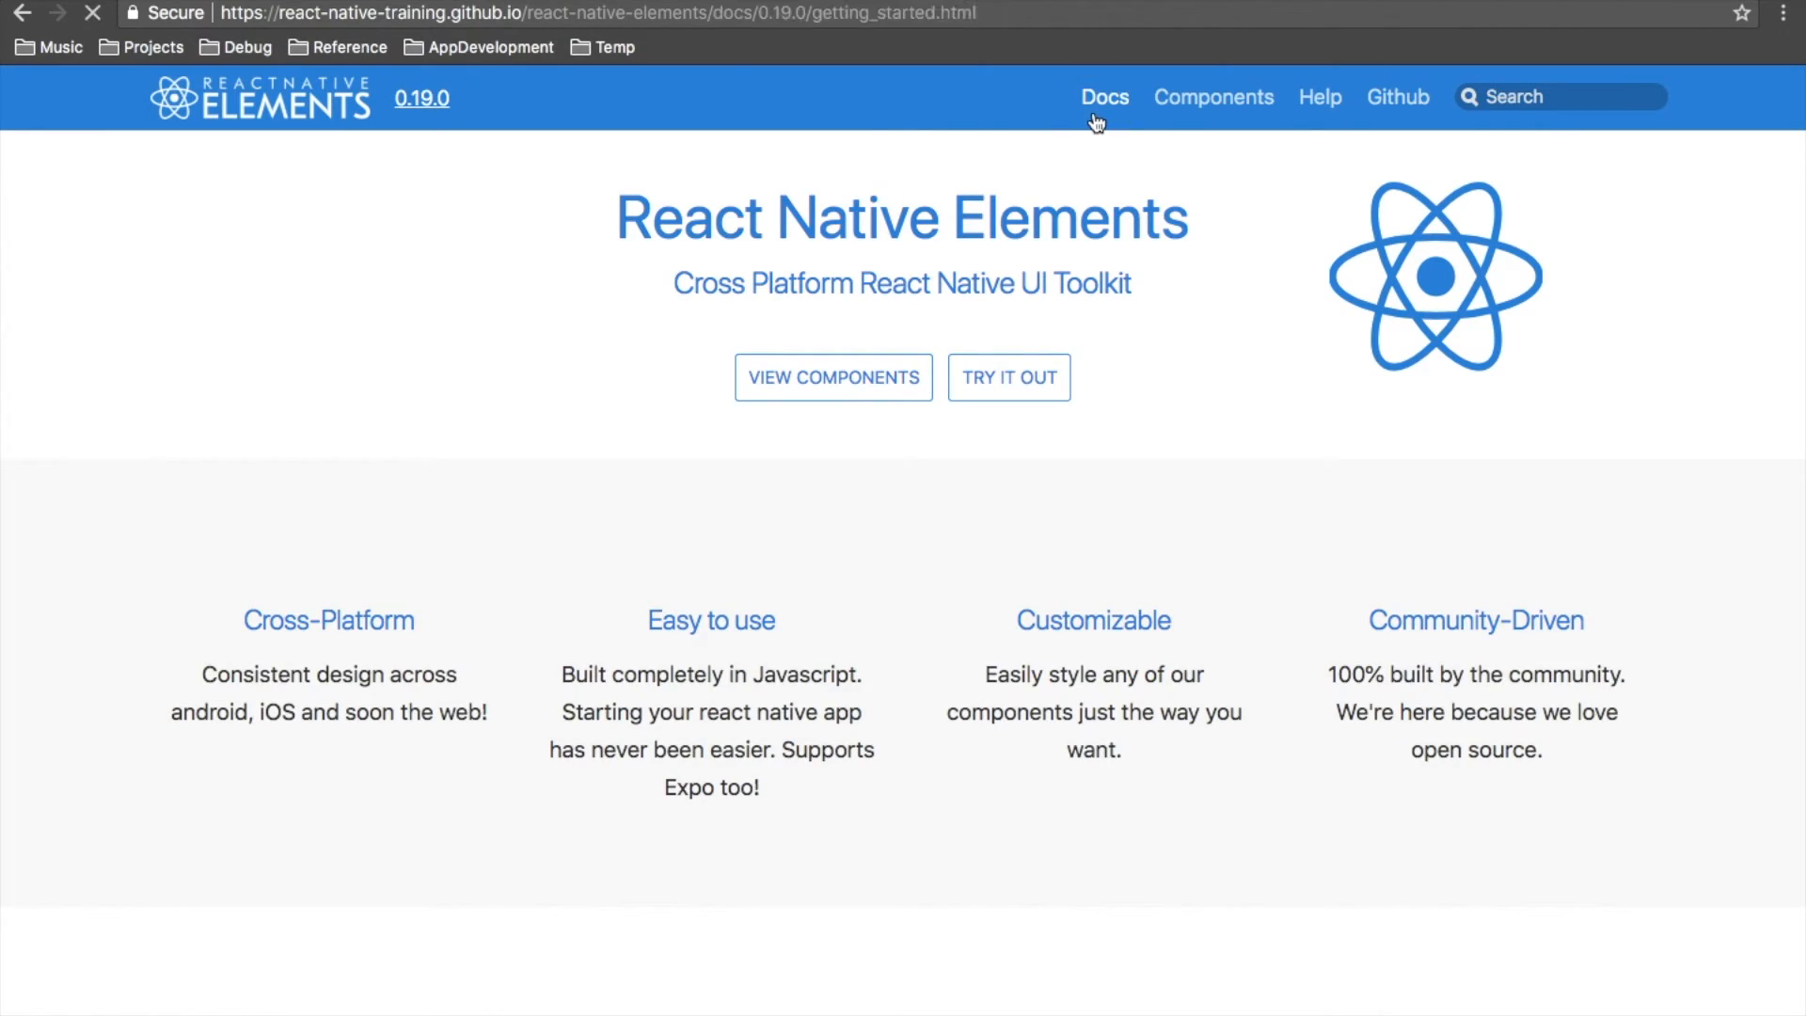
{"action": "left_click", "coordinate": [1102, 96]}
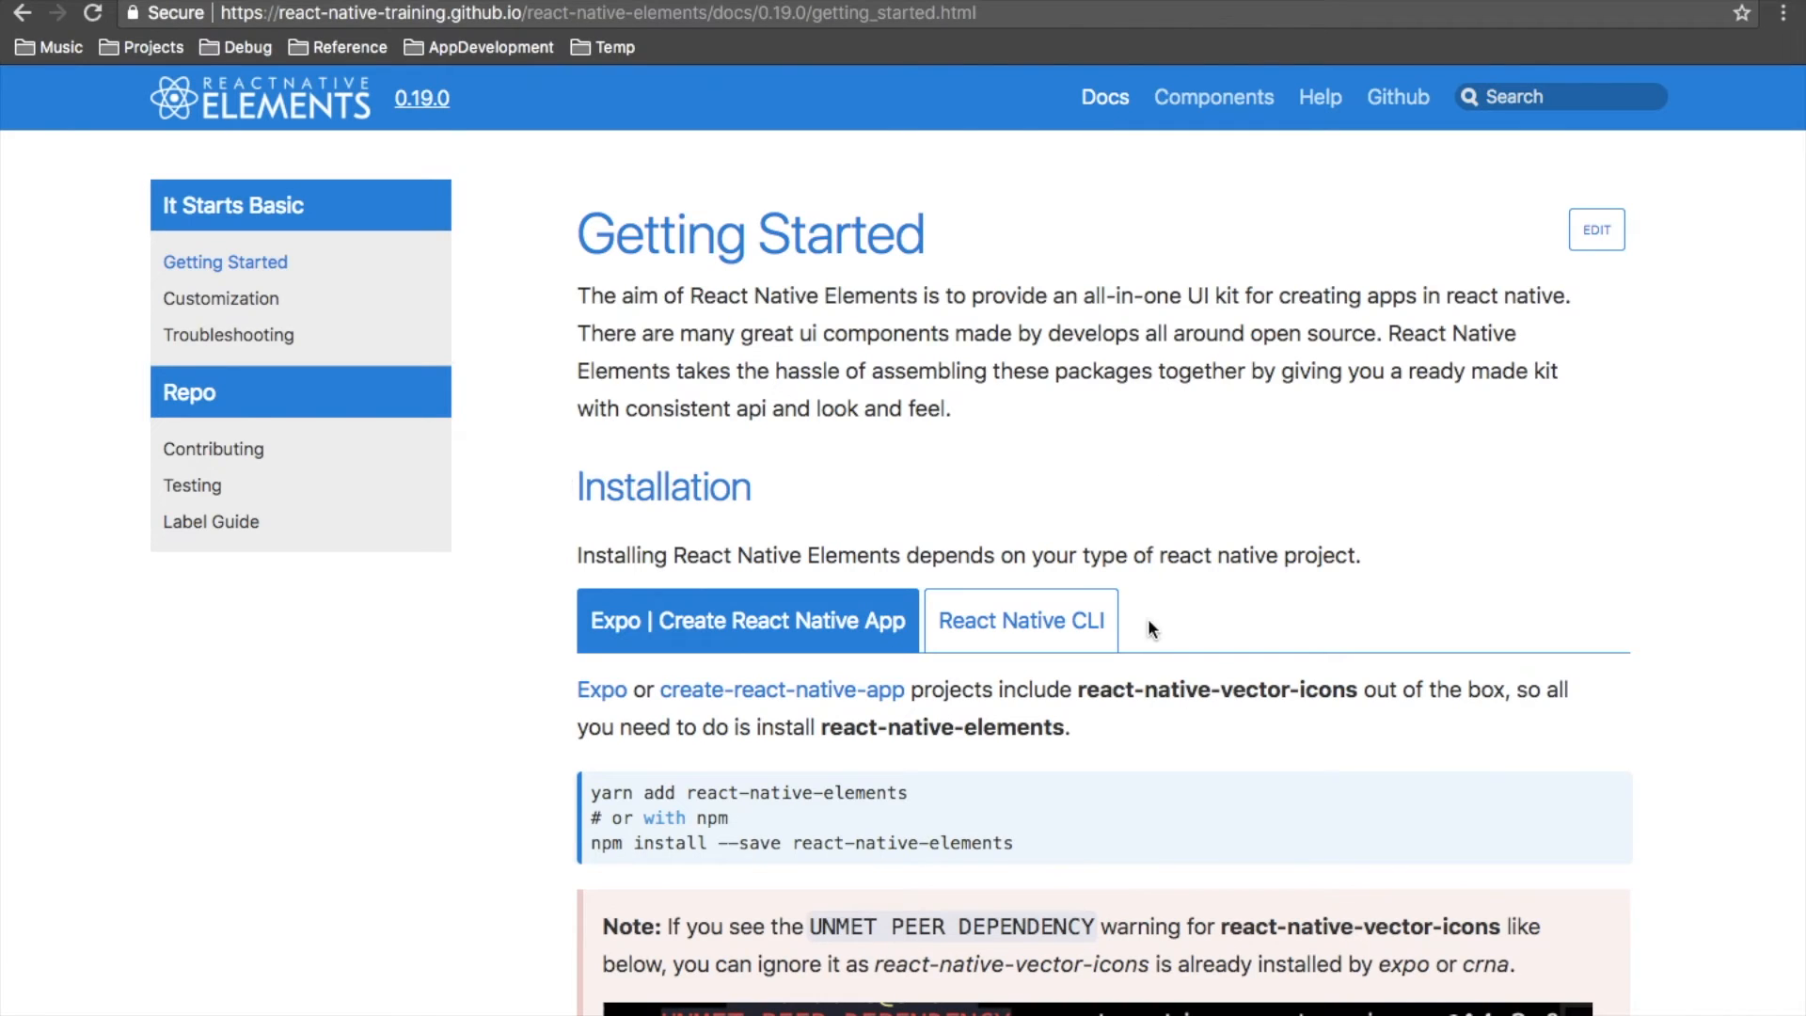
{"action": "mouse_move", "coordinate": [1048, 502]}
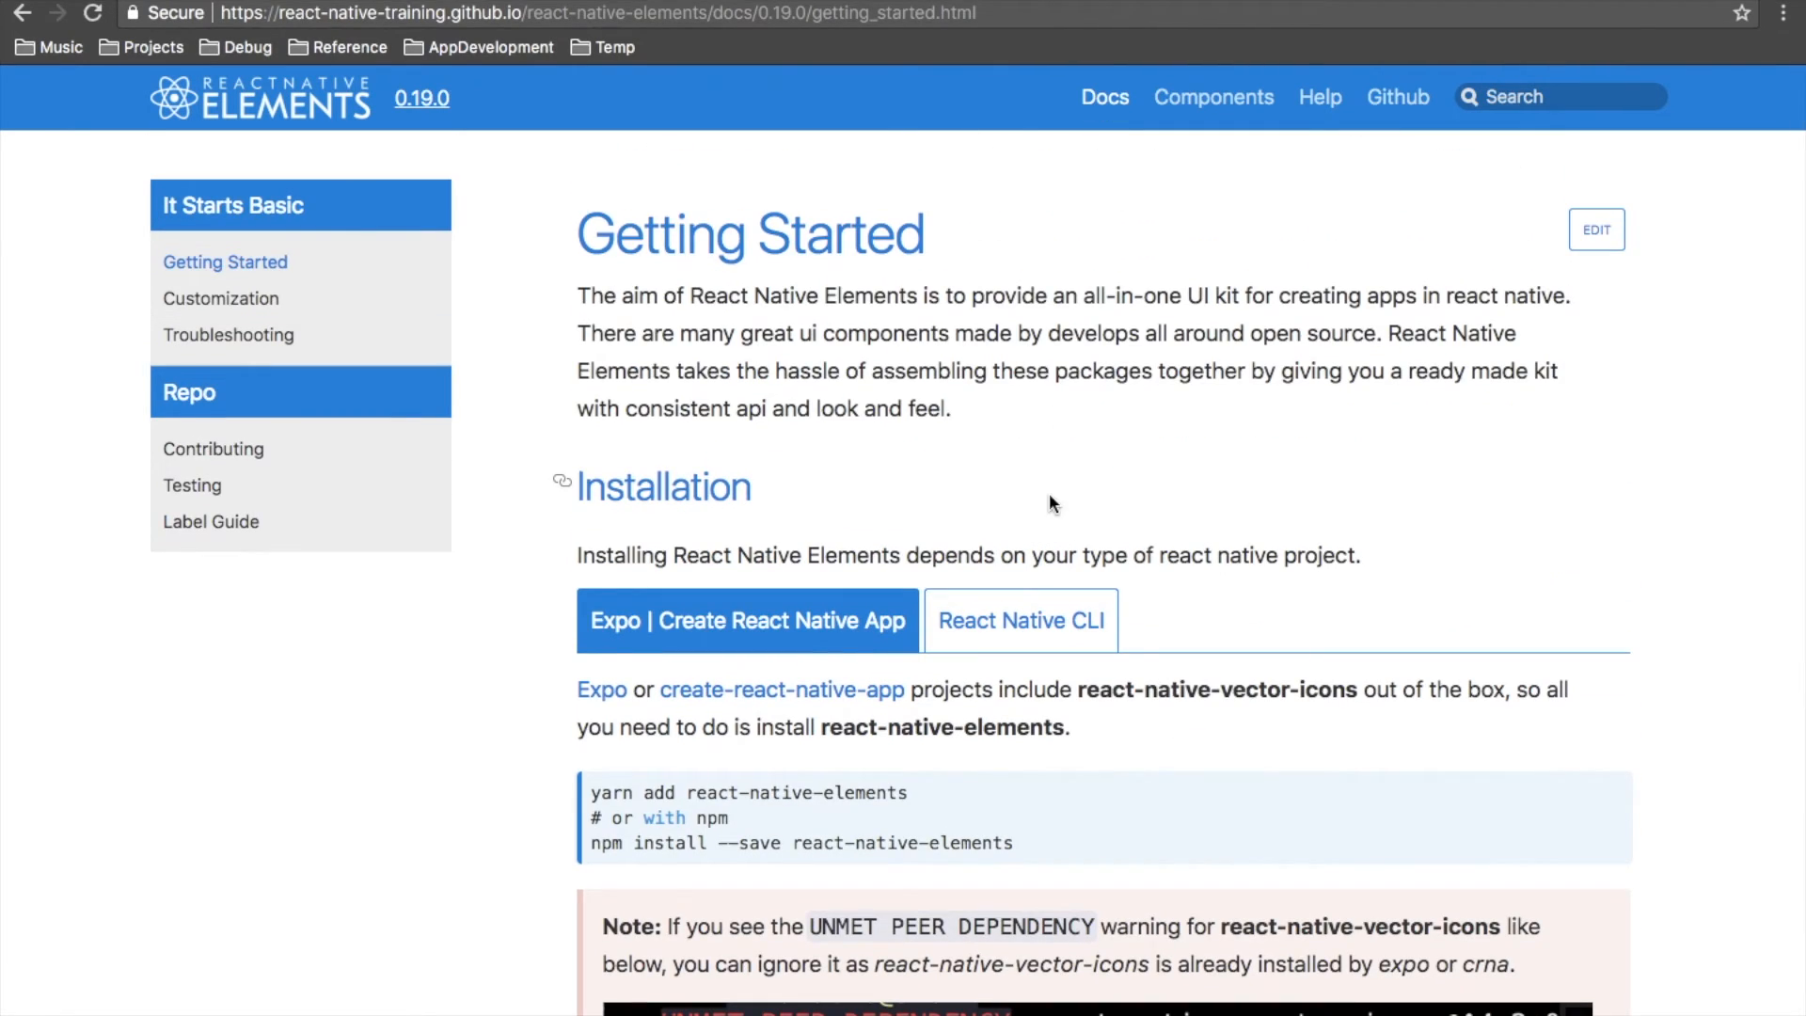
{"action": "scroll", "scroll_direction": "down", "scroll_amount": 3}
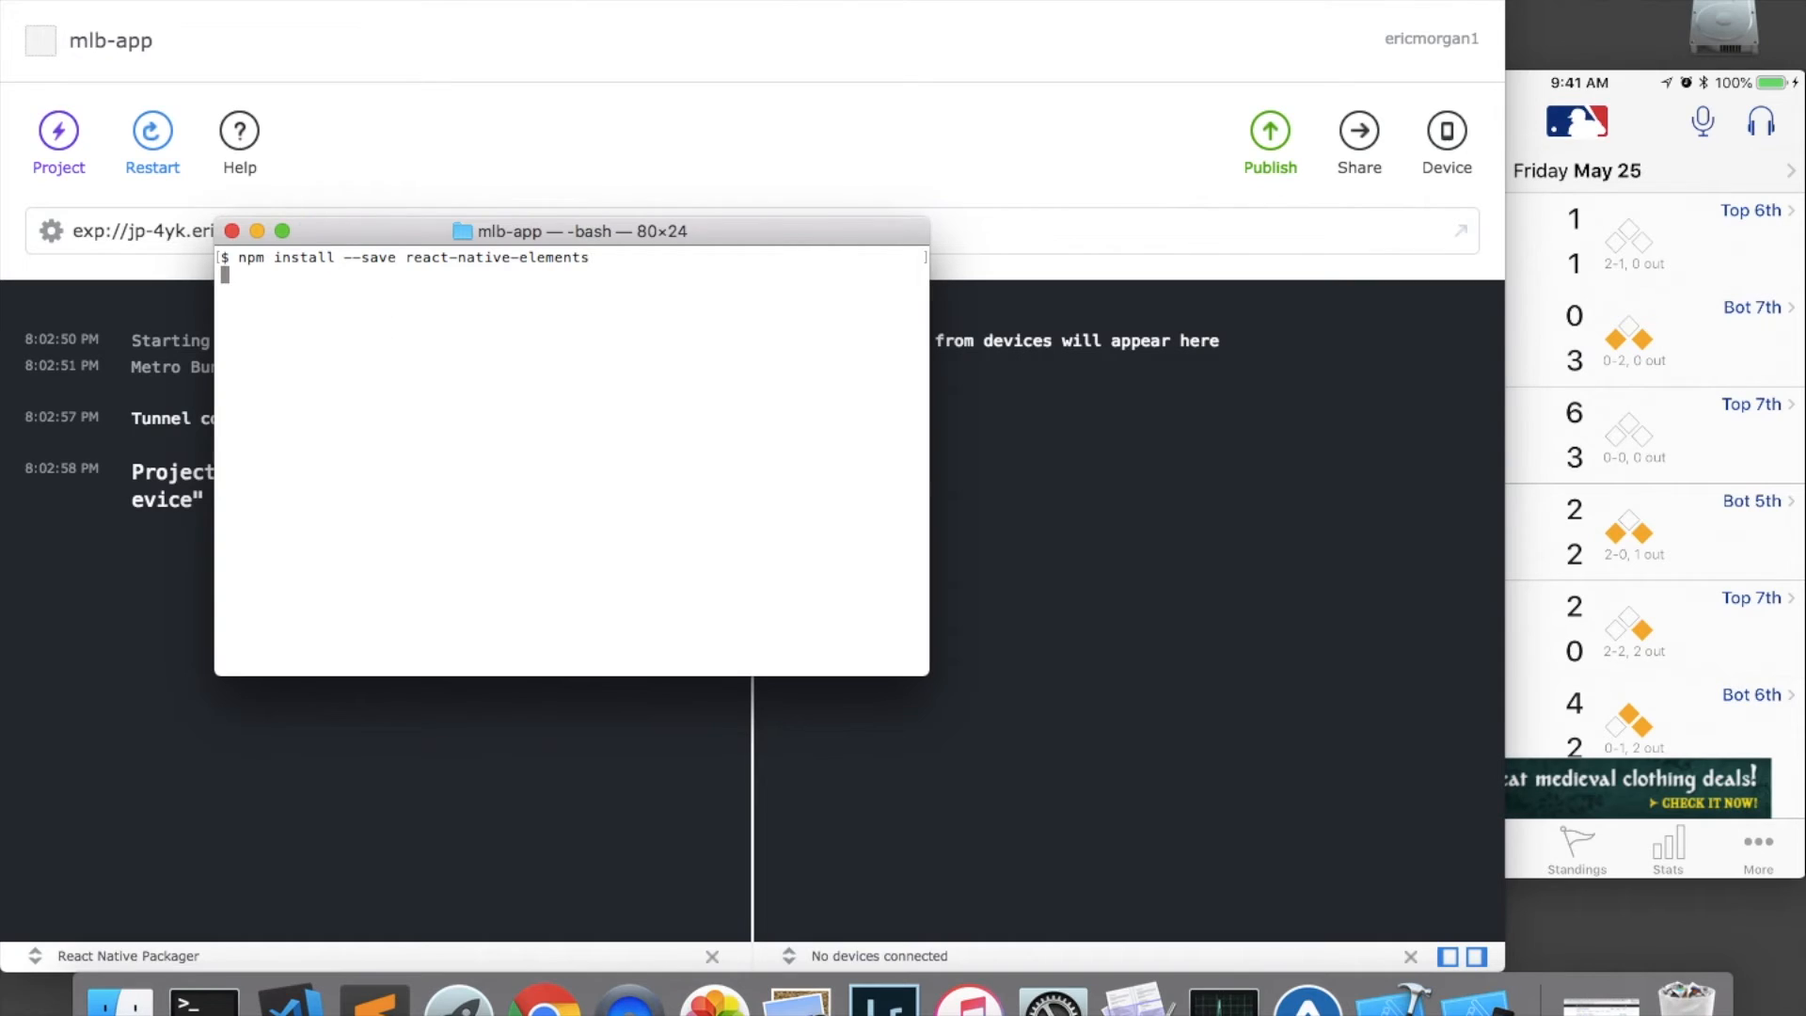
Step: Run 'npm install --save react-native-elements' in the mlb-app project
{"action": "key", "text": "Return"}
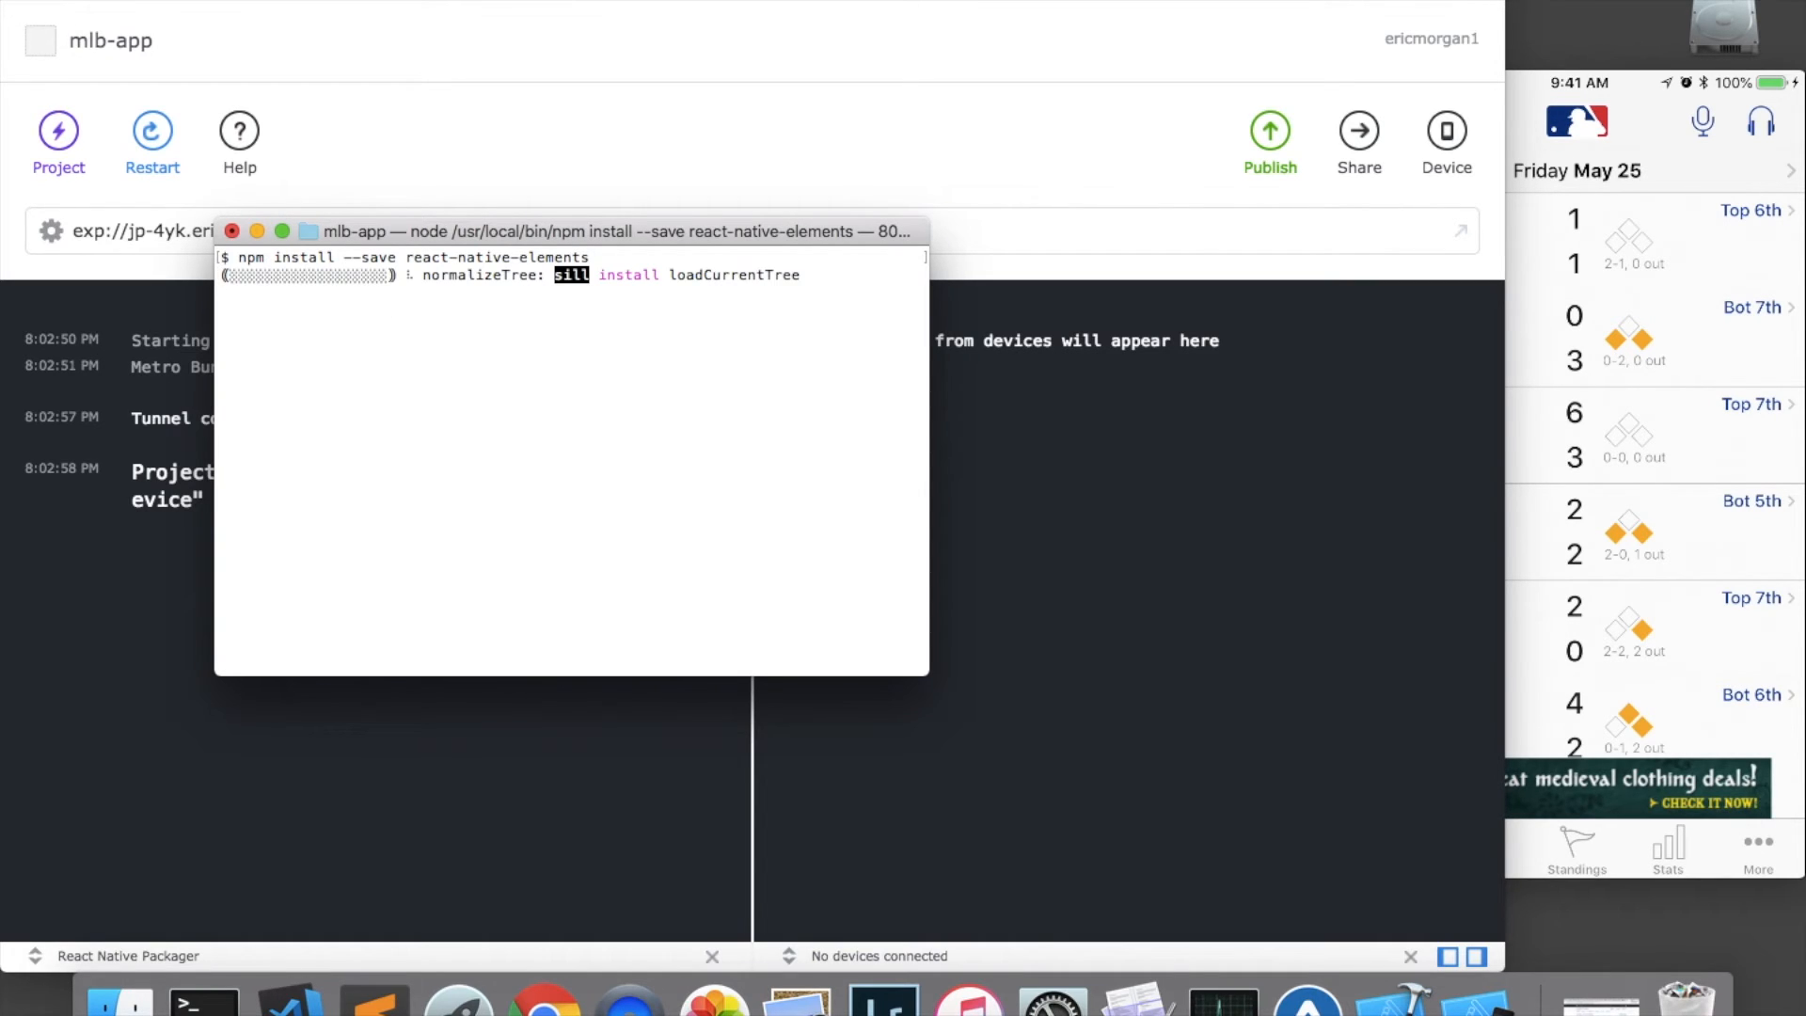
{"action": "mouse_move", "coordinate": [638, 416]}
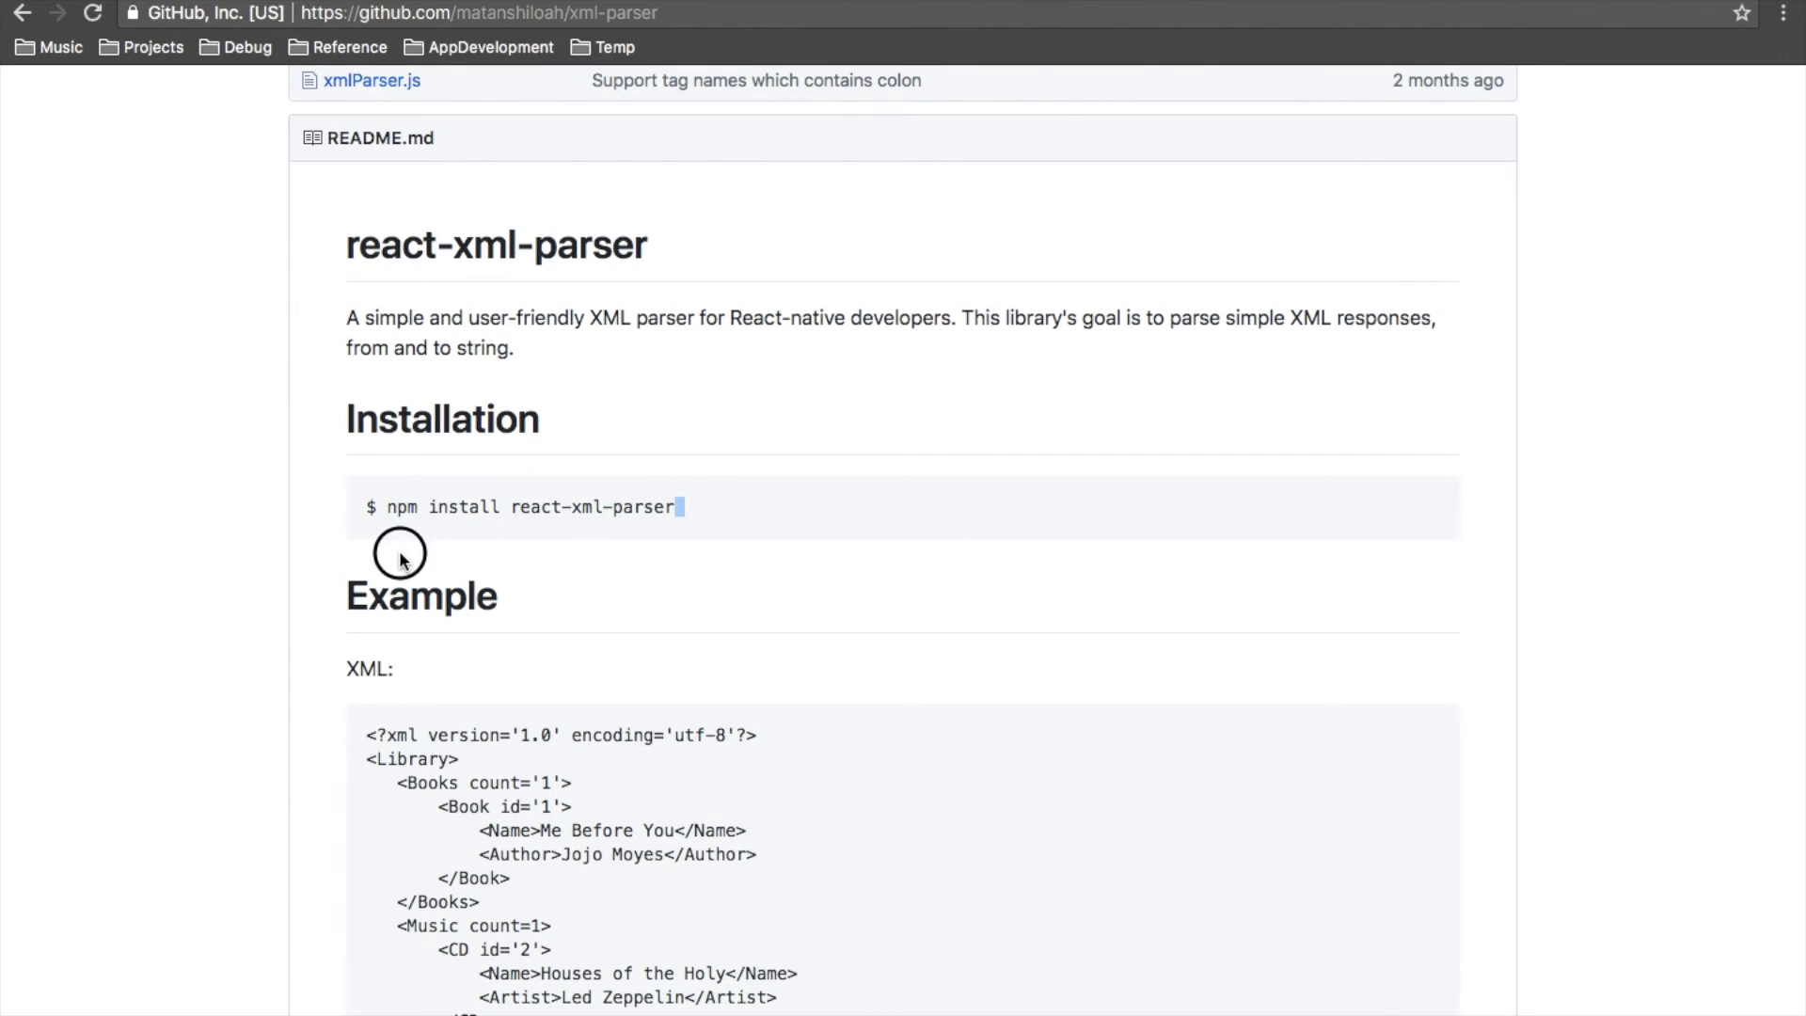
Step: Select the 'npm install react-xml-parser' command in the GitHub README
{"action": "double_click", "coordinate": [531, 506]}
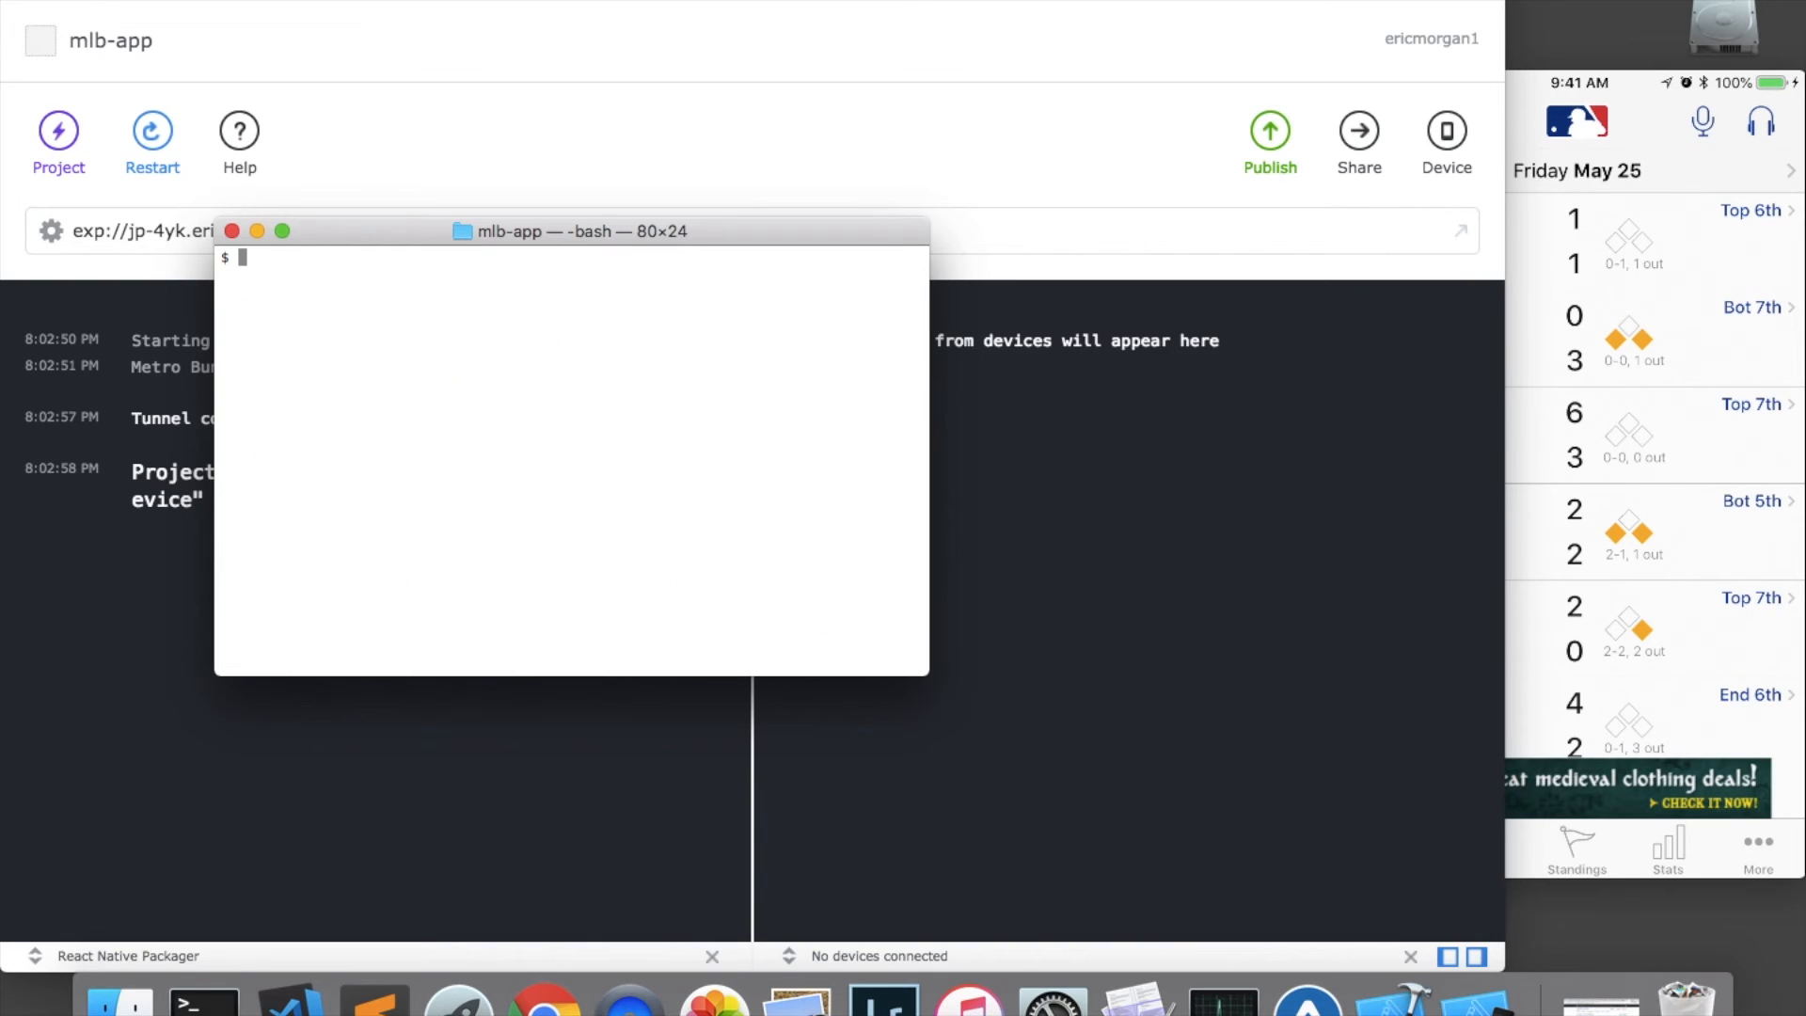
{"action": "mouse_move", "coordinate": [429, 510]}
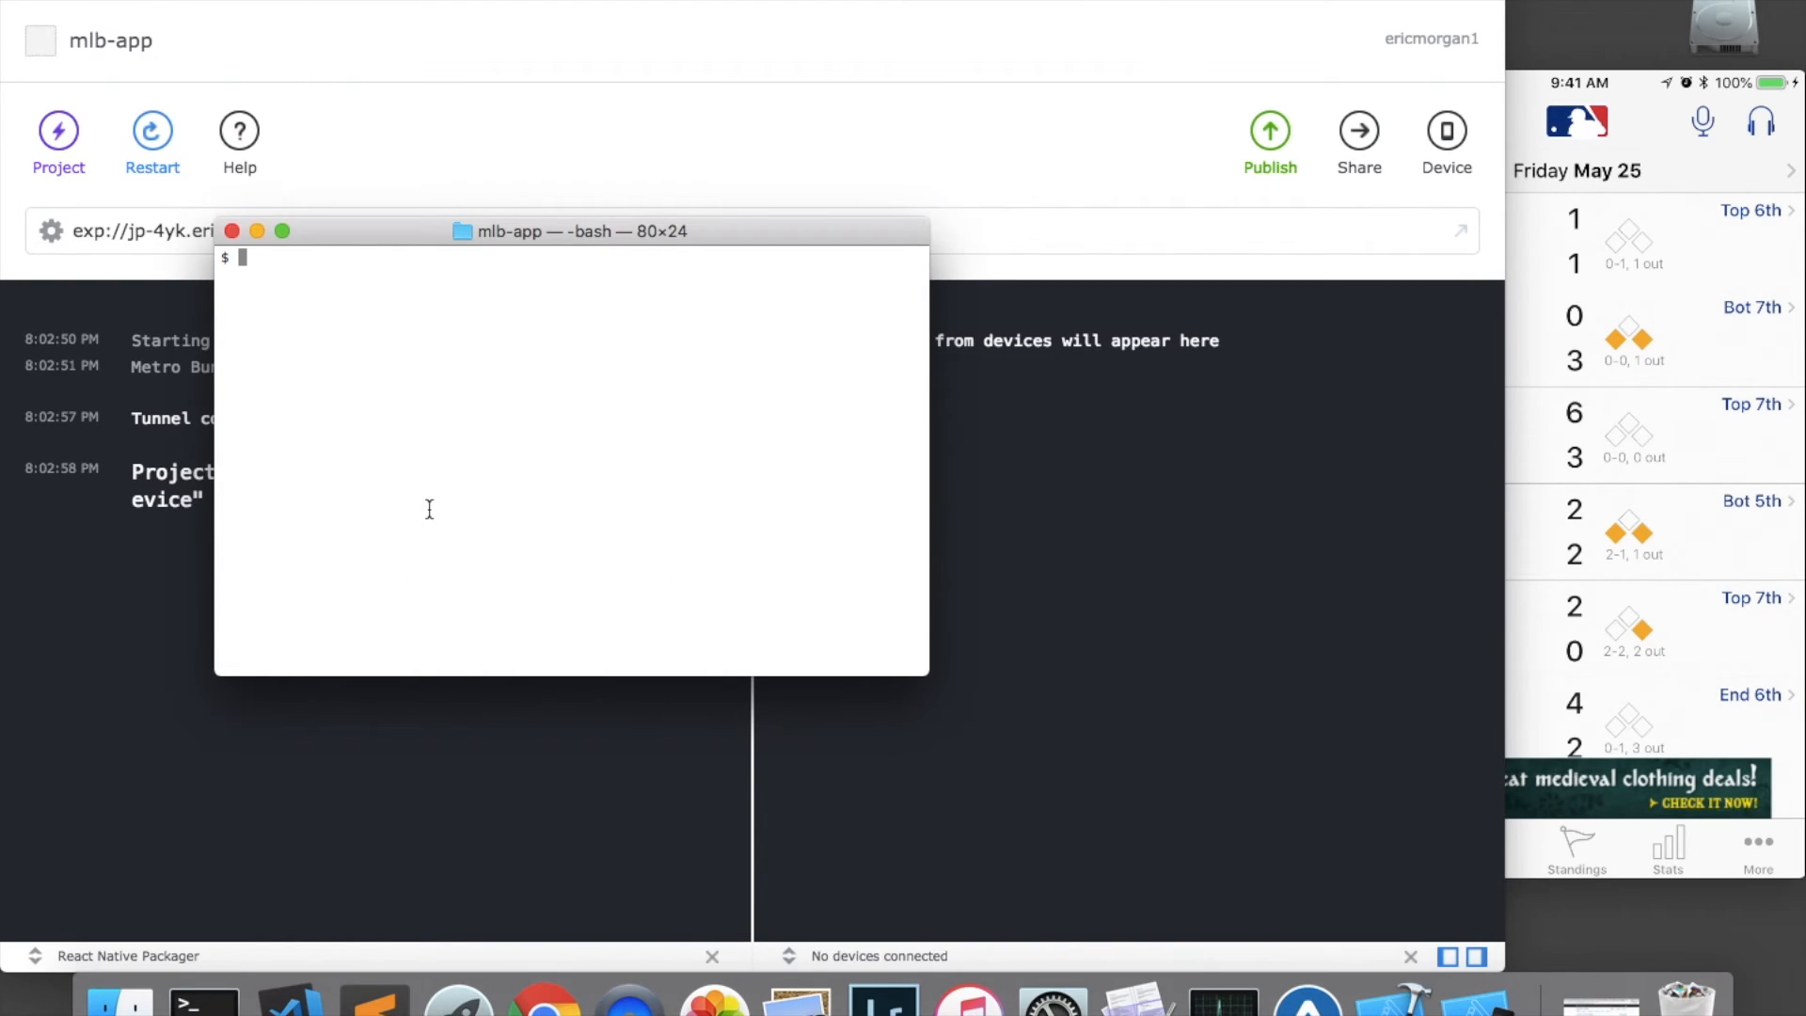
Step: Run 'npm install react-xml-parser -S' to add it as a project dependency
{"action": "type", "text": "npm install react-xml-parser"}
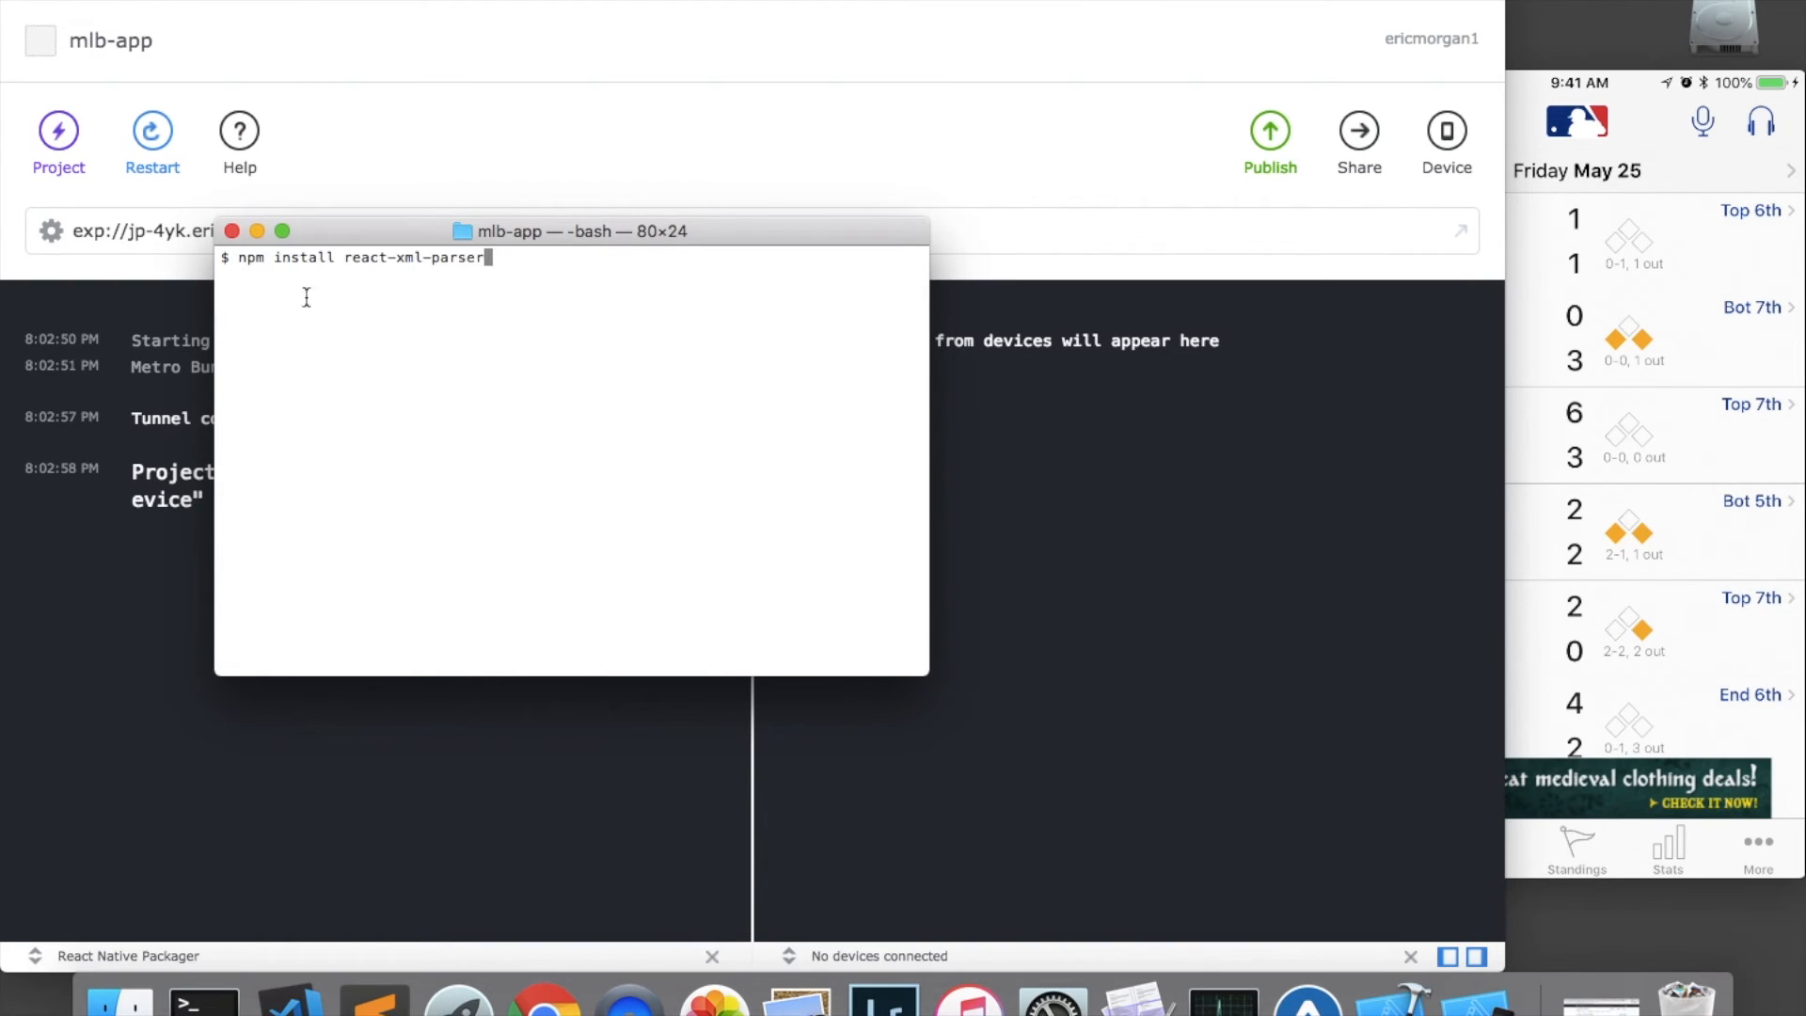
{"action": "mouse_move", "coordinate": [433, 275]}
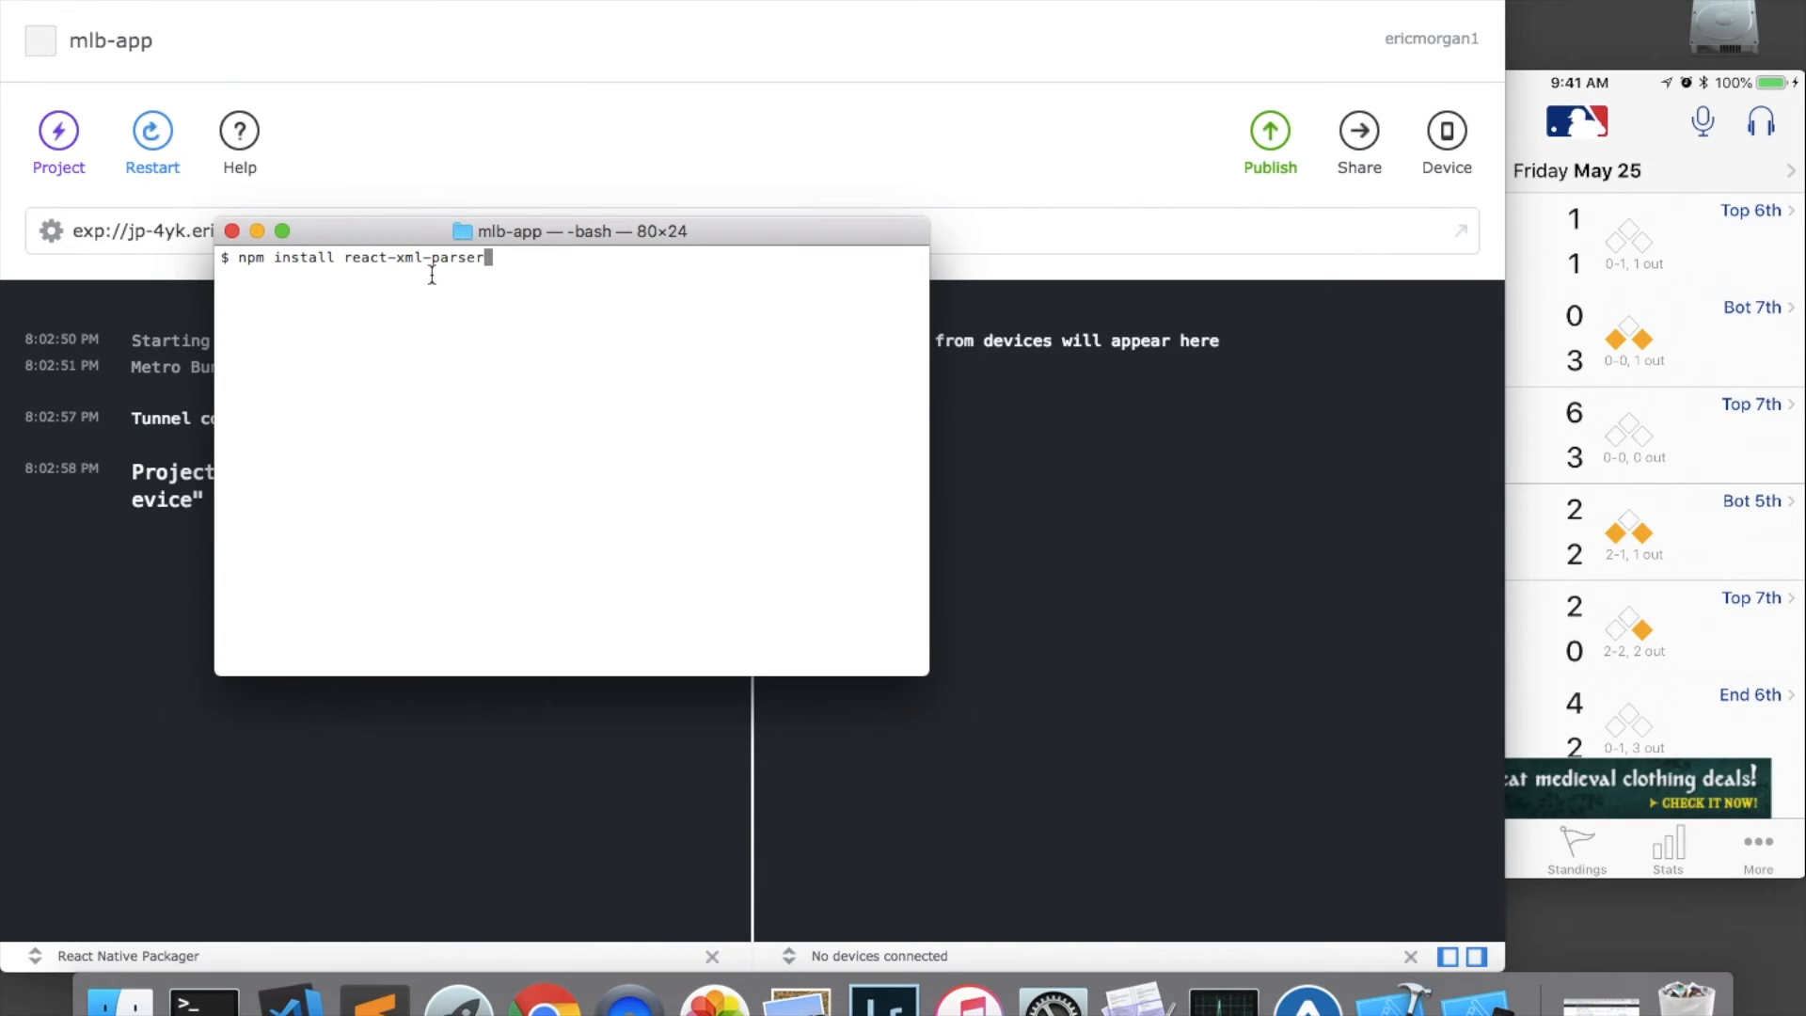
{"action": "type", "text": "-S"}
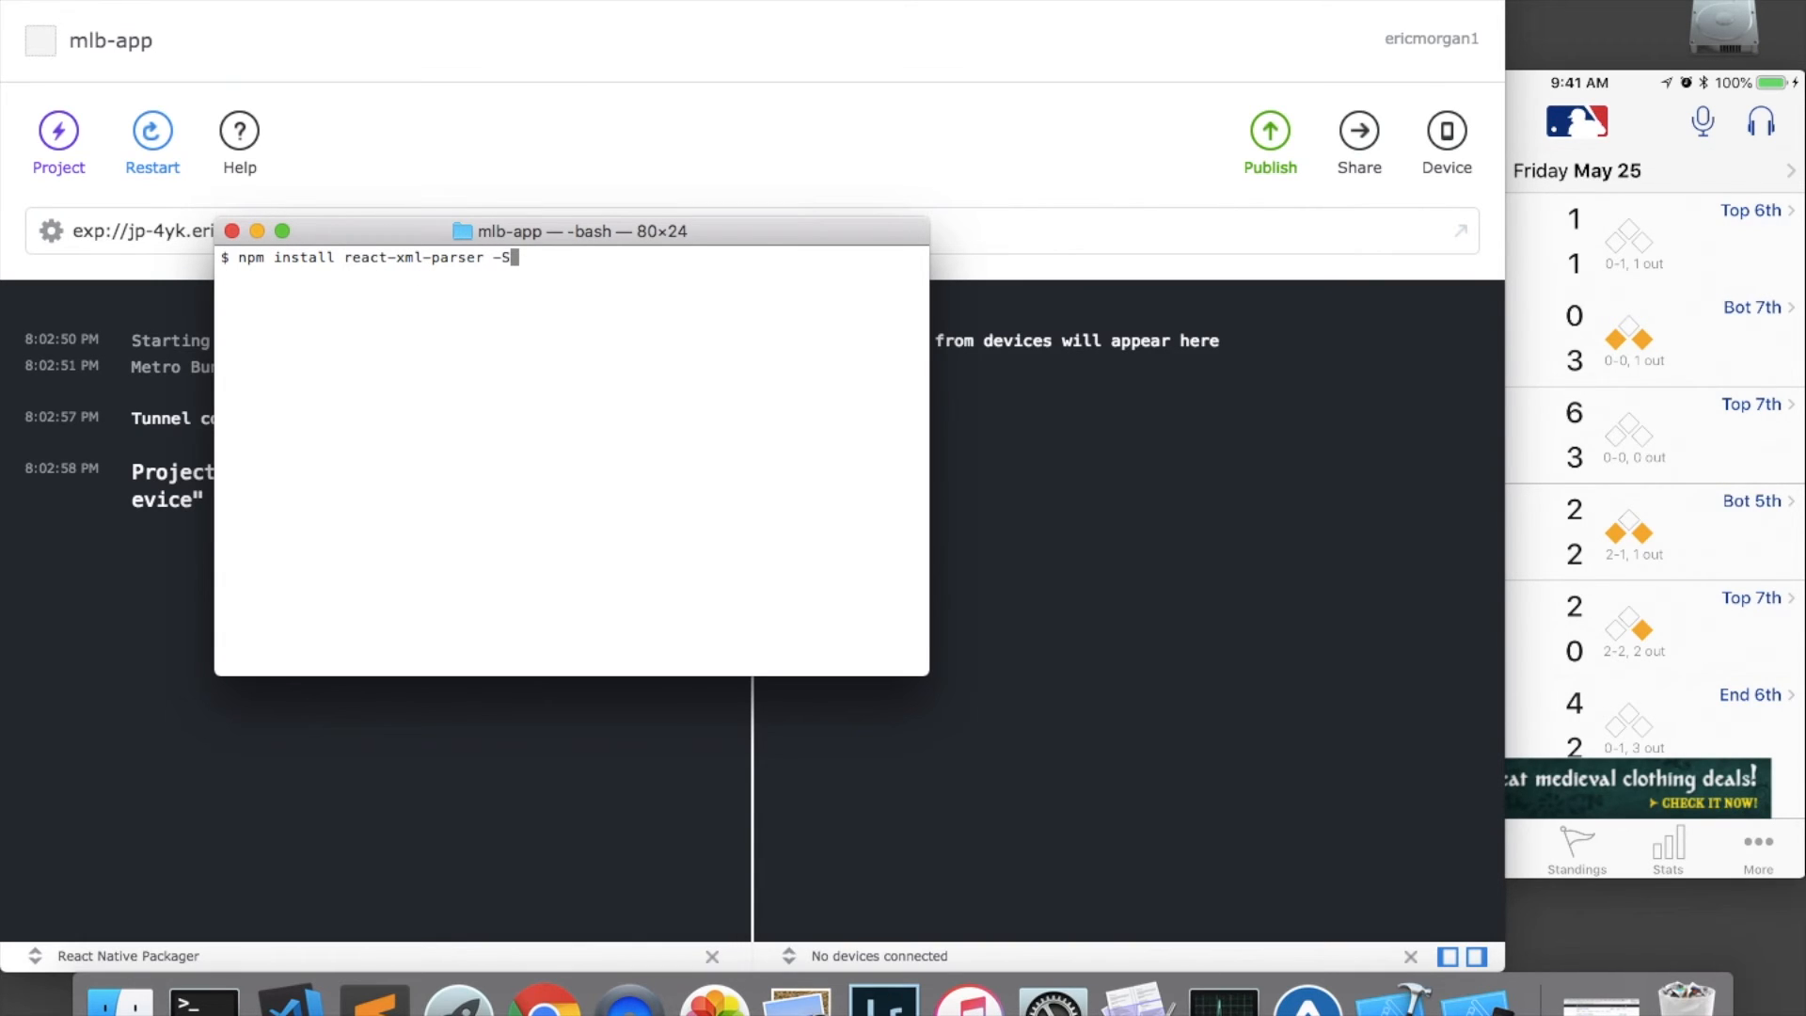
{"action": "key", "text": "Return"}
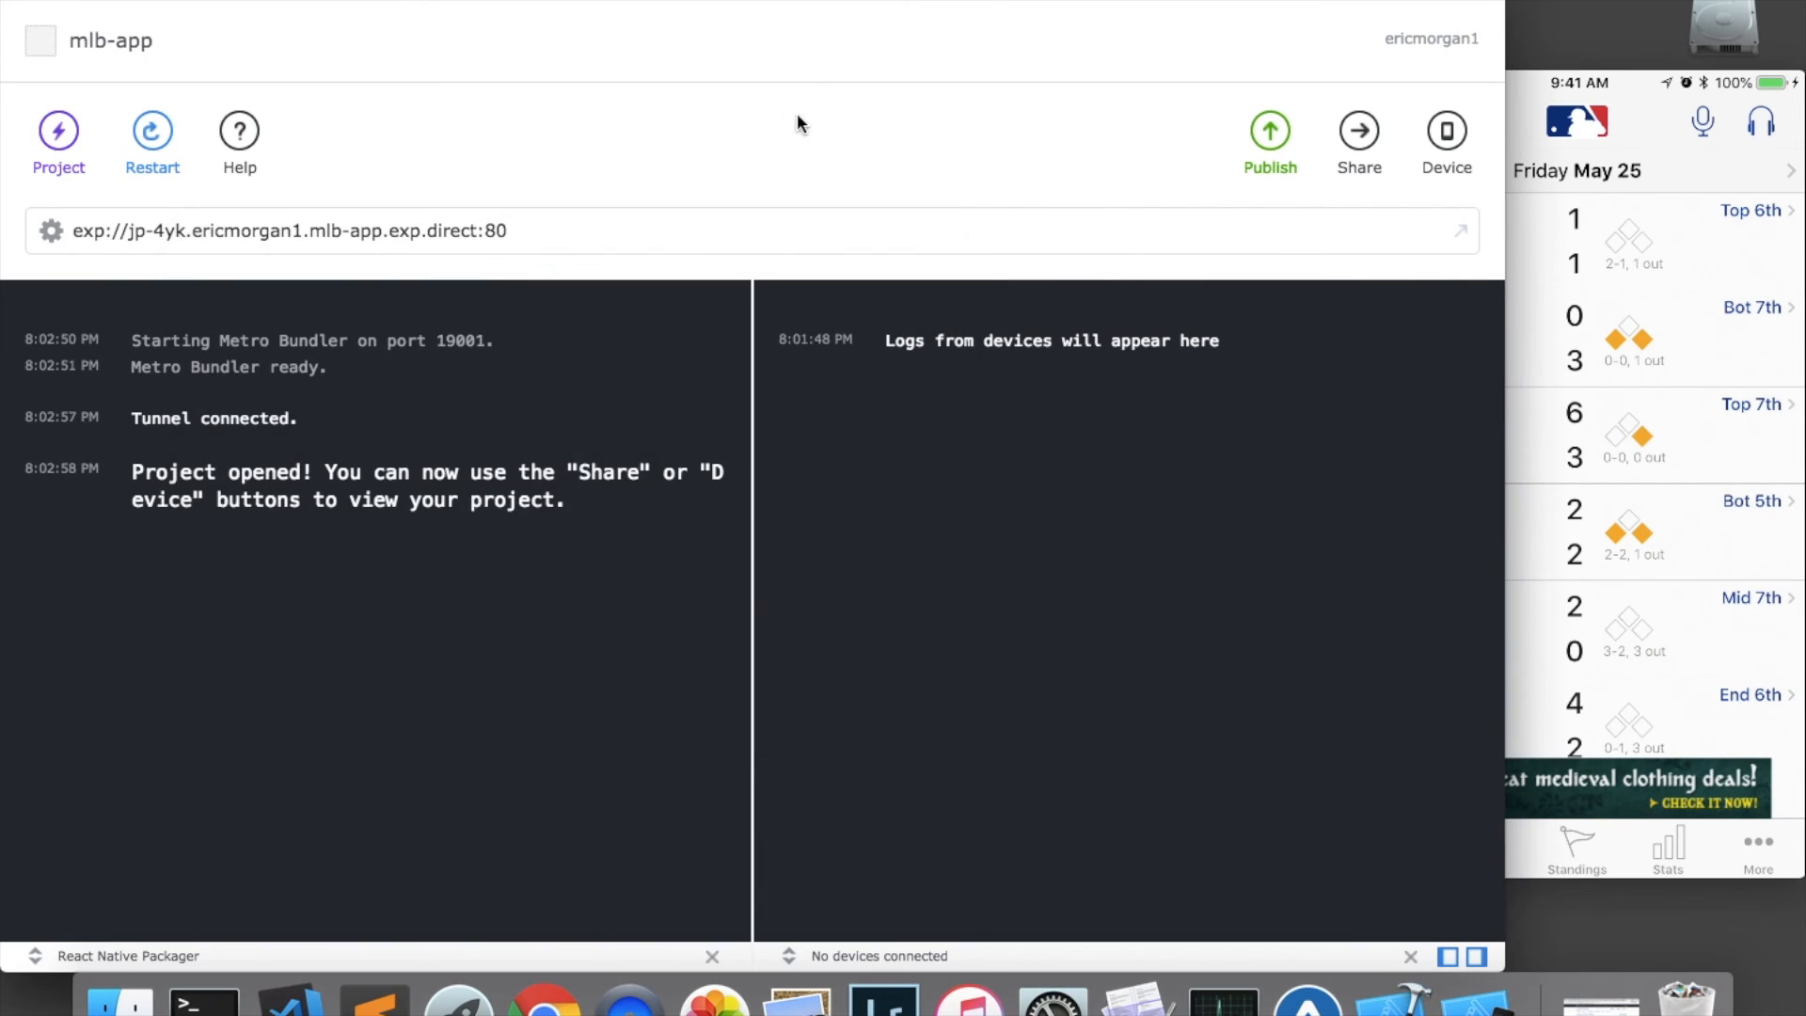
{"action": "mouse_move", "coordinate": [1445, 153]}
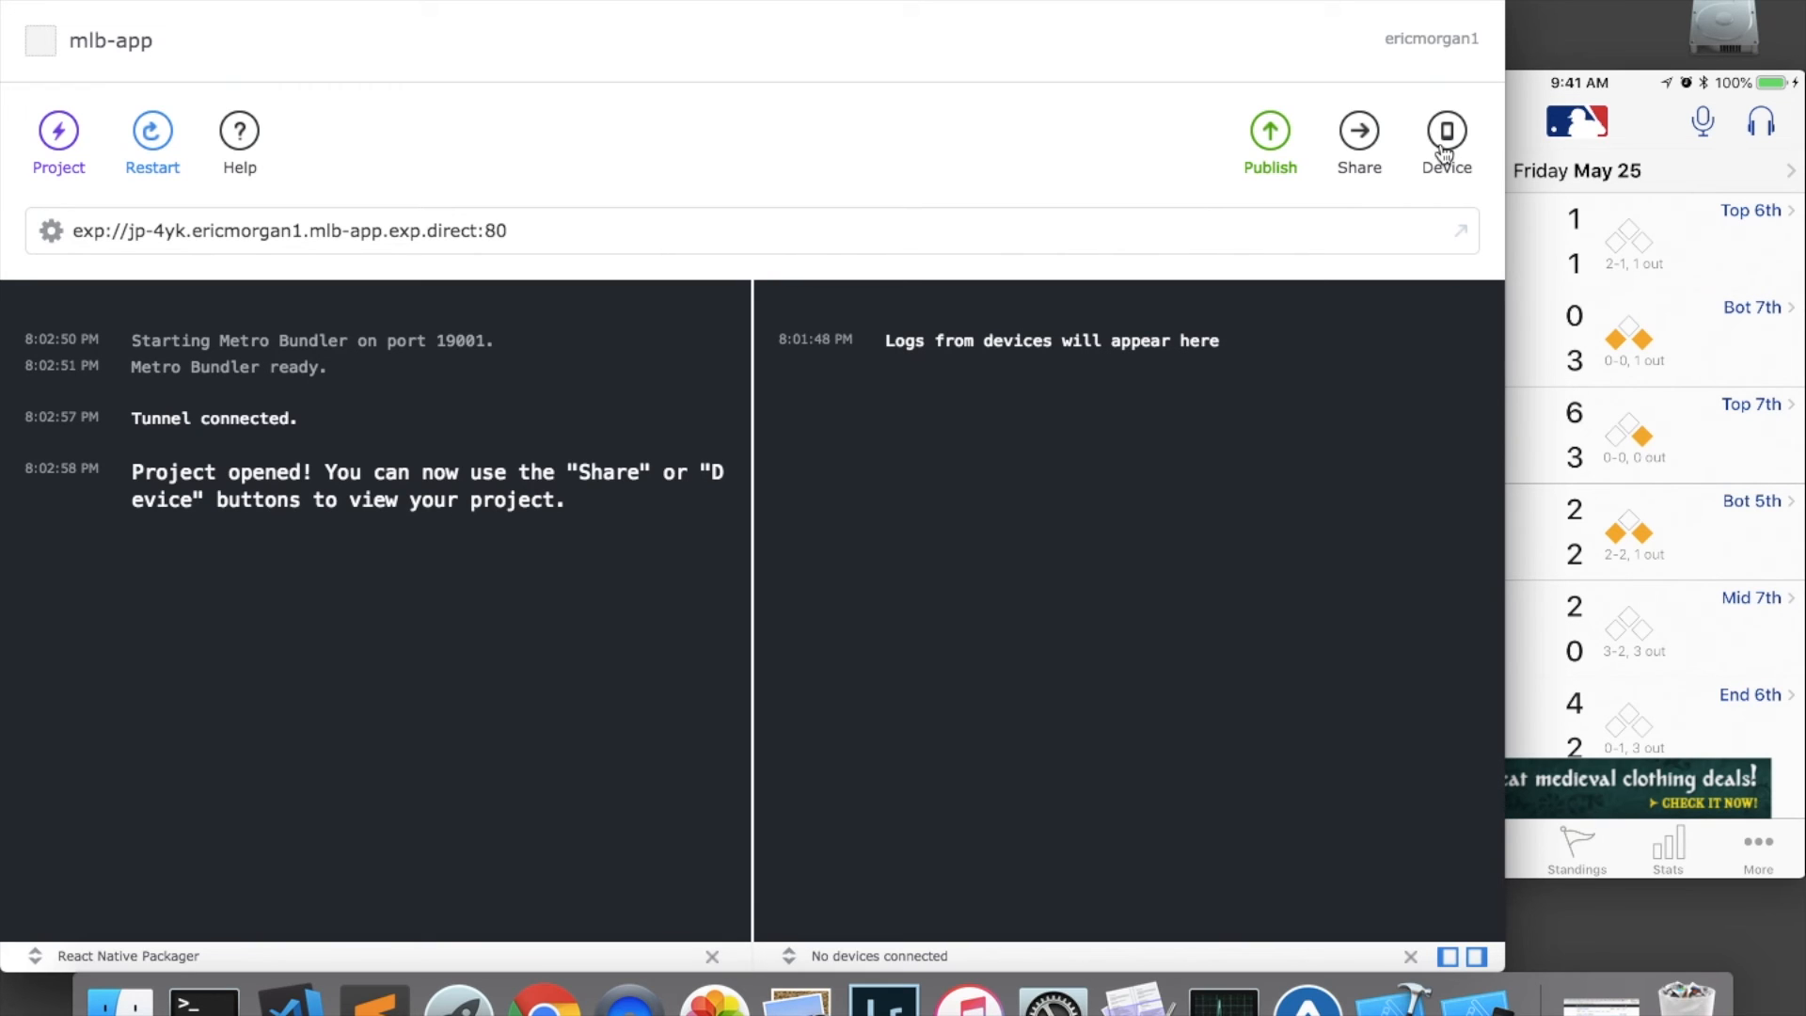
{"action": "mouse_move", "coordinate": [1389, 195]}
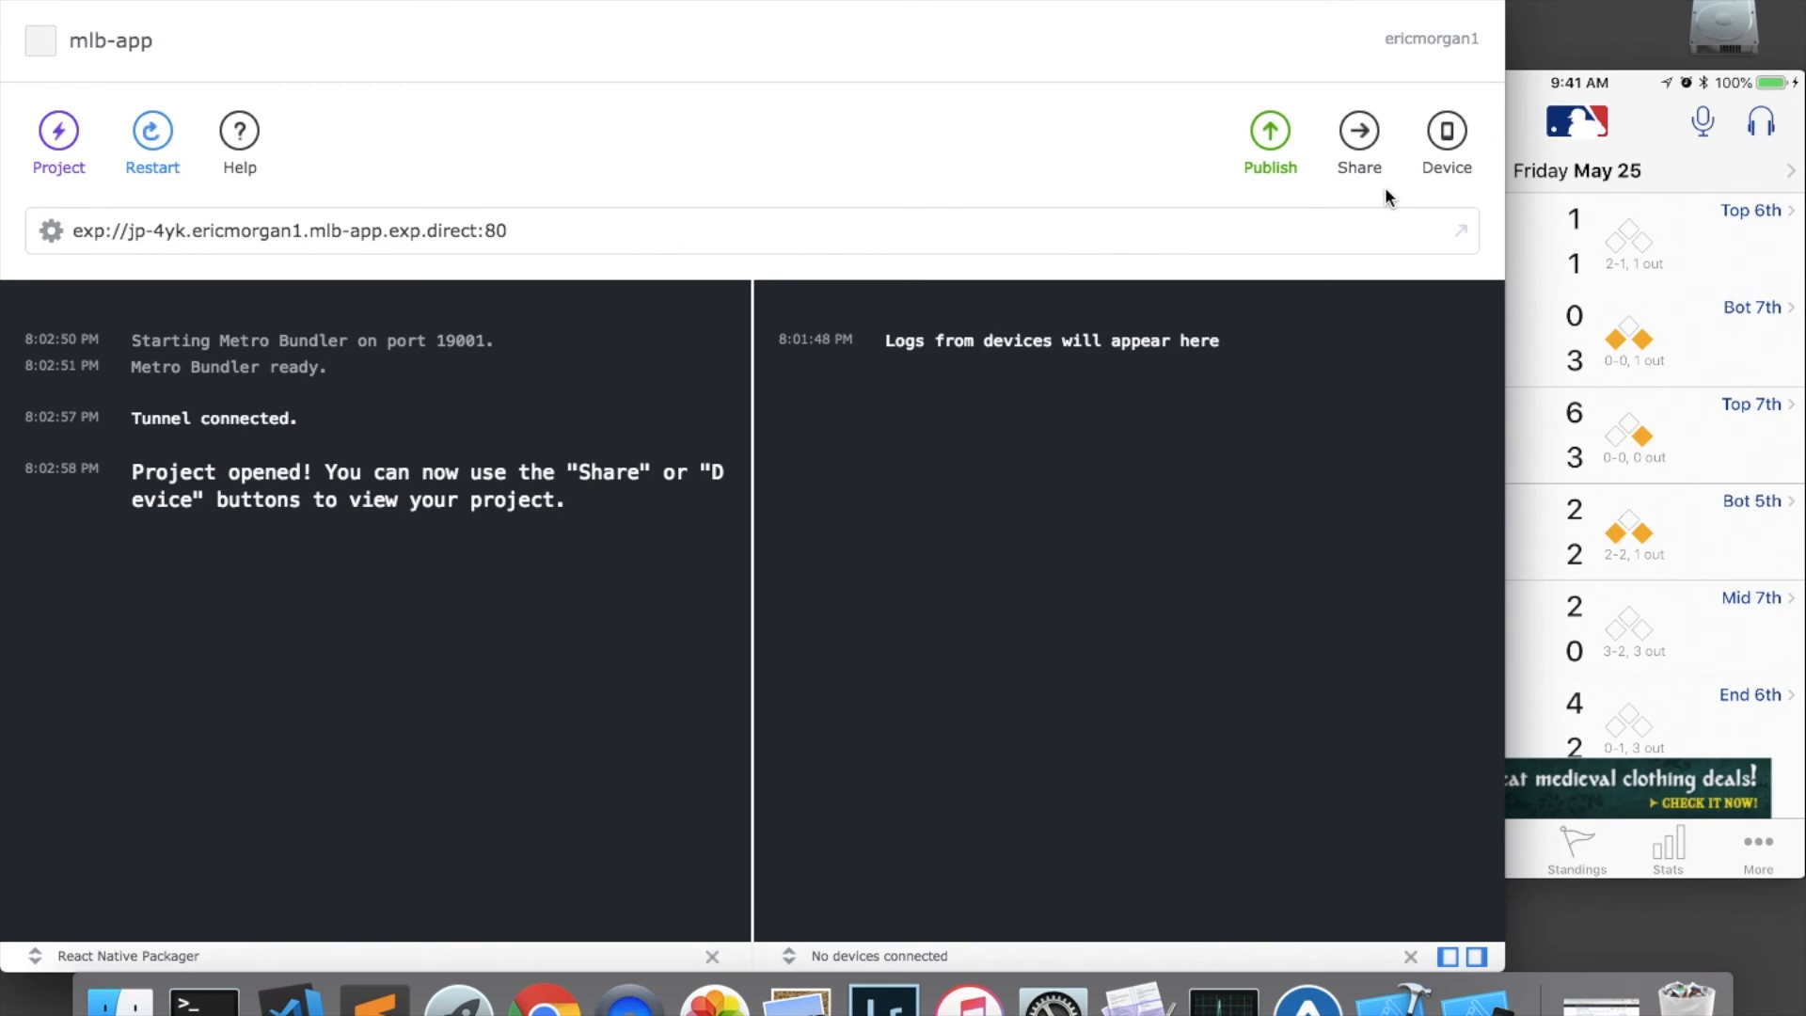
Step: Launch mlb-app in the iOS Simulator and check its Settings and Home tabs
{"action": "left_click", "coordinate": [1445, 130]}
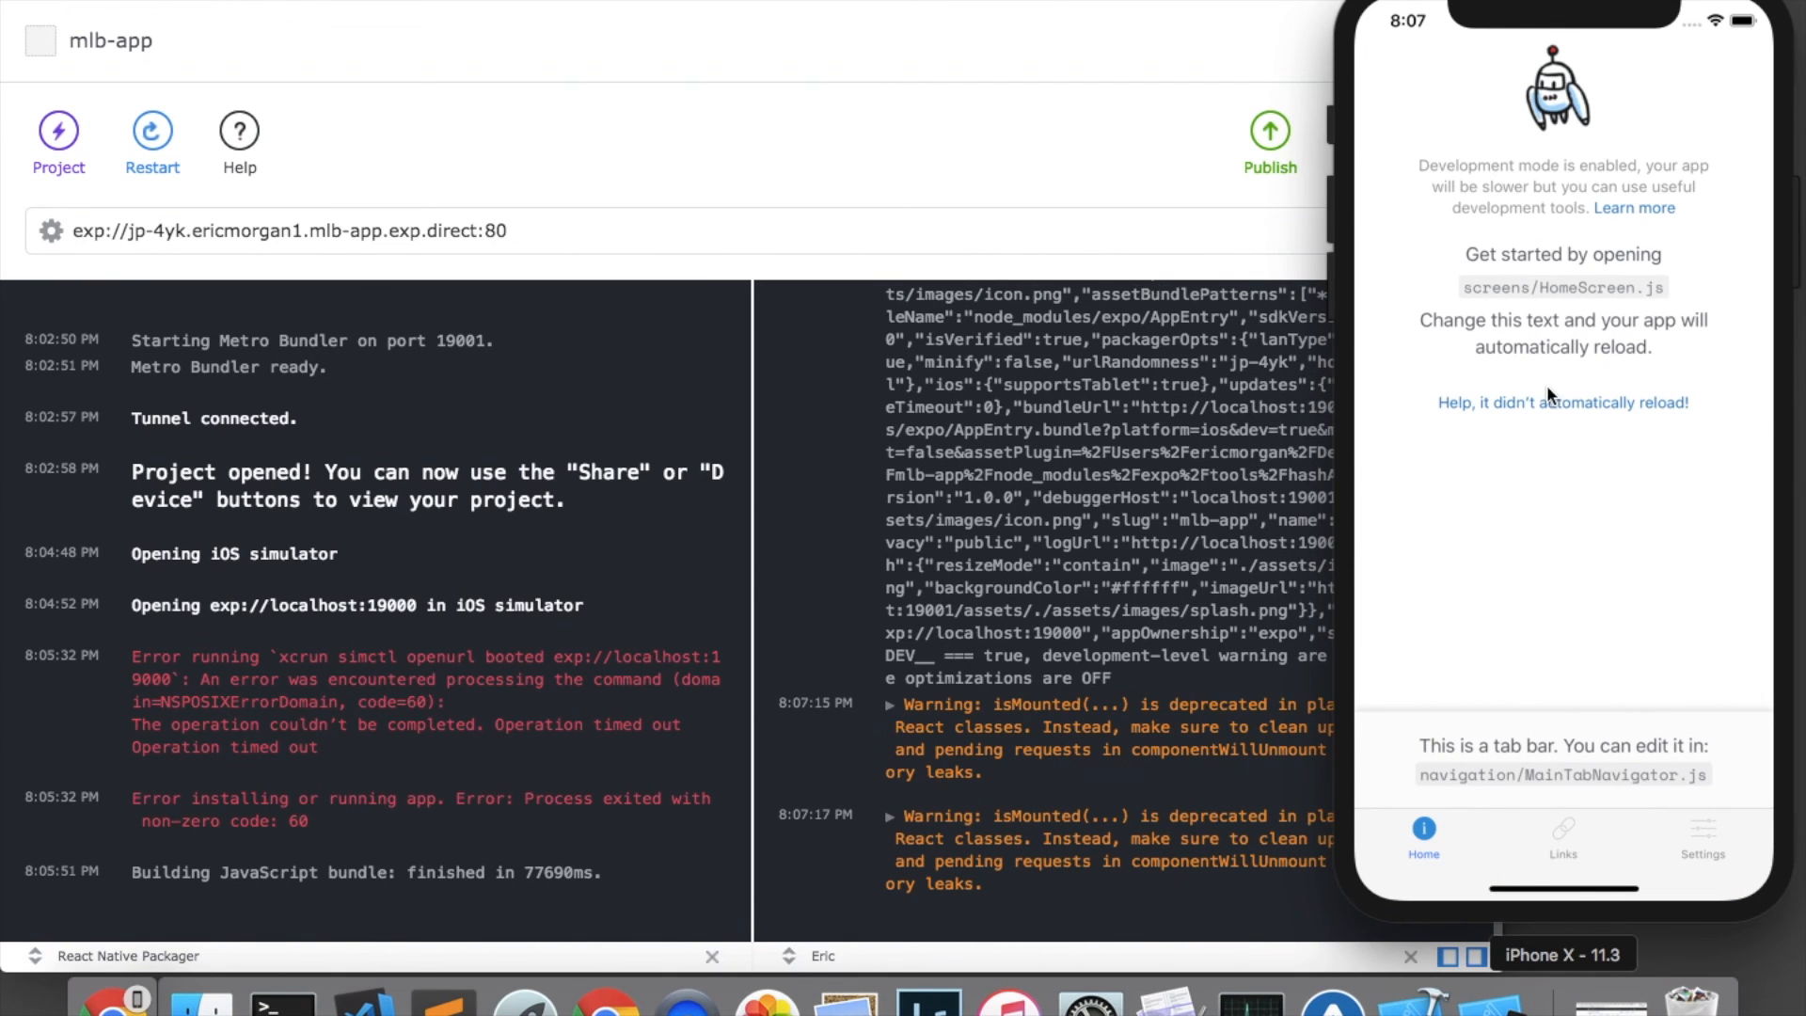
{"action": "left_click", "coordinate": [1702, 839]}
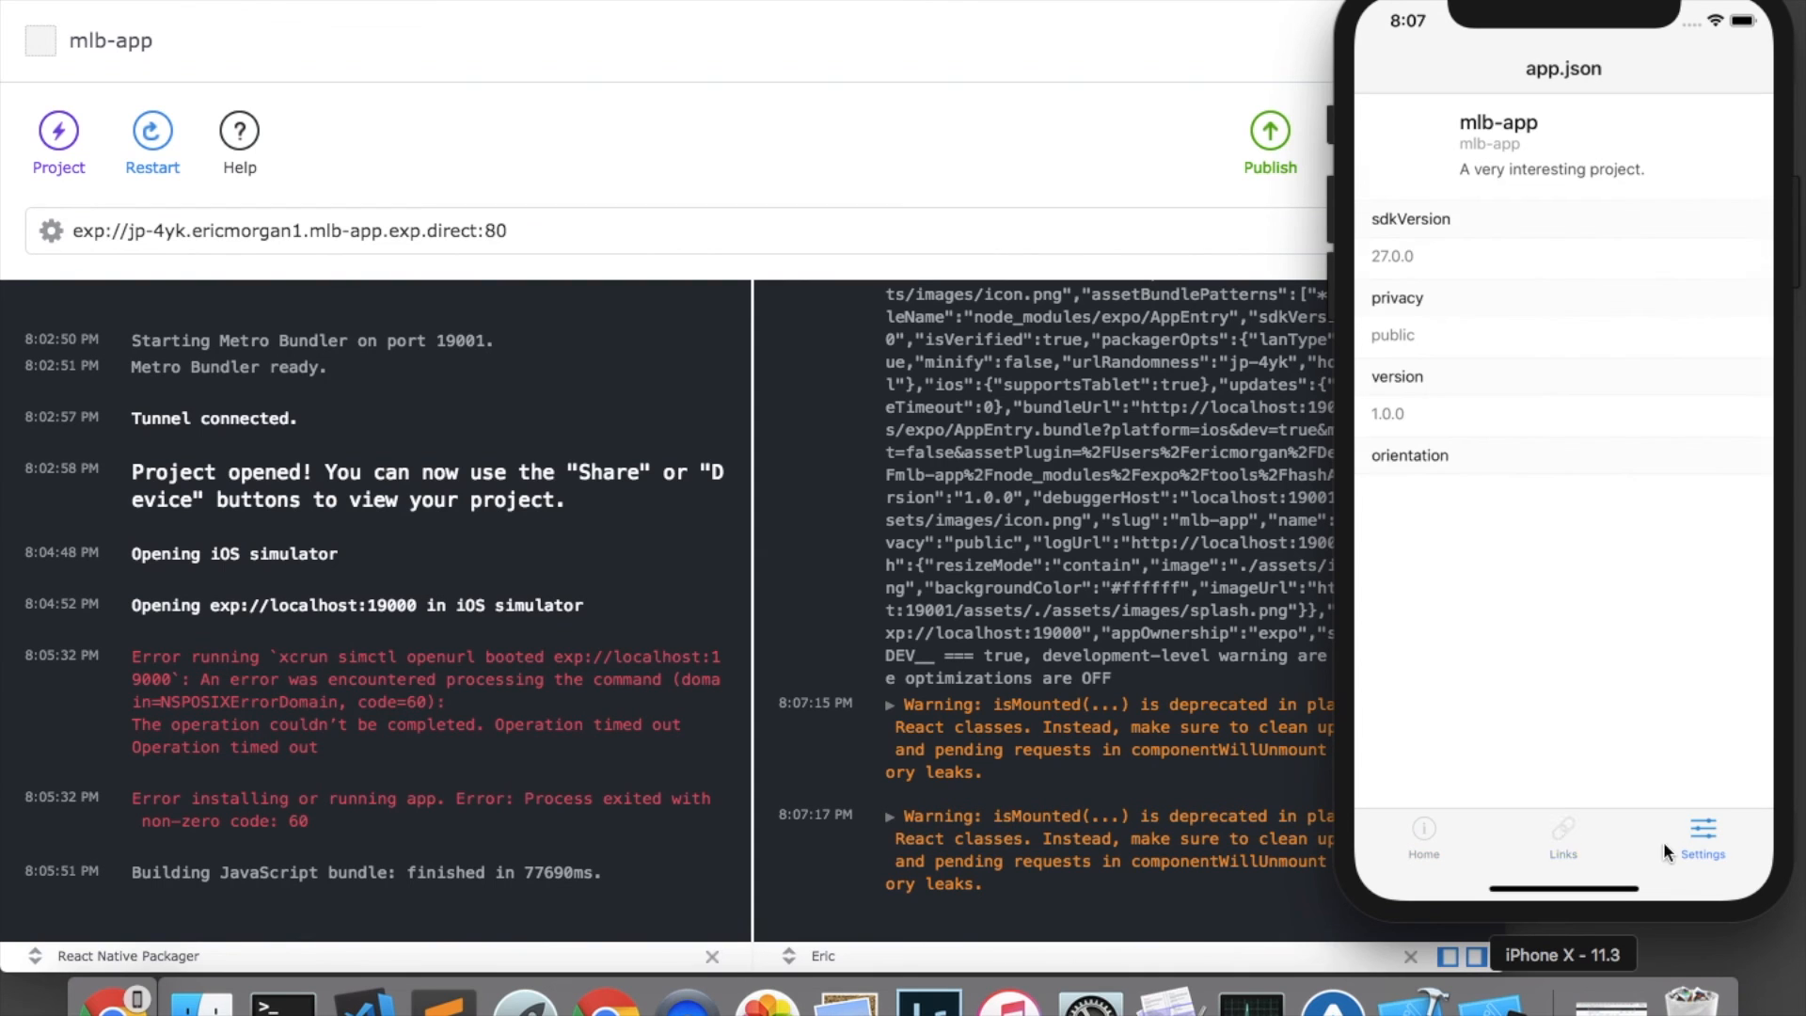
{"action": "left_click", "coordinate": [1424, 839]}
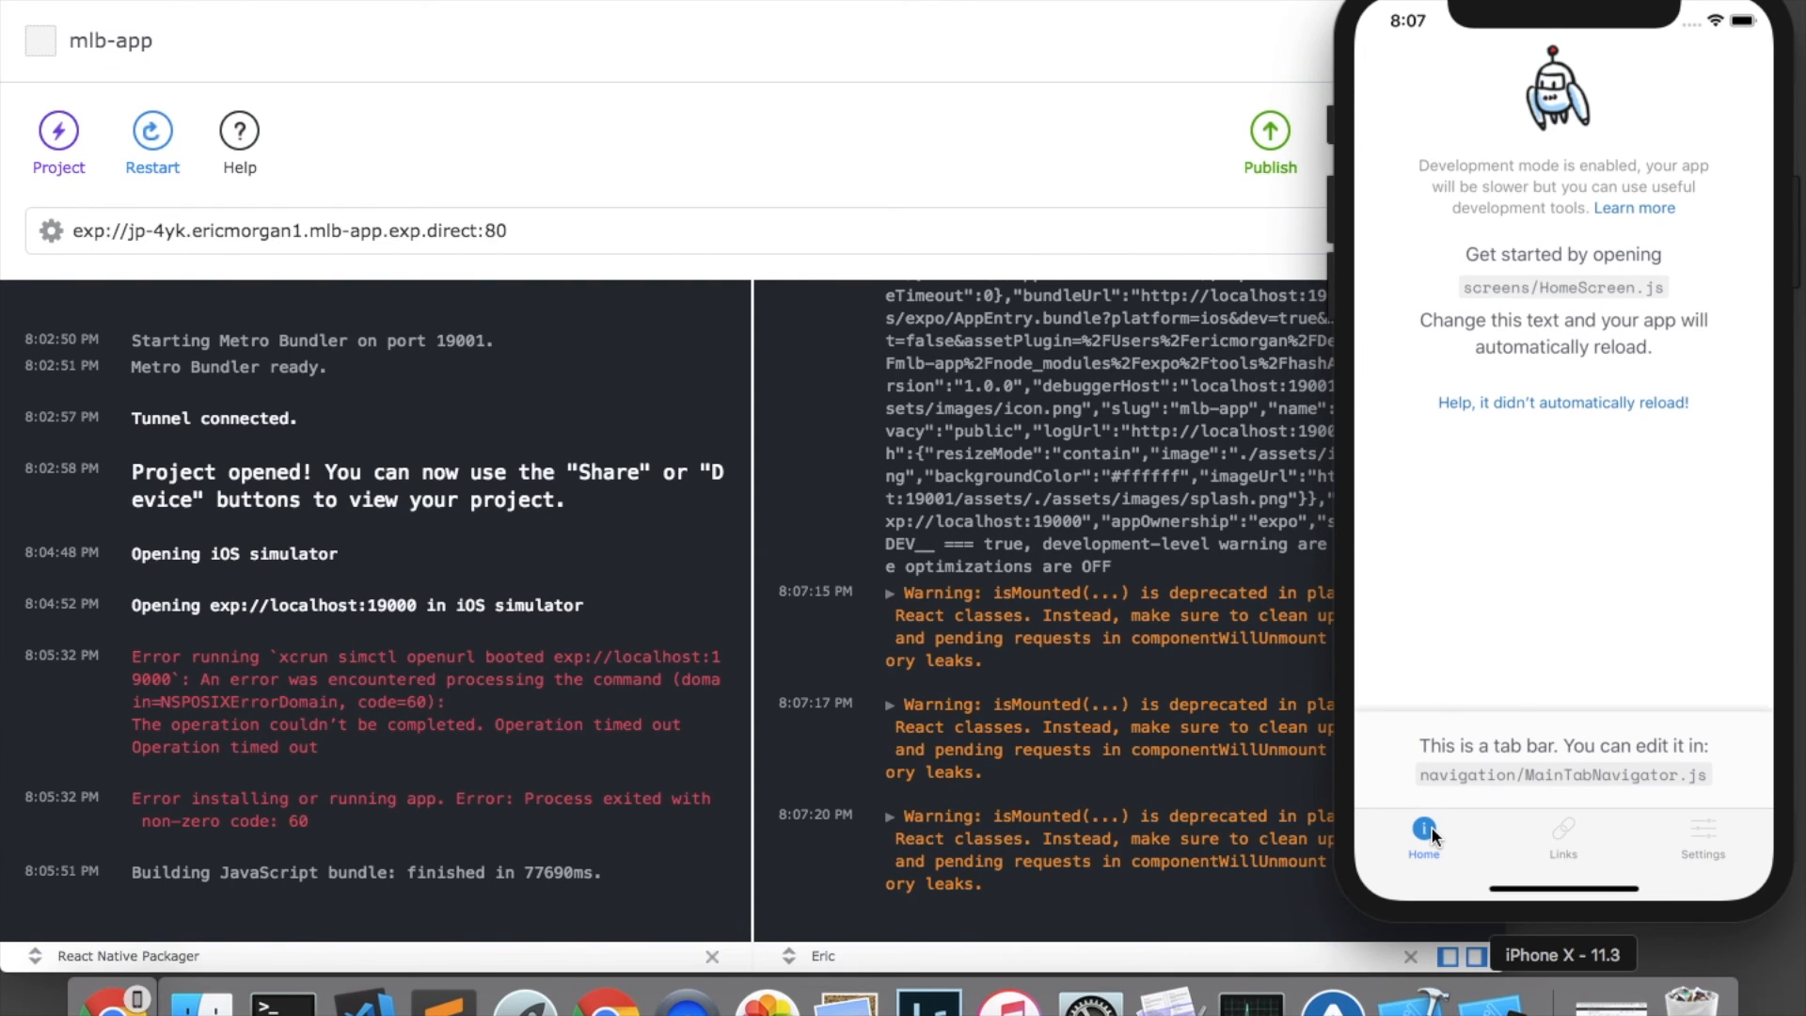